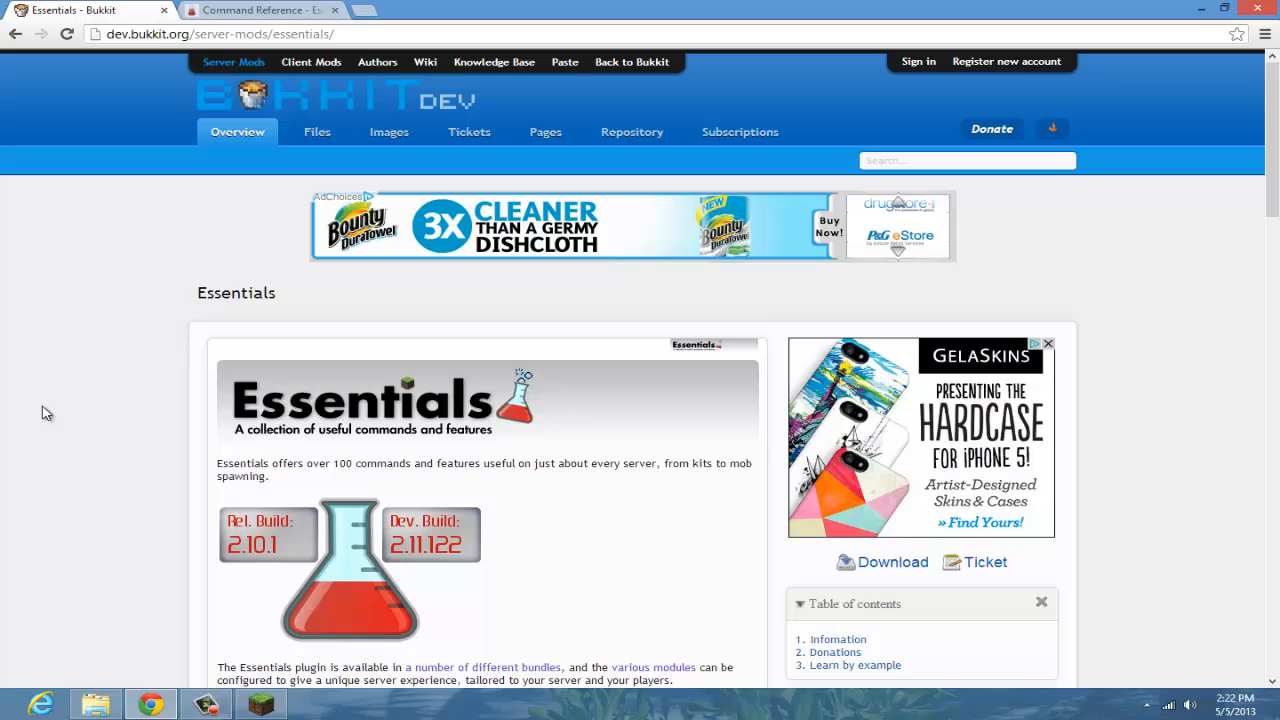
mouse_move(709, 578)
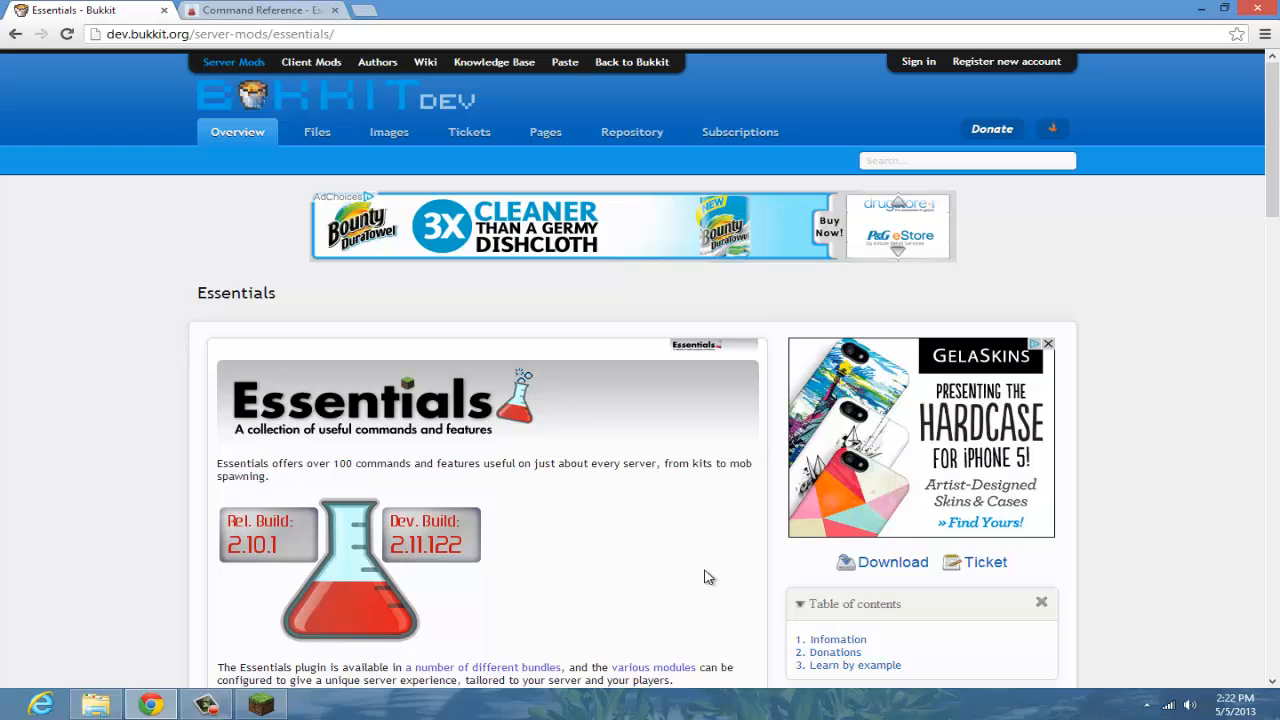
mouse_move(910, 595)
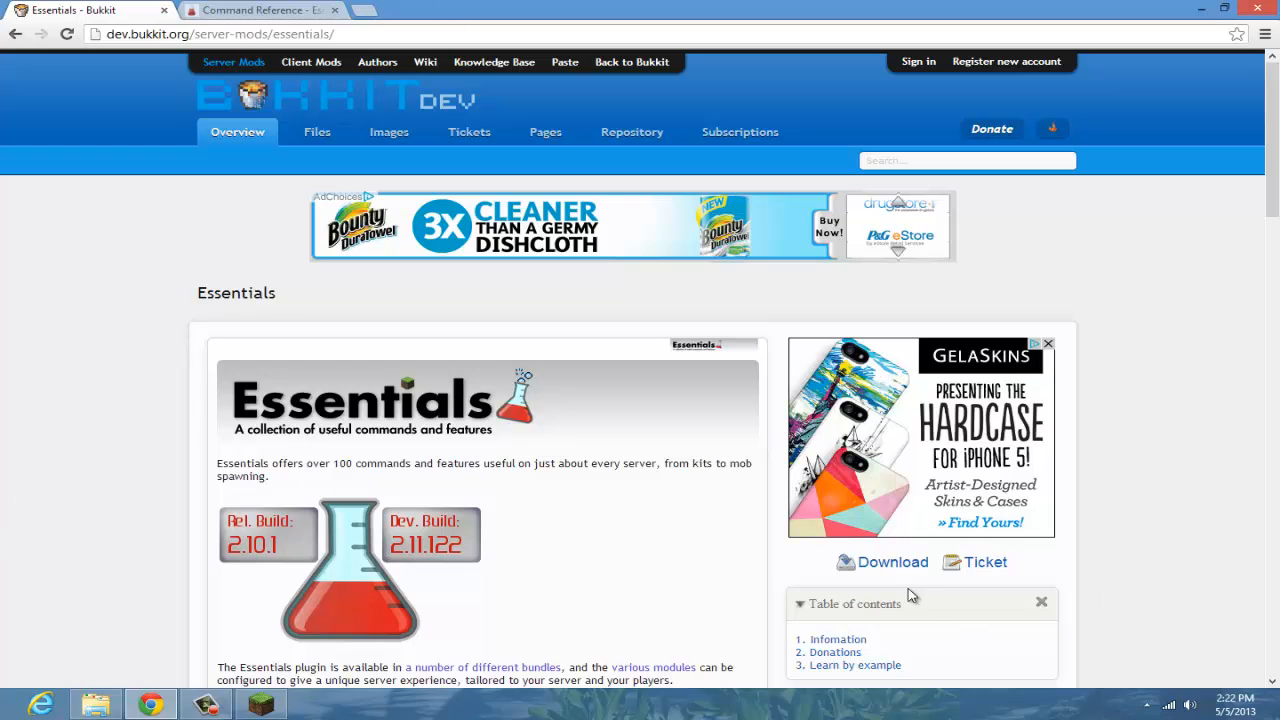
mouse_move(890, 562)
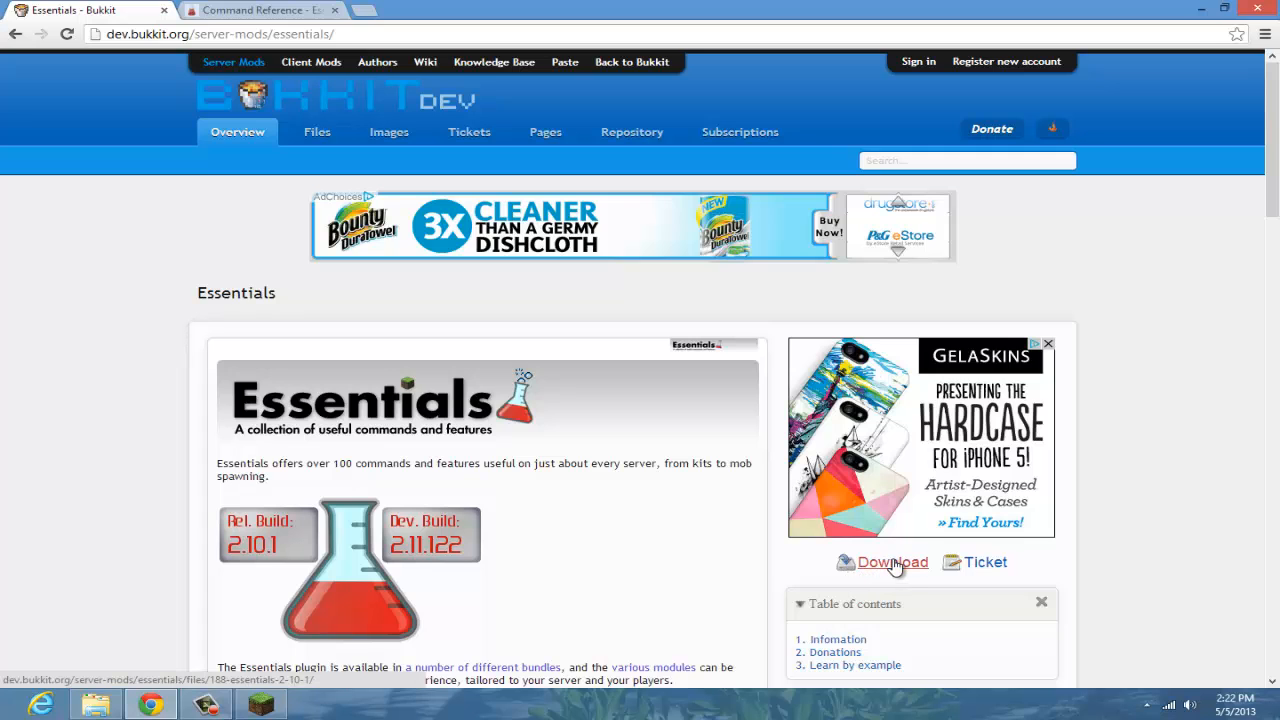
Download Essentials.zip (build 2.10.1) from the BukkitDev Essentials file page.
left_click(891, 562)
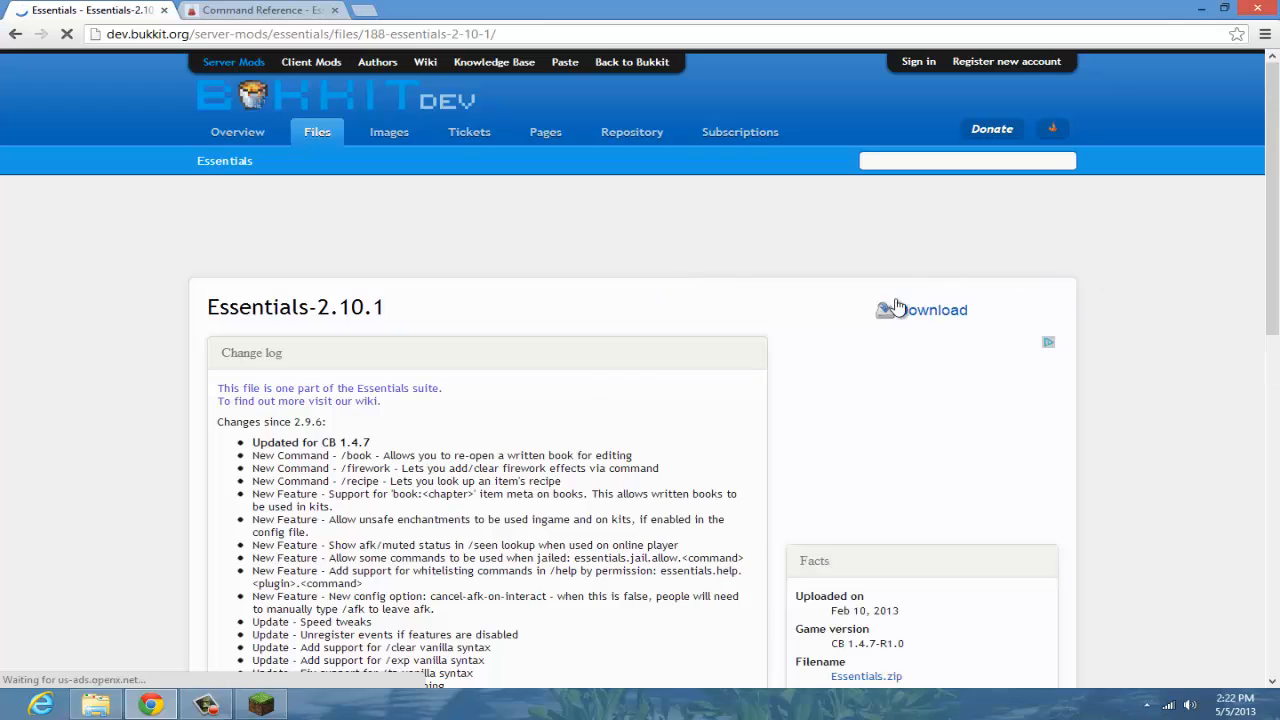
left_click(920, 310)
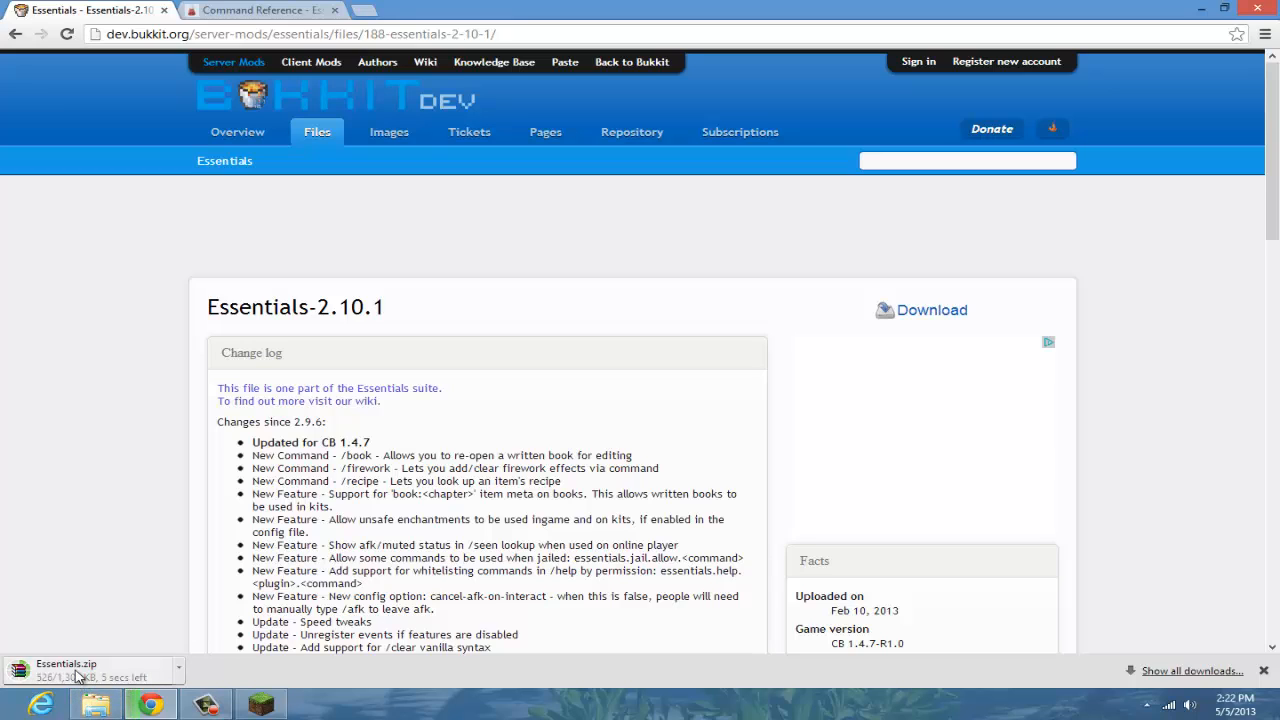
mouse_move(80, 670)
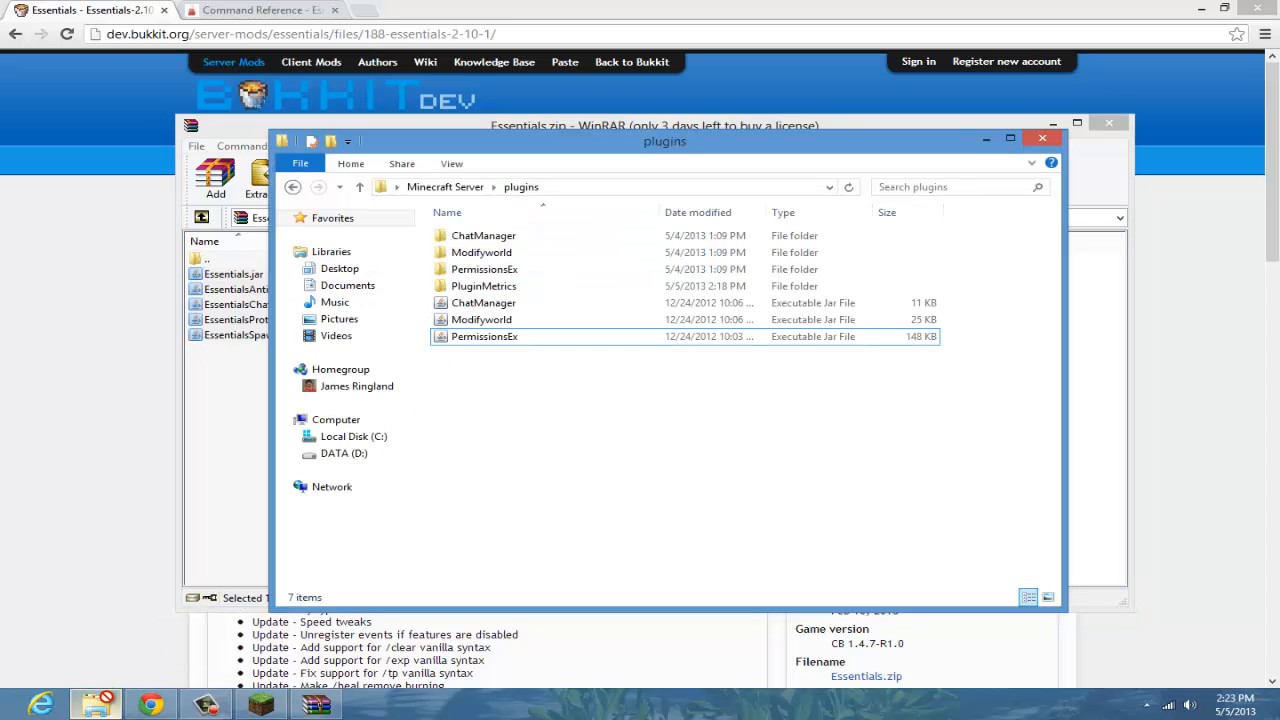
Install the Essentials jars in plugins and start the server with Run.
left_click(614, 419)
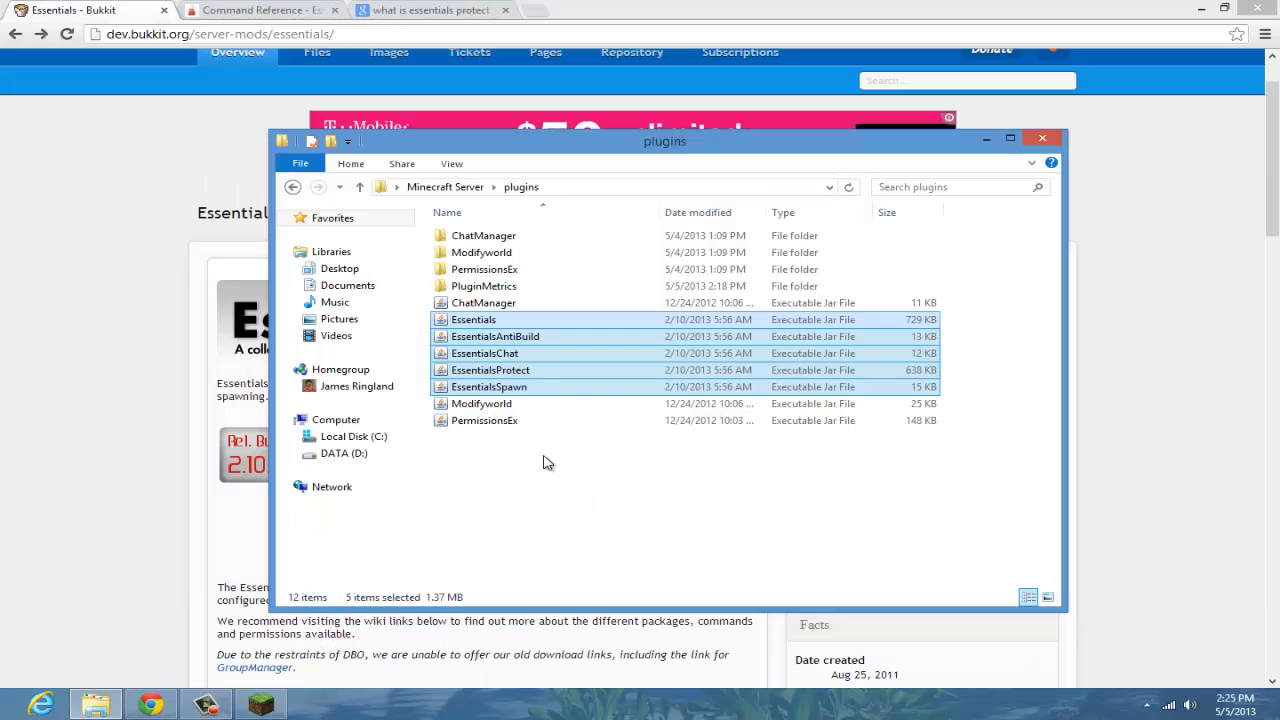
left_click(293, 187)
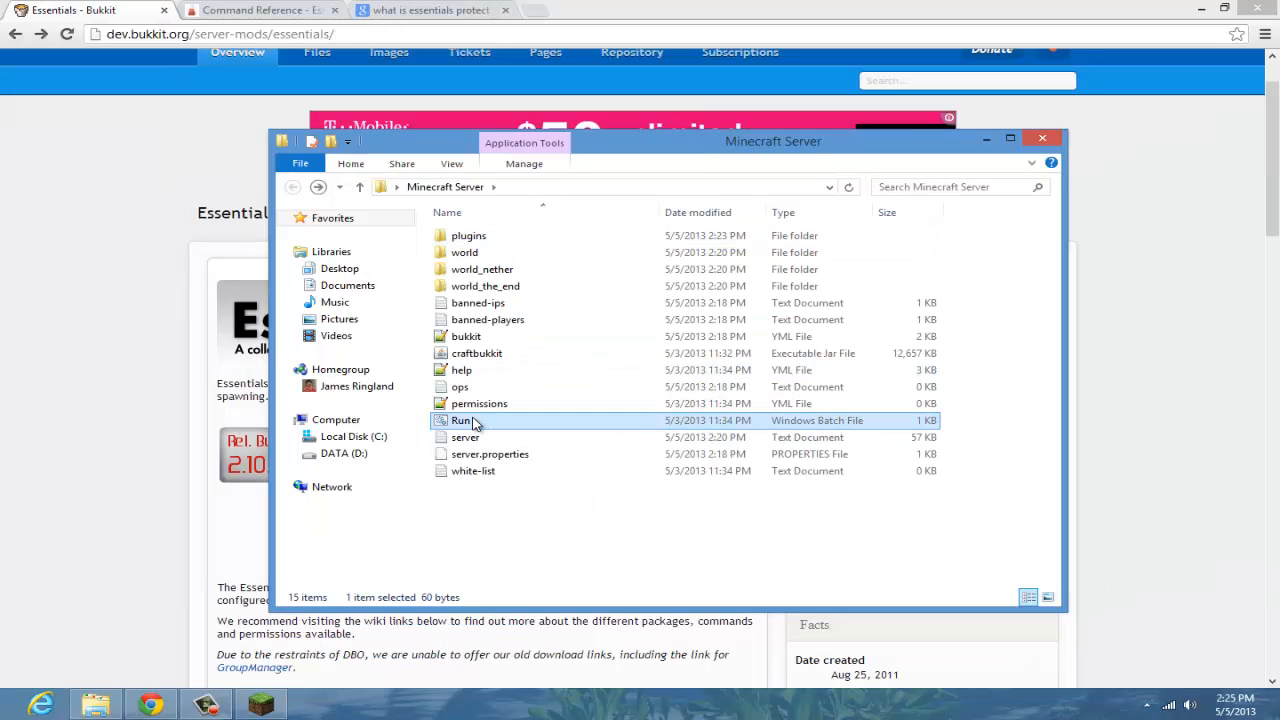
double_click(461, 420)
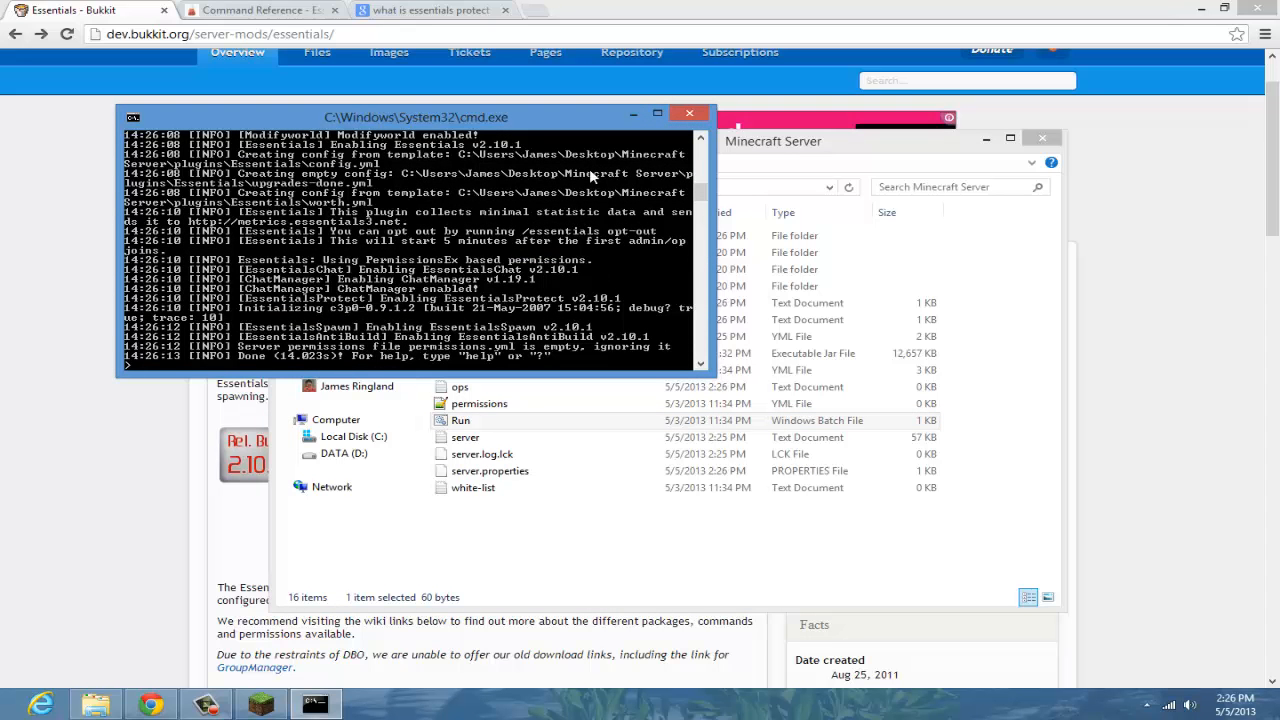
Open plugins > Essentials and select the generated config file.
left_click(773, 141)
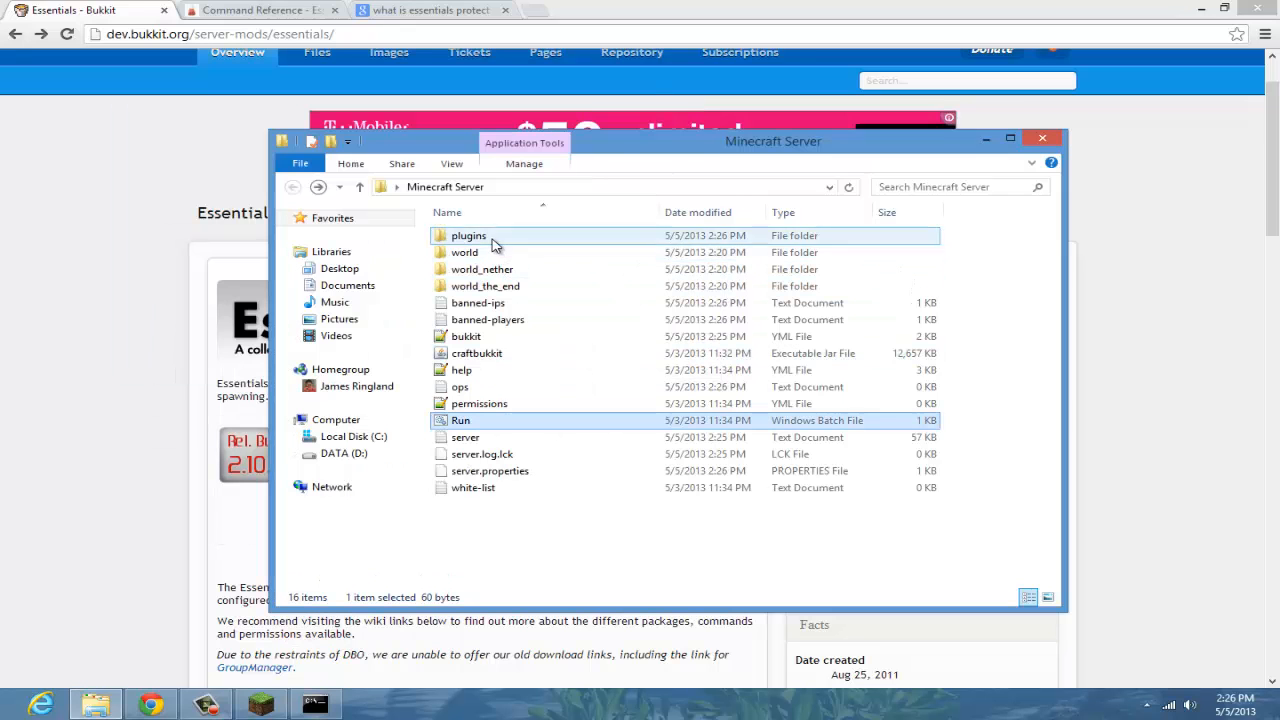
double_click(468, 235)
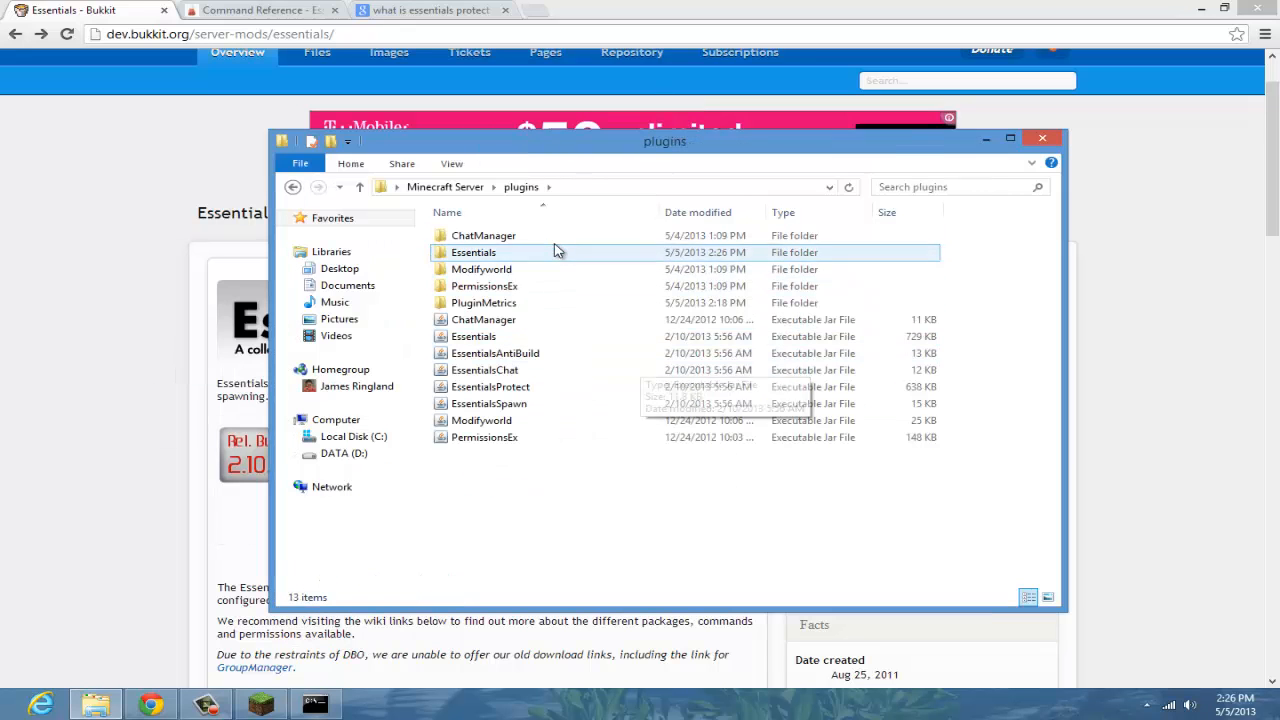
double_click(473, 252)
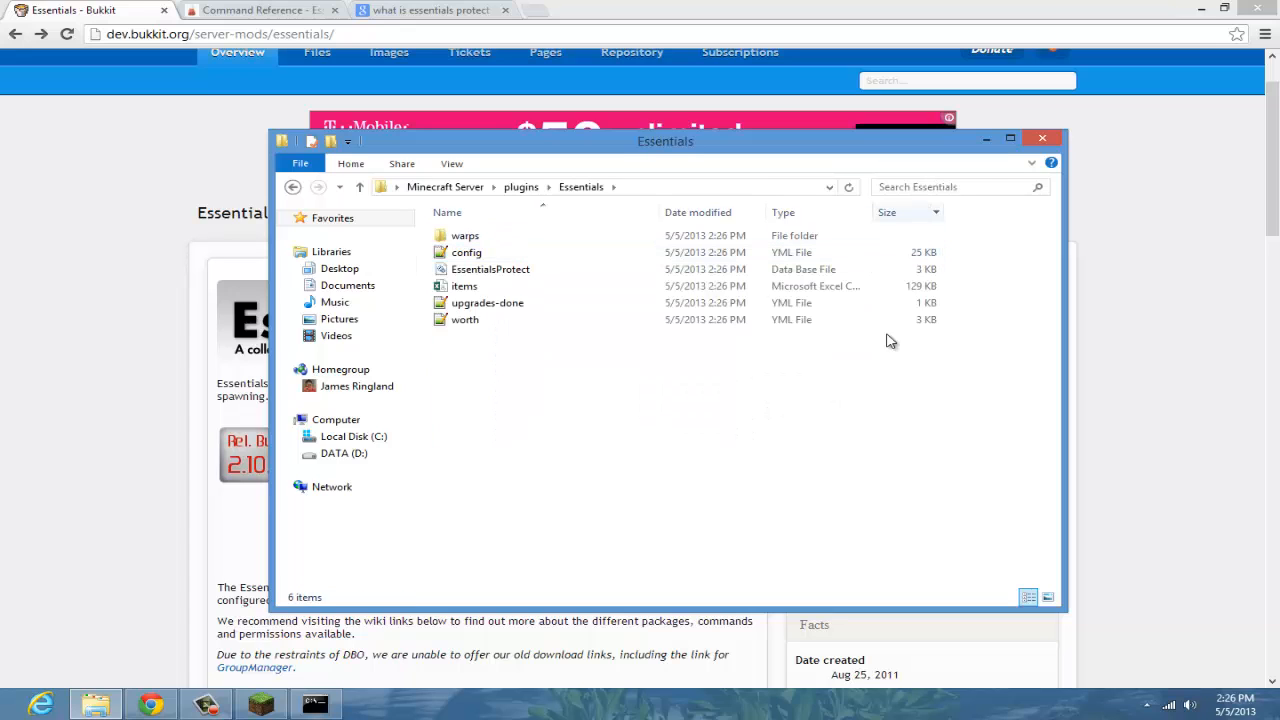
left_click(466, 252)
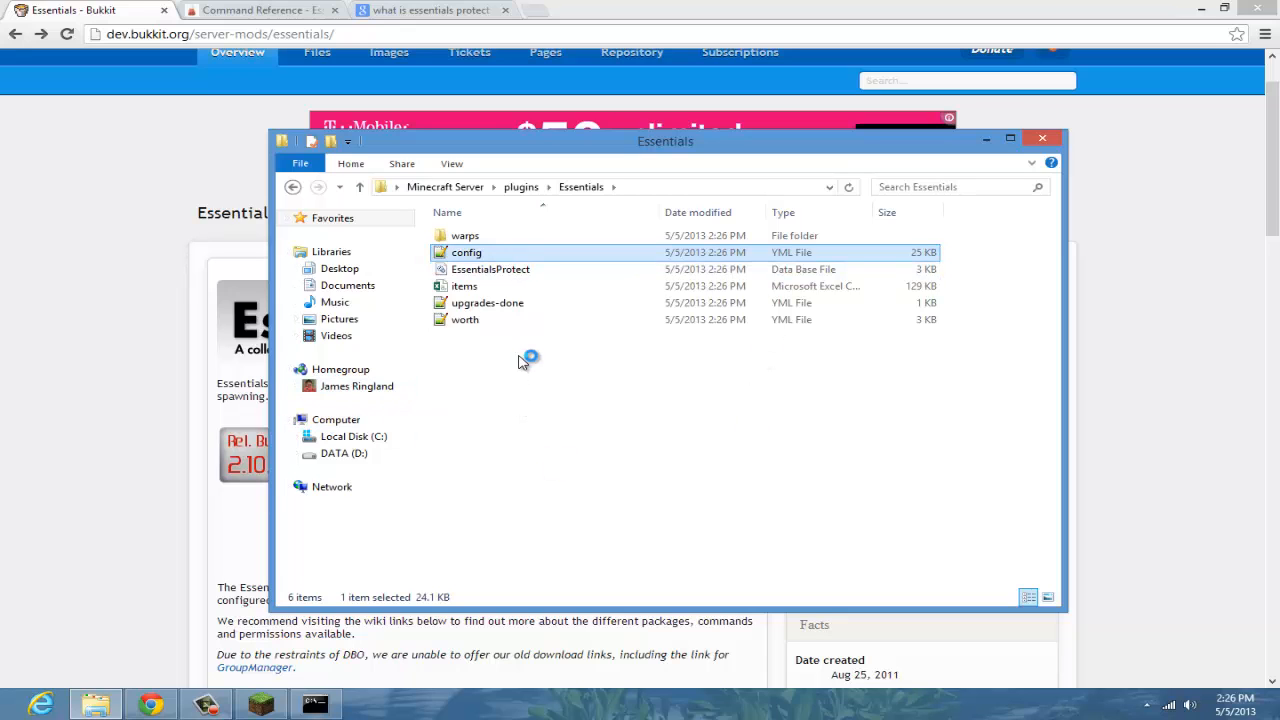
Open config.yml in Notepad++ and scroll to the ops-name-color global setting.
double_click(466, 252)
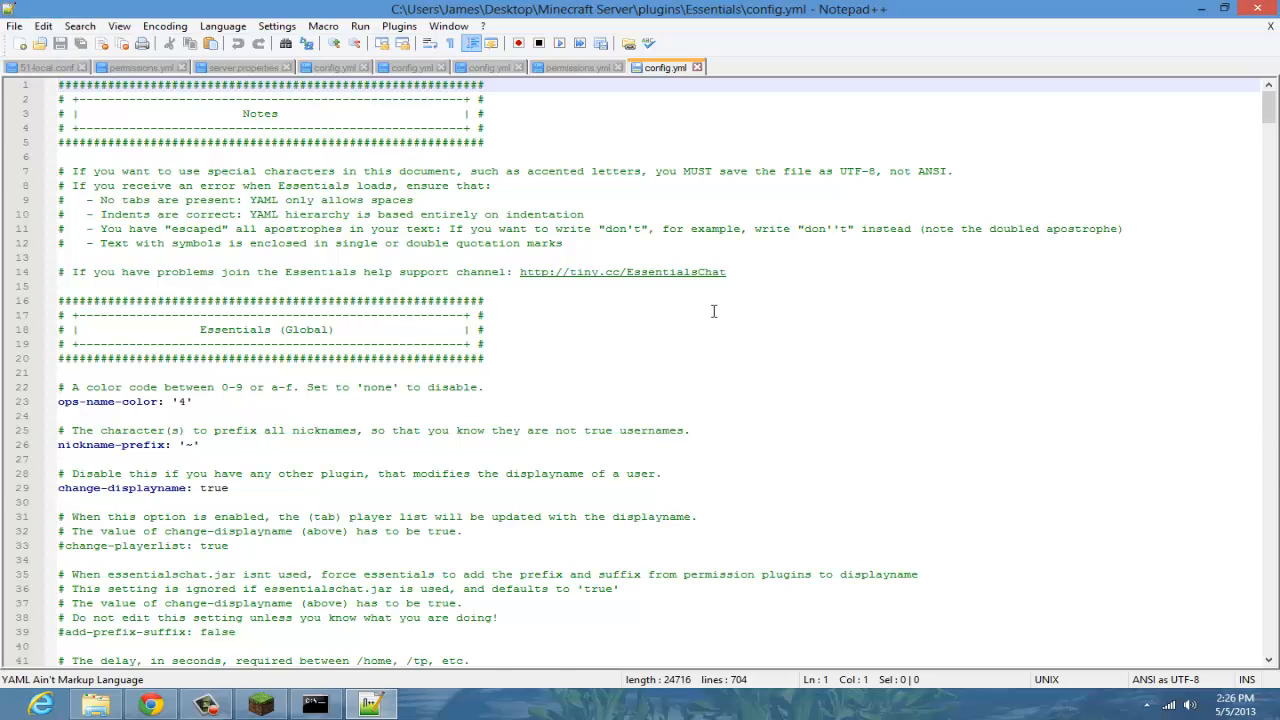
scroll("down", 3)
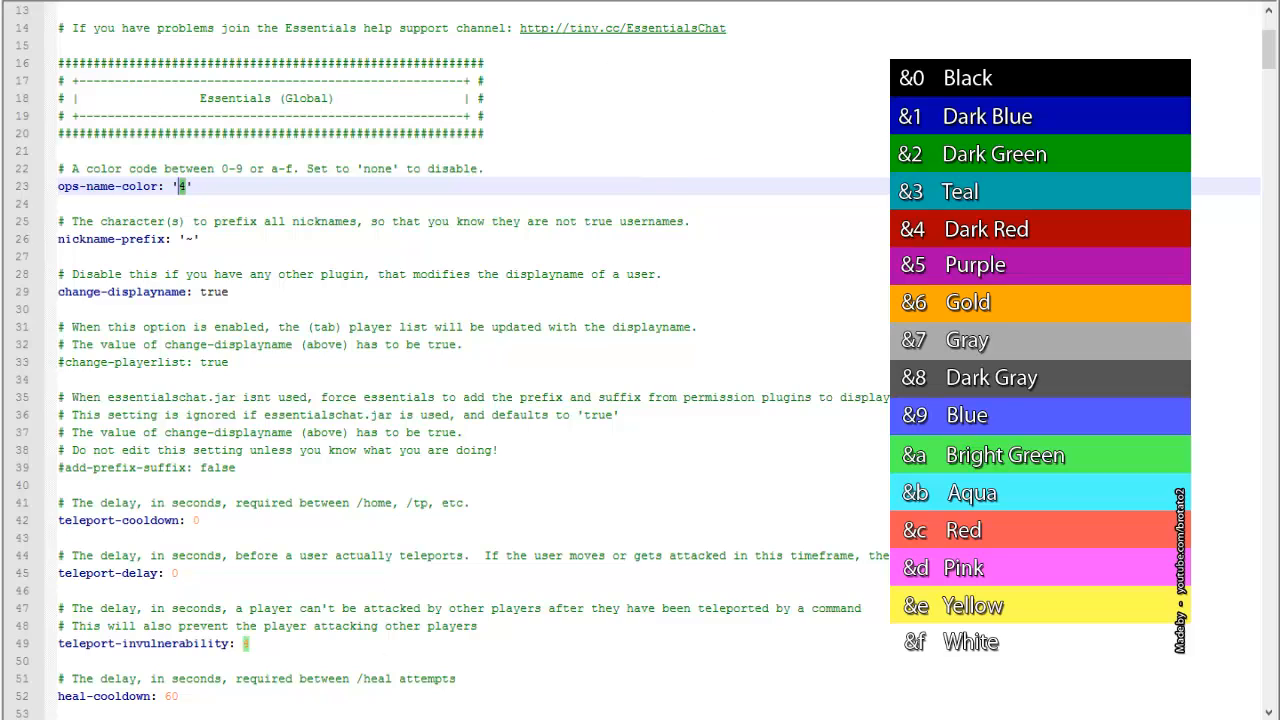
mouse_move(308, 410)
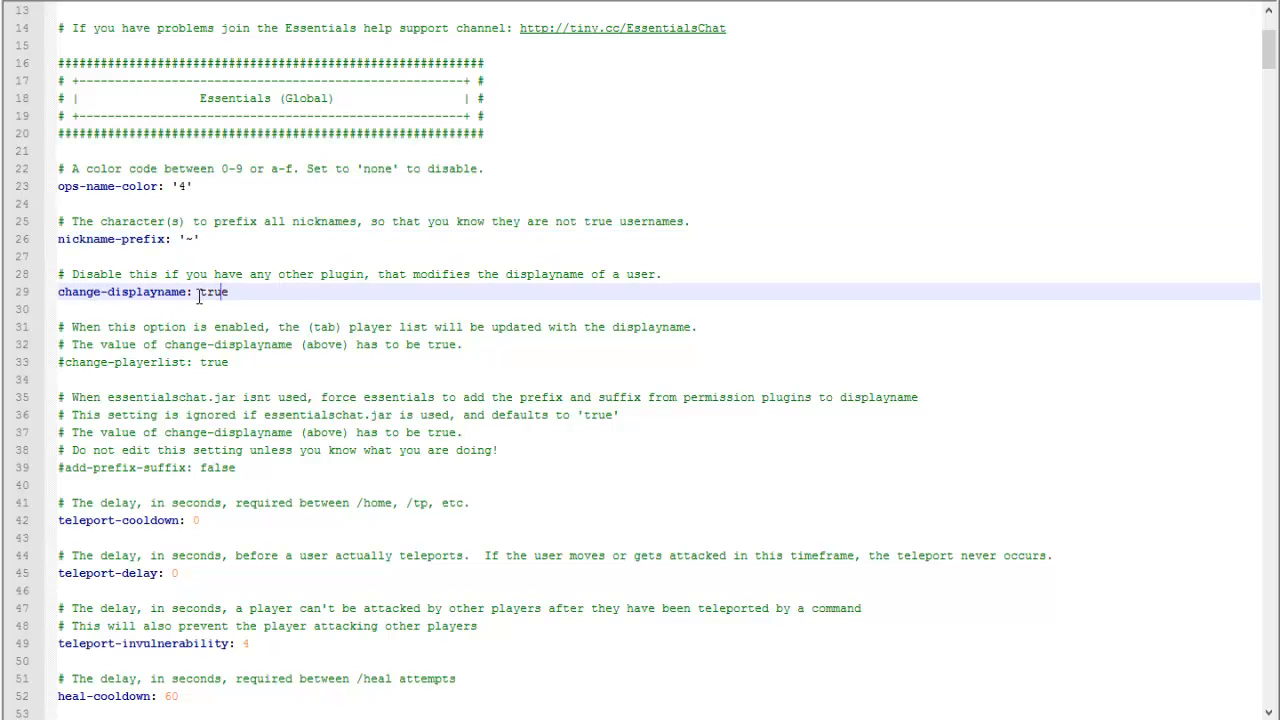
scroll("down", 3)
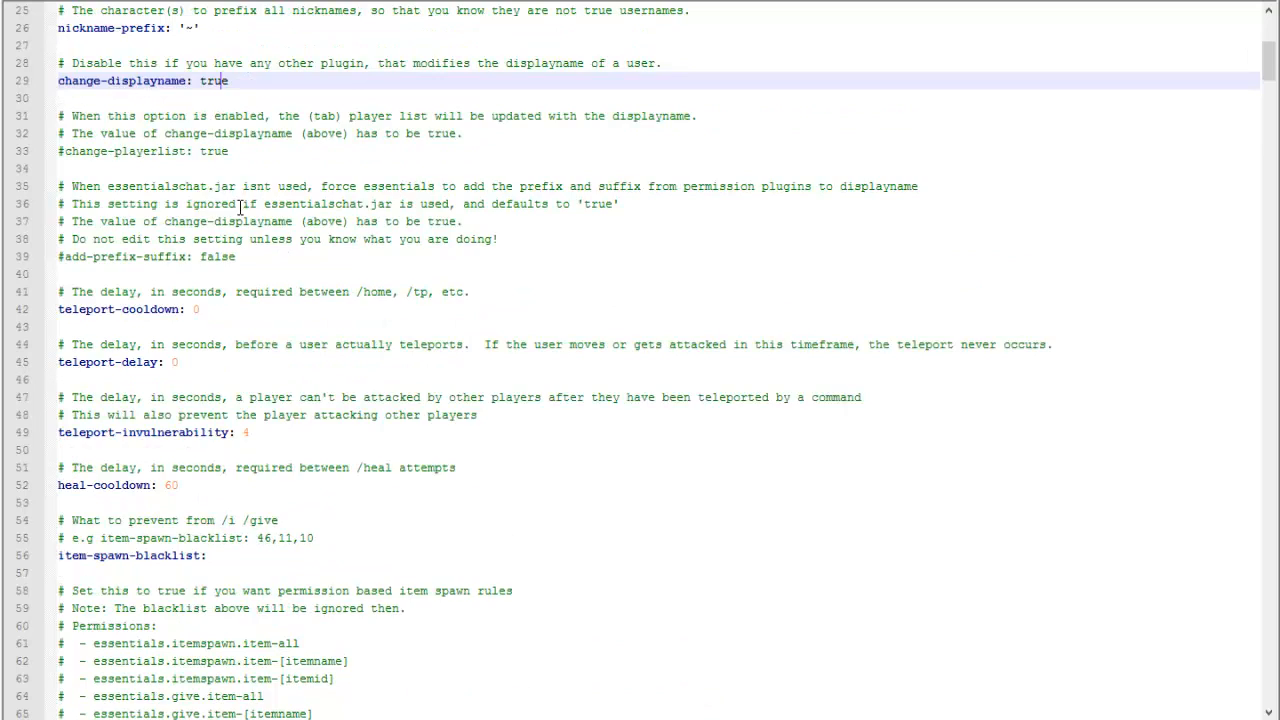
scroll("down", 3)
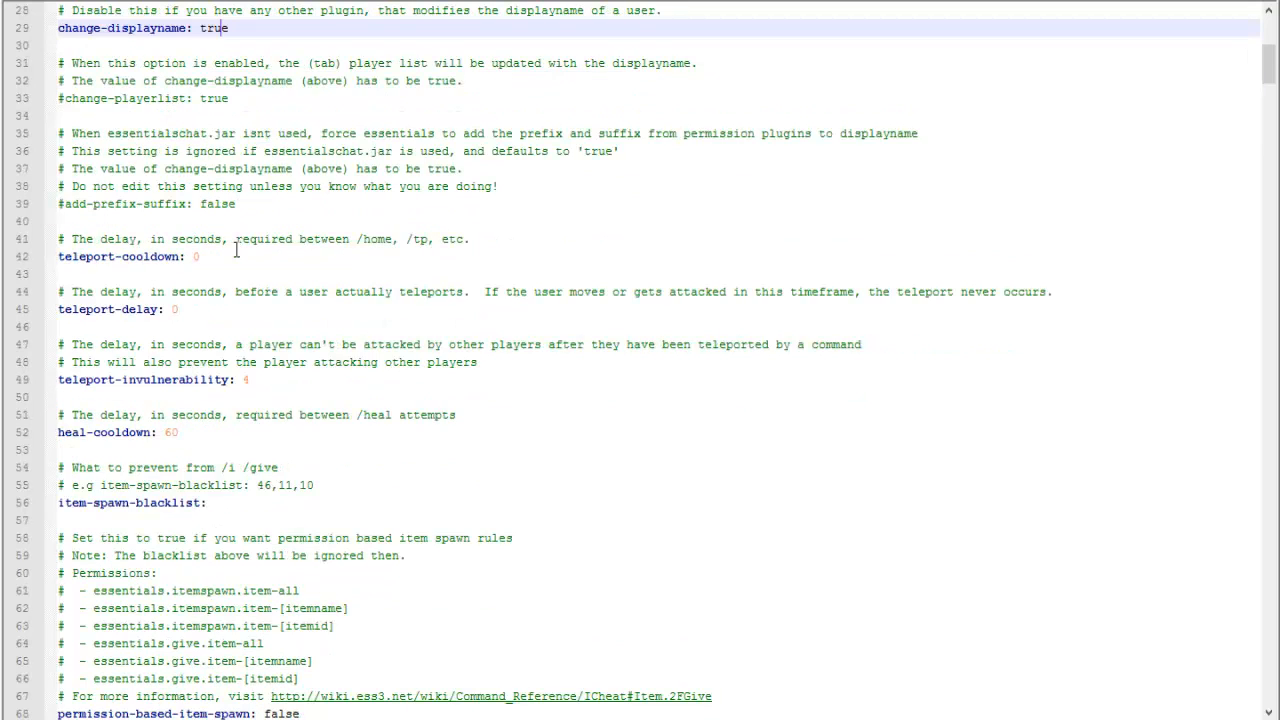
left_click(193, 256)
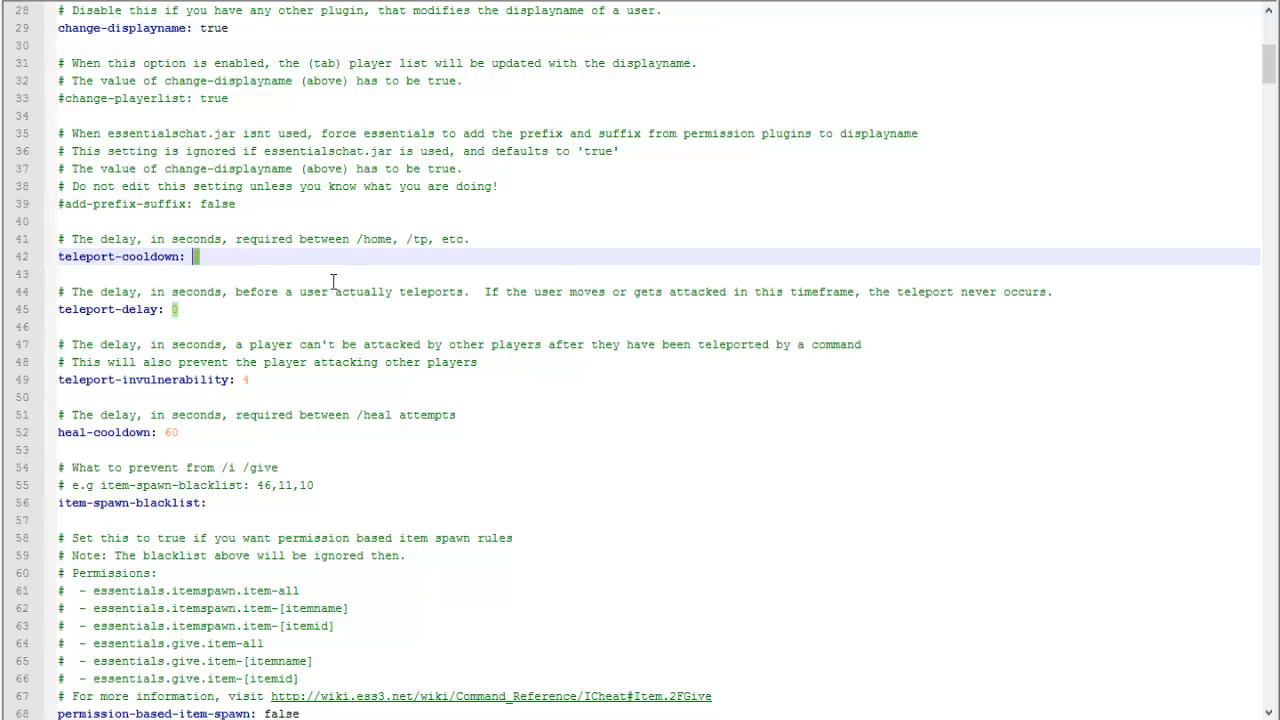
mouse_move(553, 328)
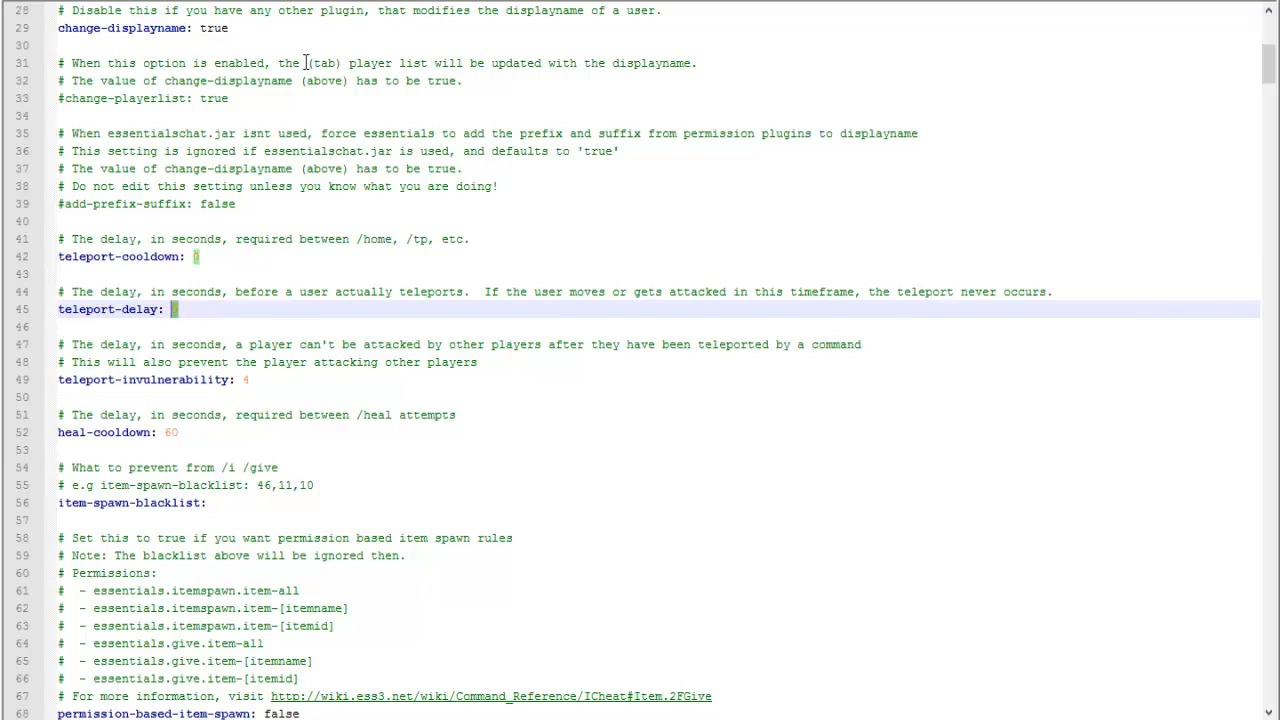
mouse_move(385, 151)
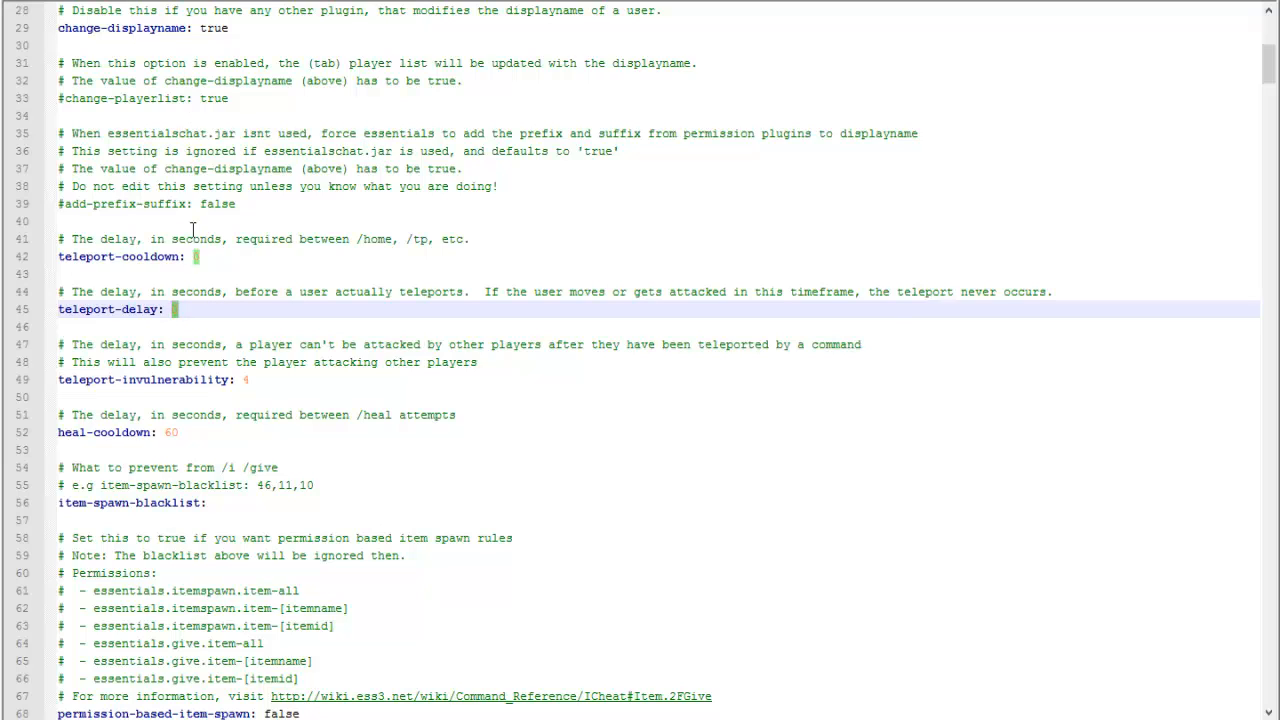
mouse_move(330, 326)
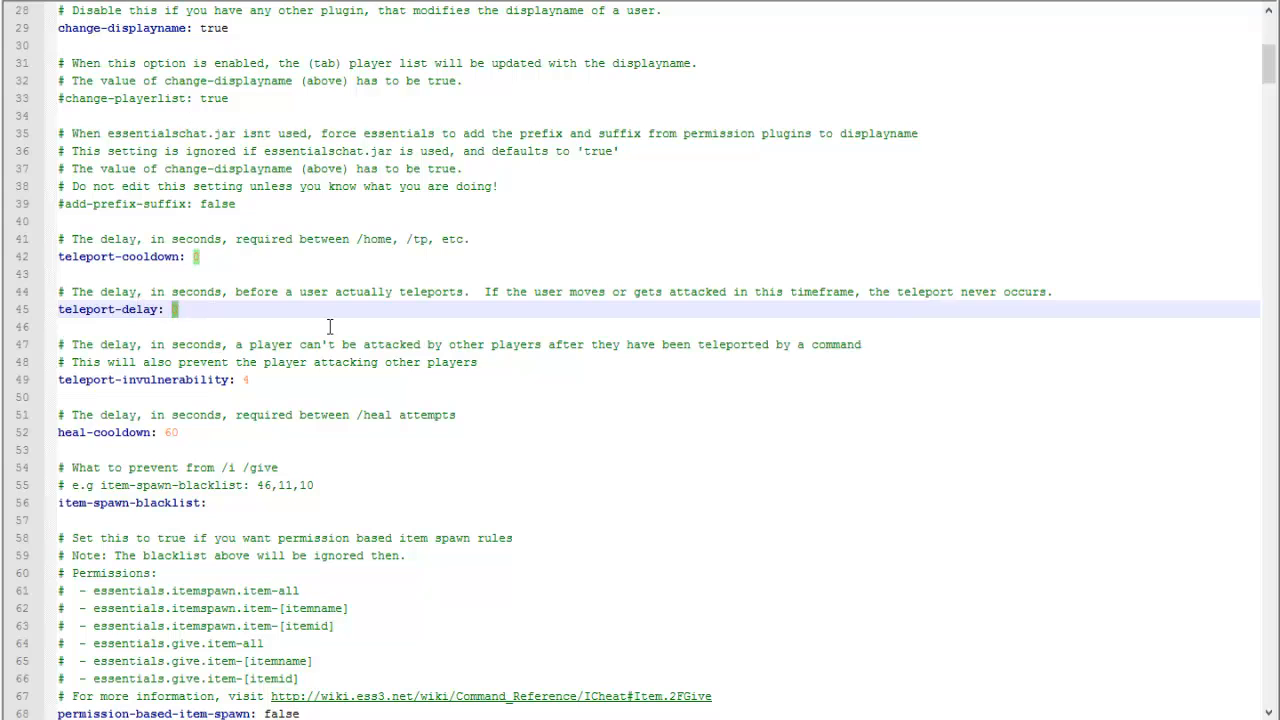
scroll("down", 3)
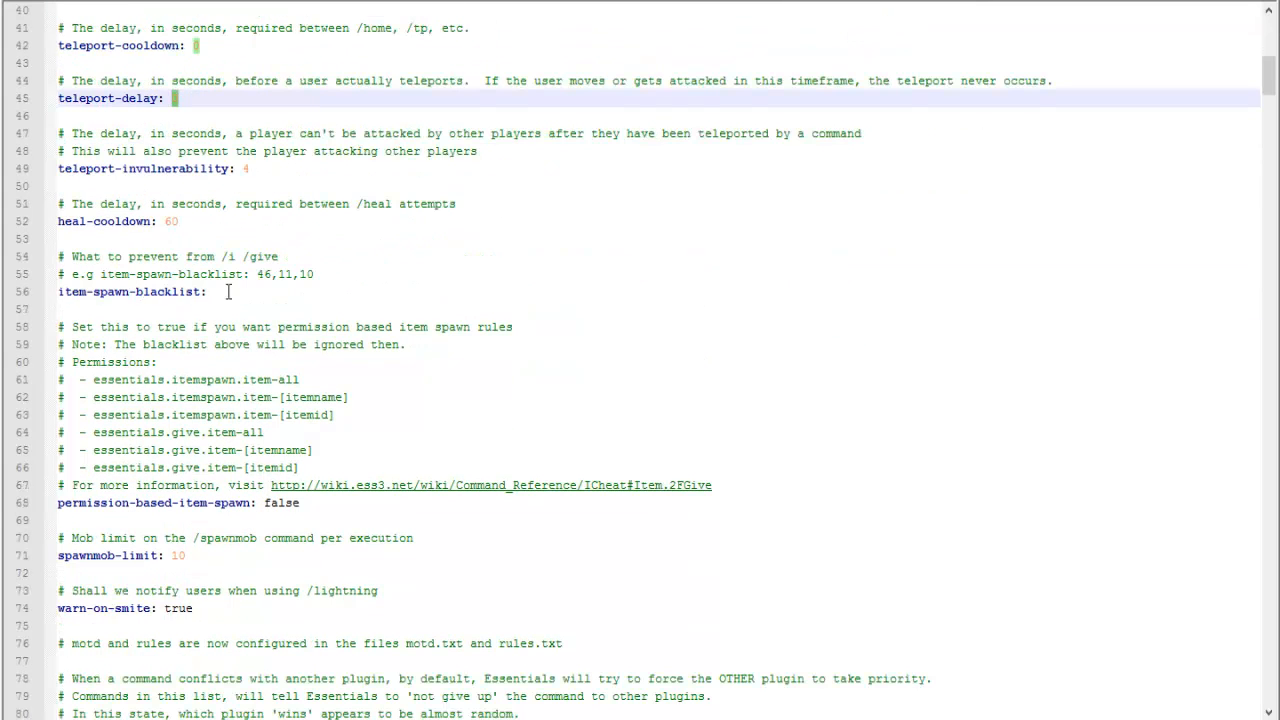
scroll("down", 3)
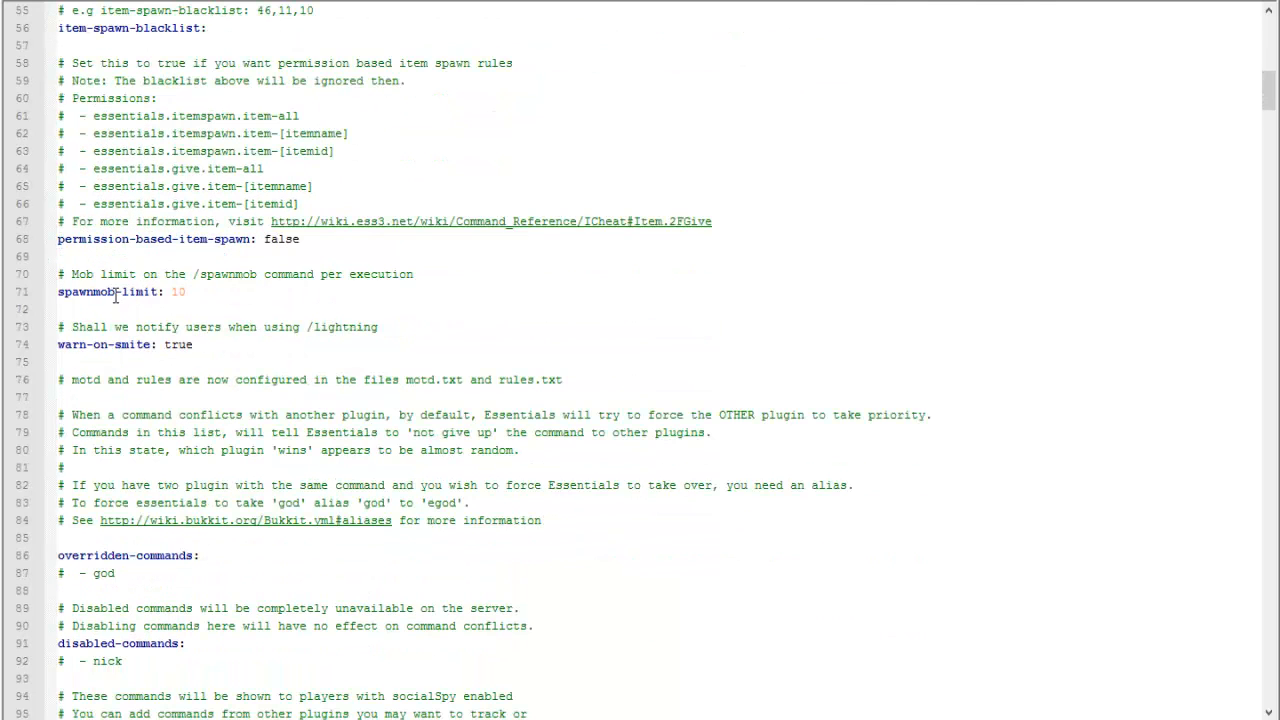
scroll("down", 3)
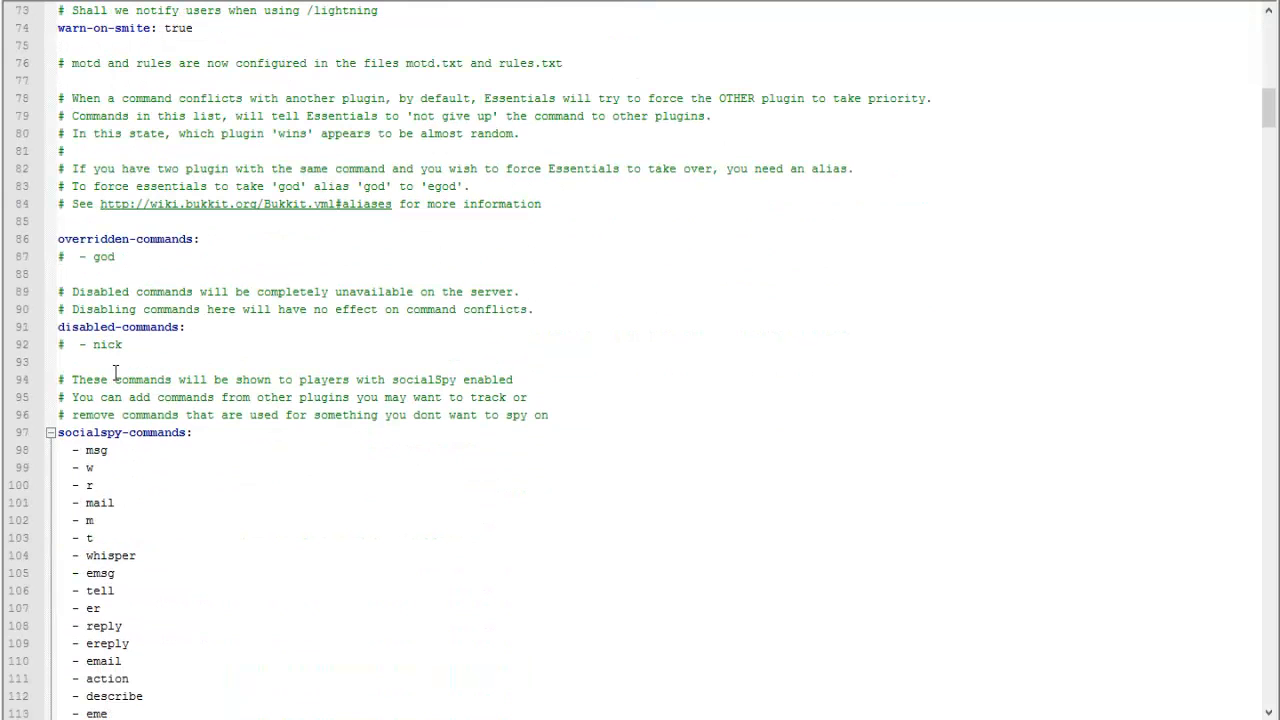
scroll("up", 3)
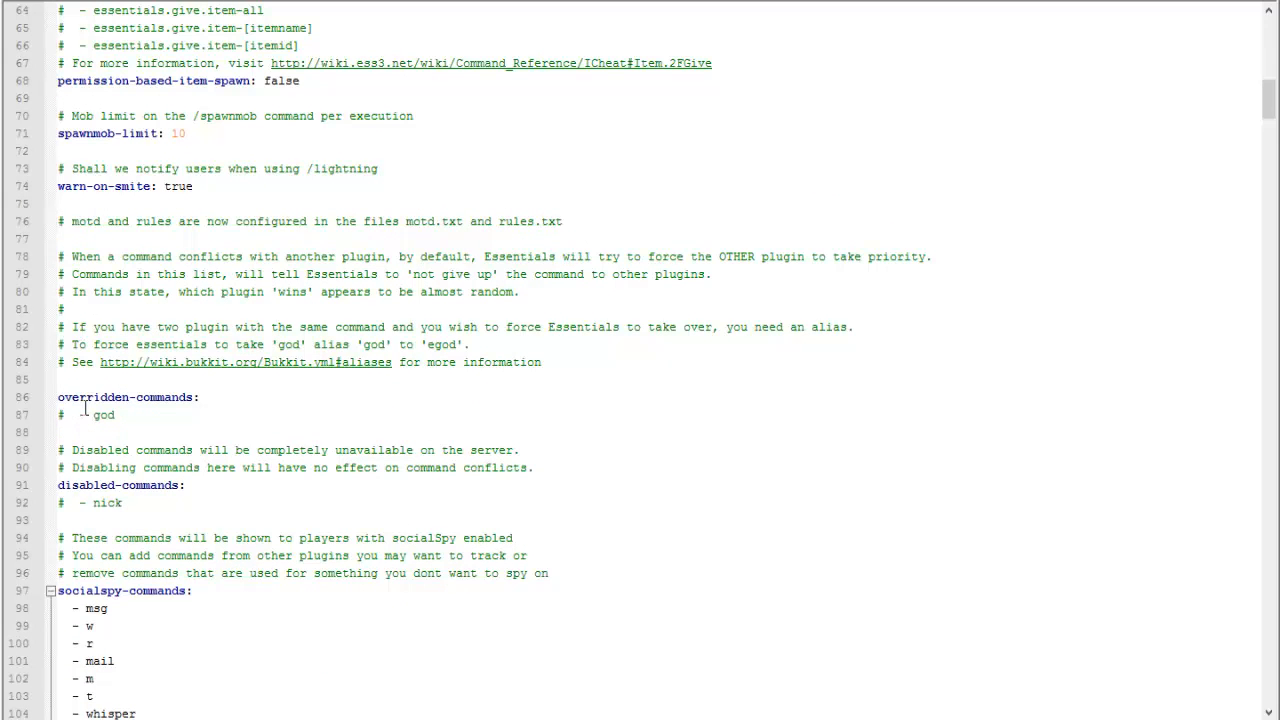
Uncomment '- god' under overridden-commands, leaving '- nick' commented under disabled-commands.
left_click(90, 414)
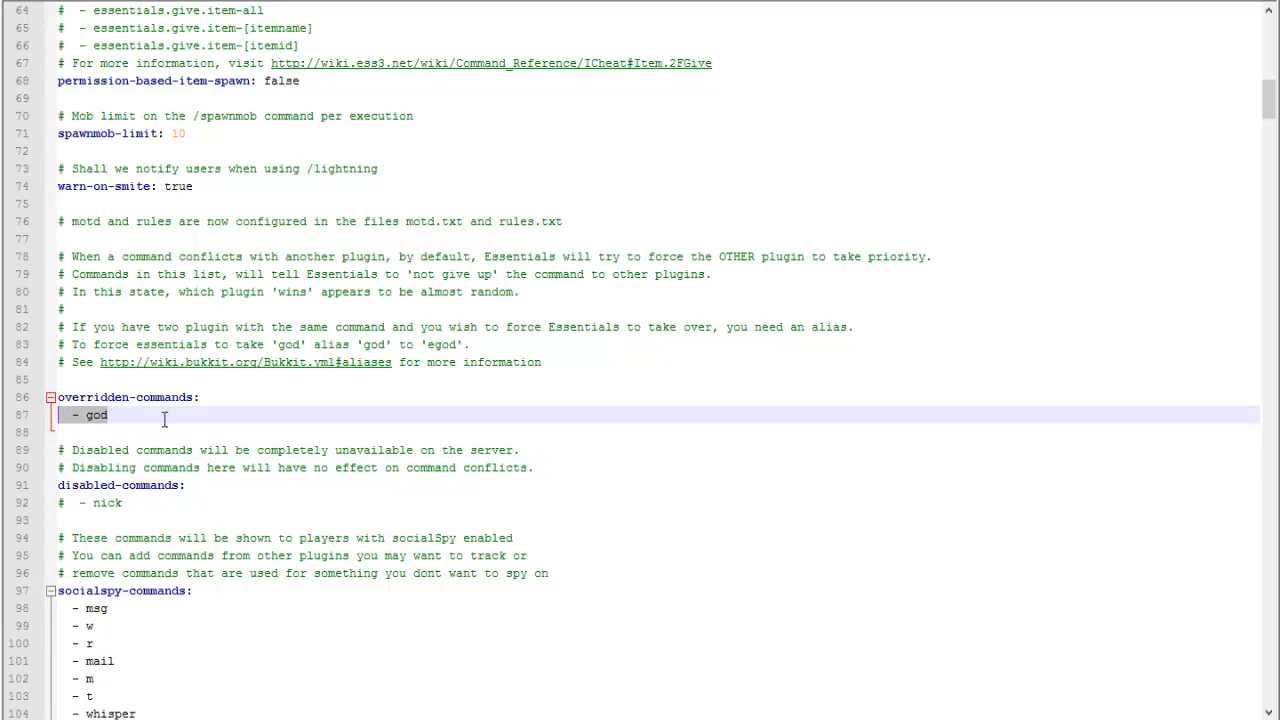
left_click(178, 503)
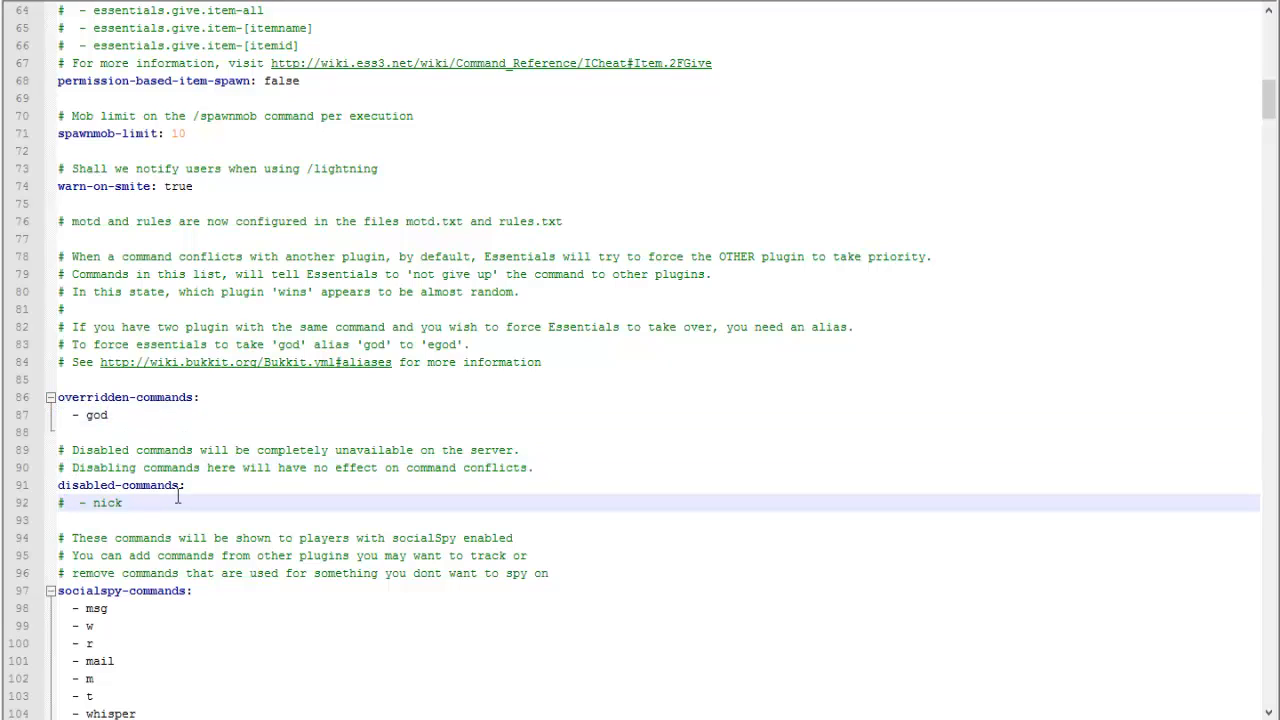
left_click(120, 485)
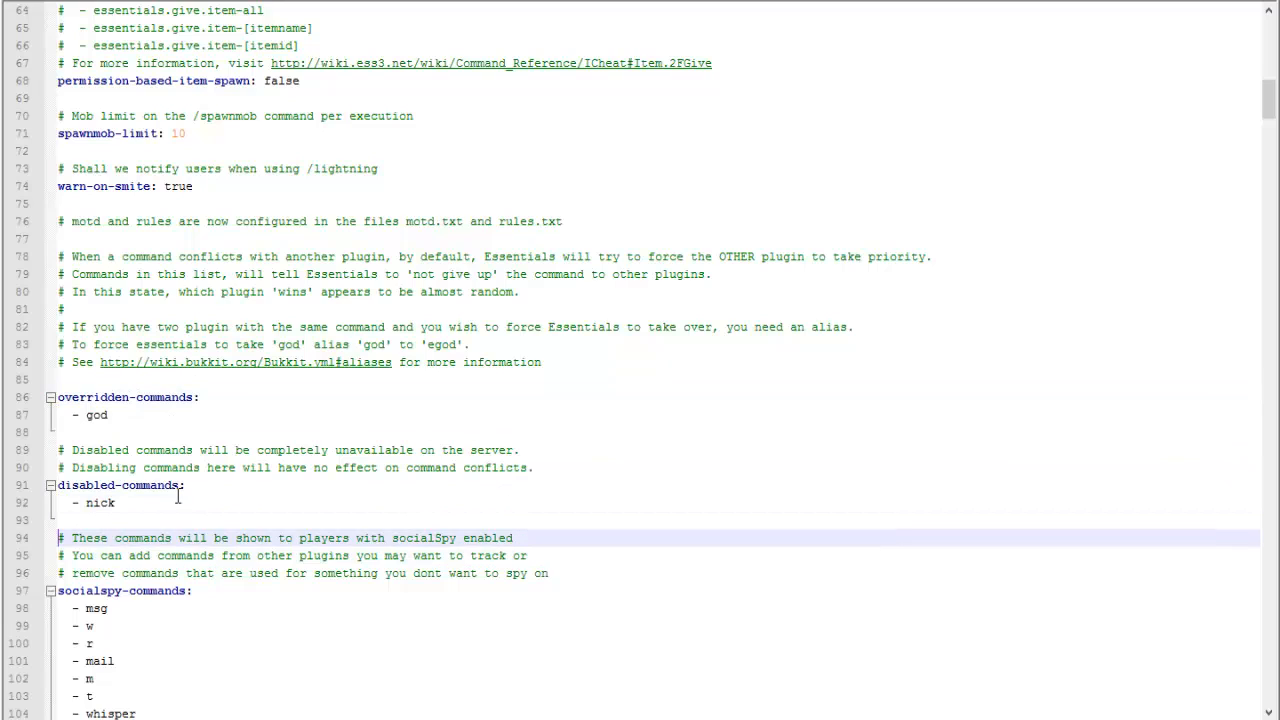
left_click(65, 502)
type("#  ")
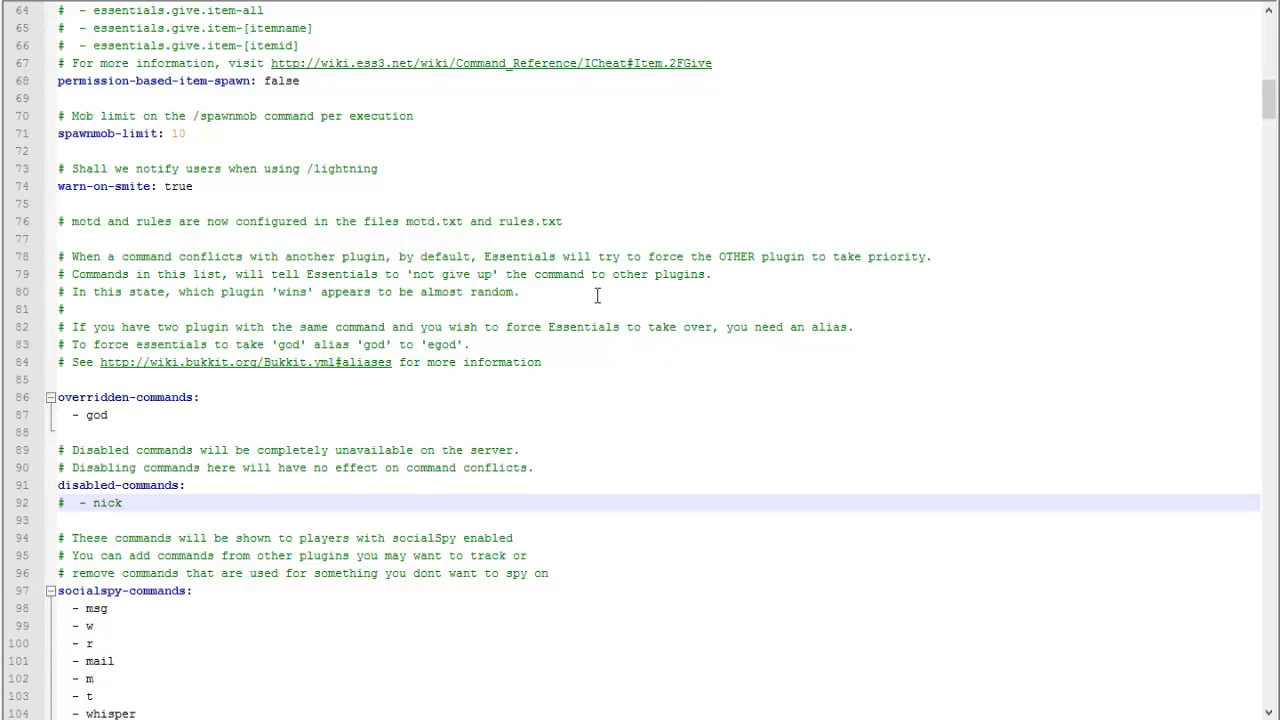
scroll("down", 3)
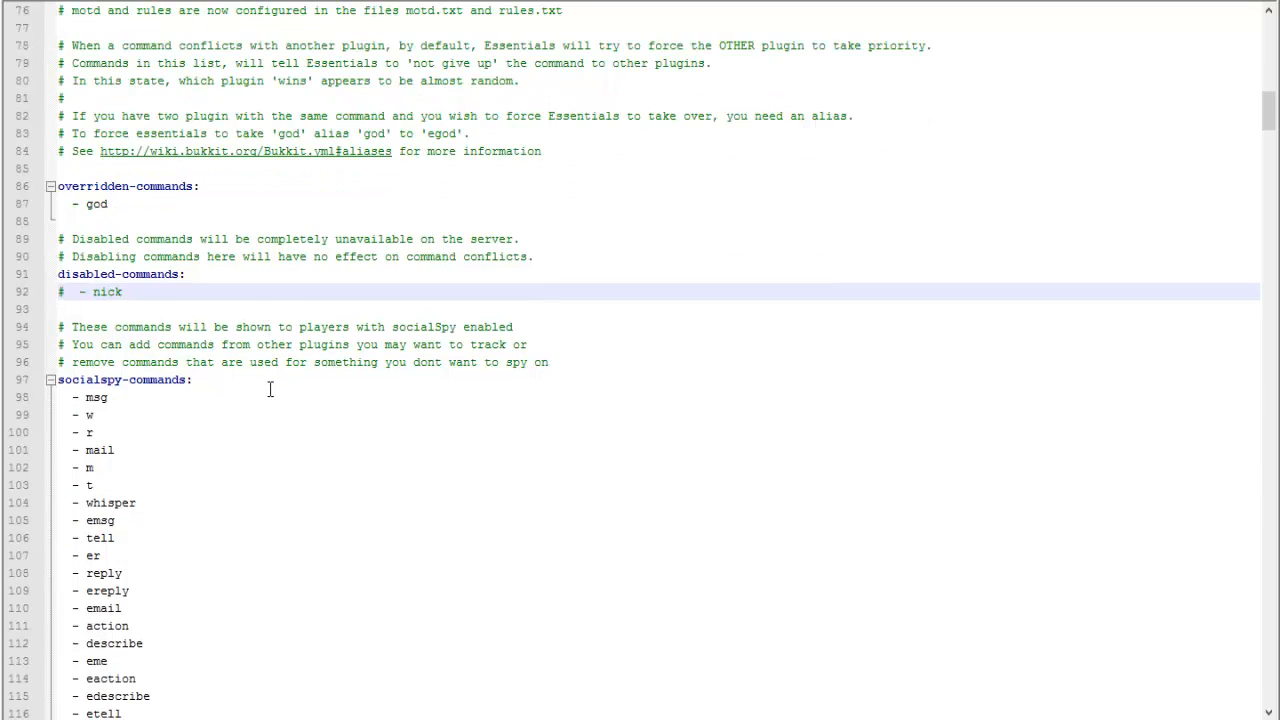
scroll("down", 3)
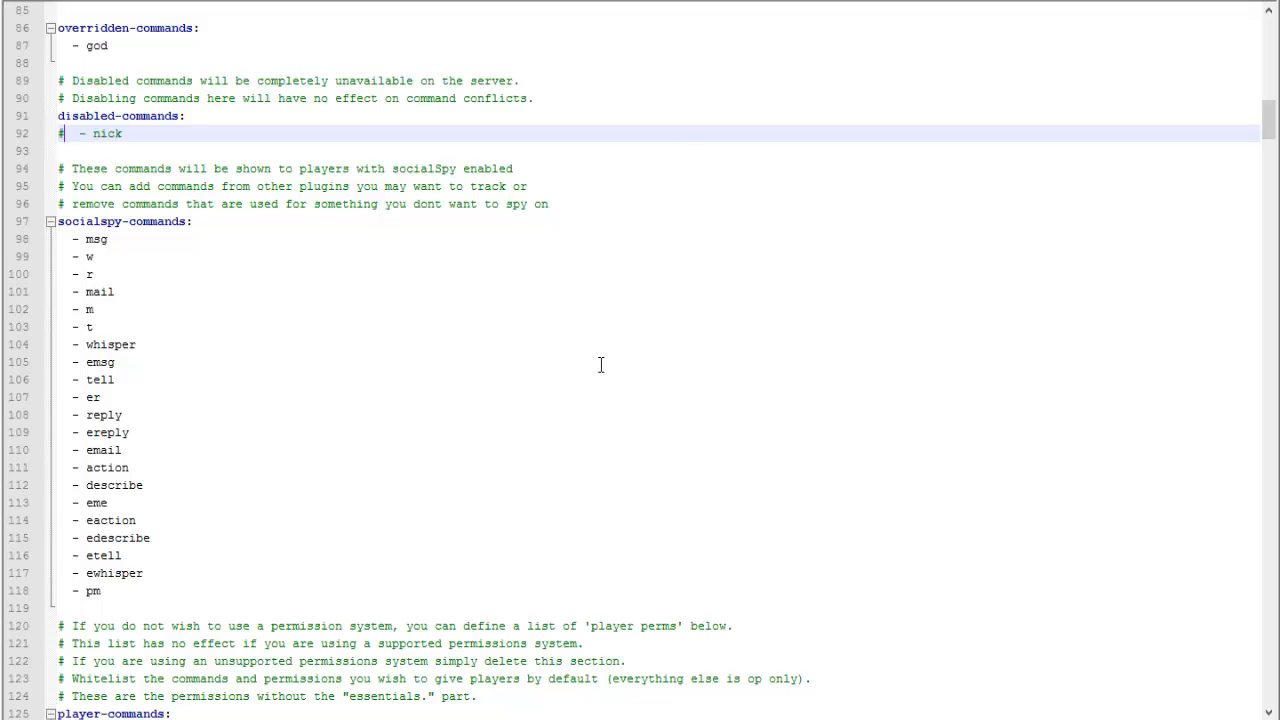
mouse_move(118, 470)
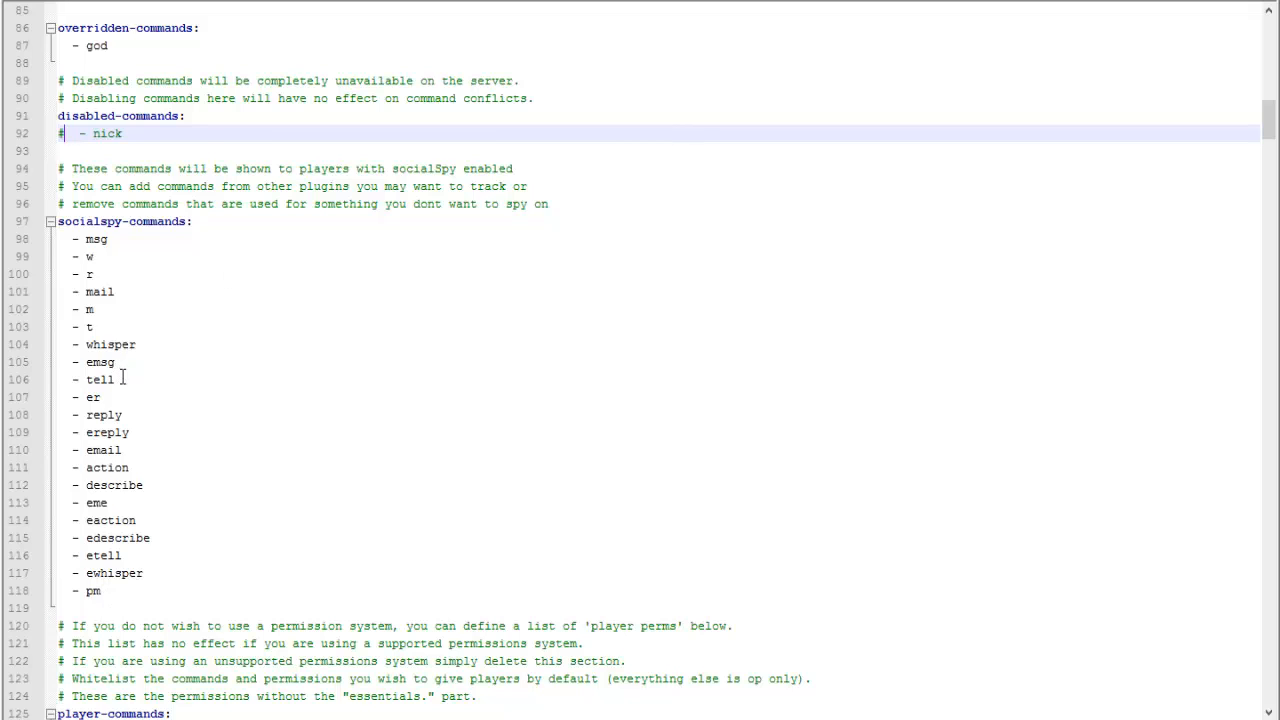
mouse_move(187, 372)
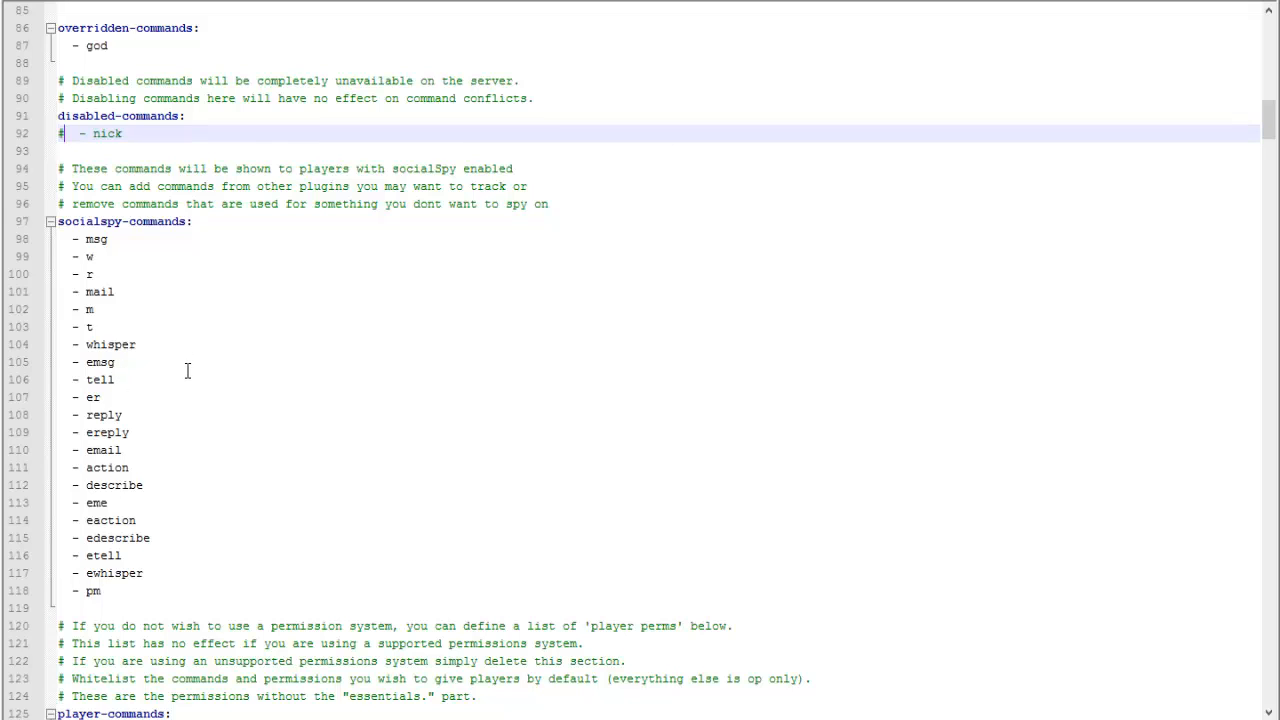
Rename the first kit in the kits section from 'tools' to 'starter'.
scroll("down", 3)
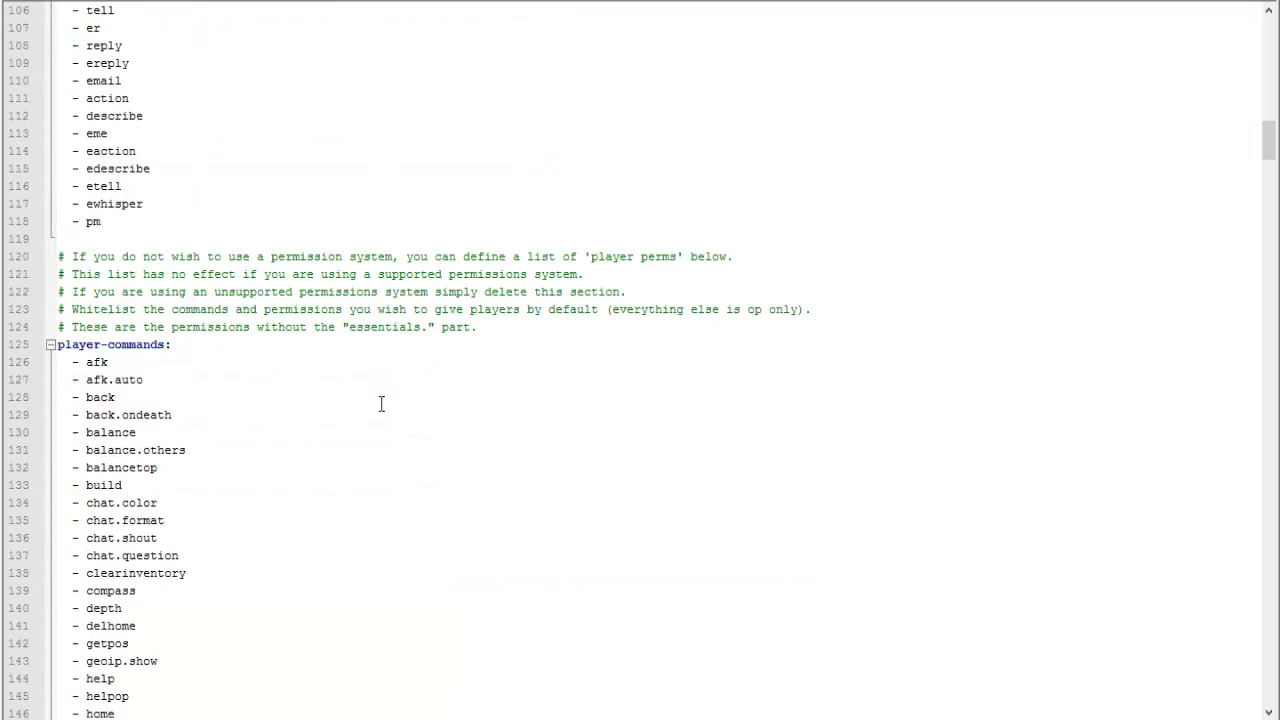
scroll("down", 3)
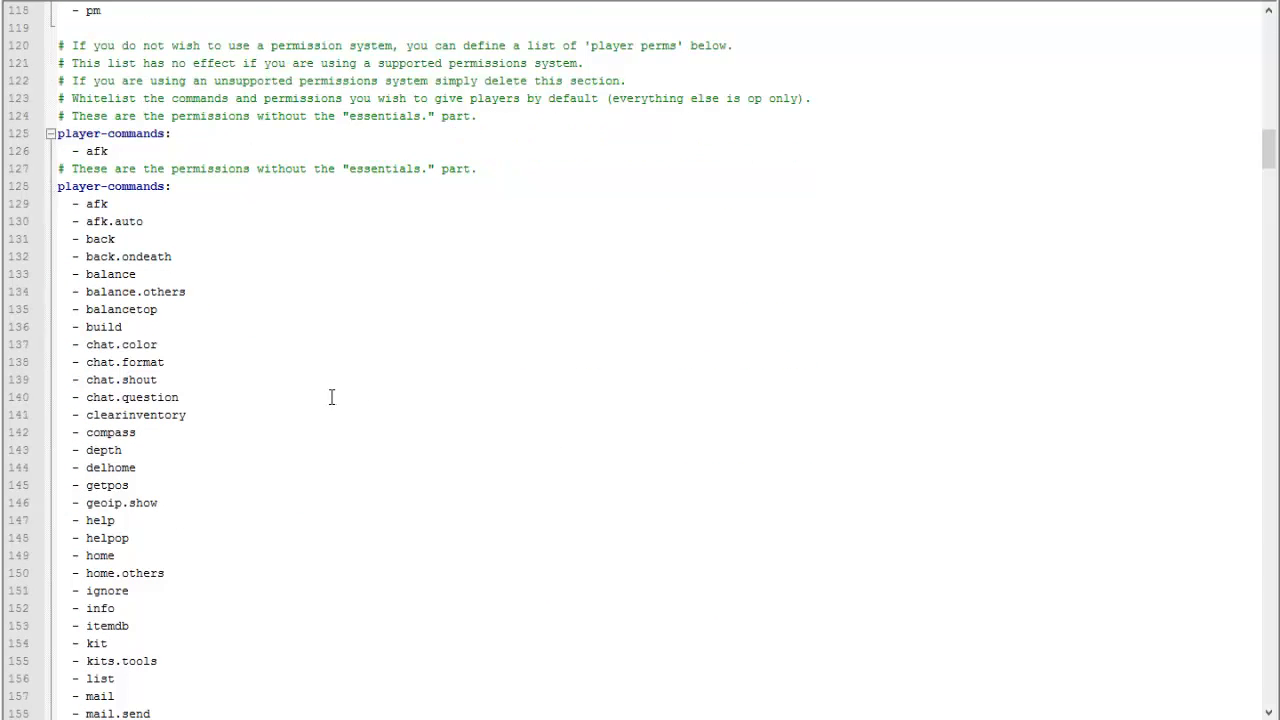
scroll("down", 3)
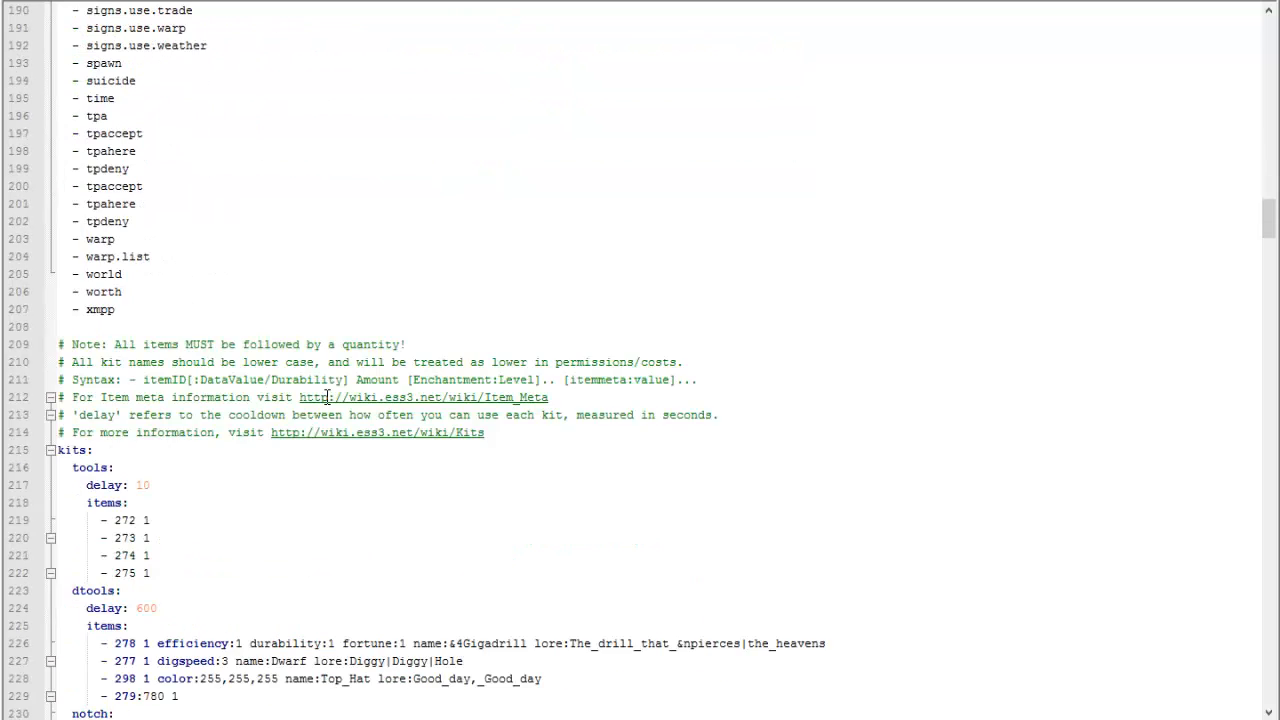
scroll("down", 3)
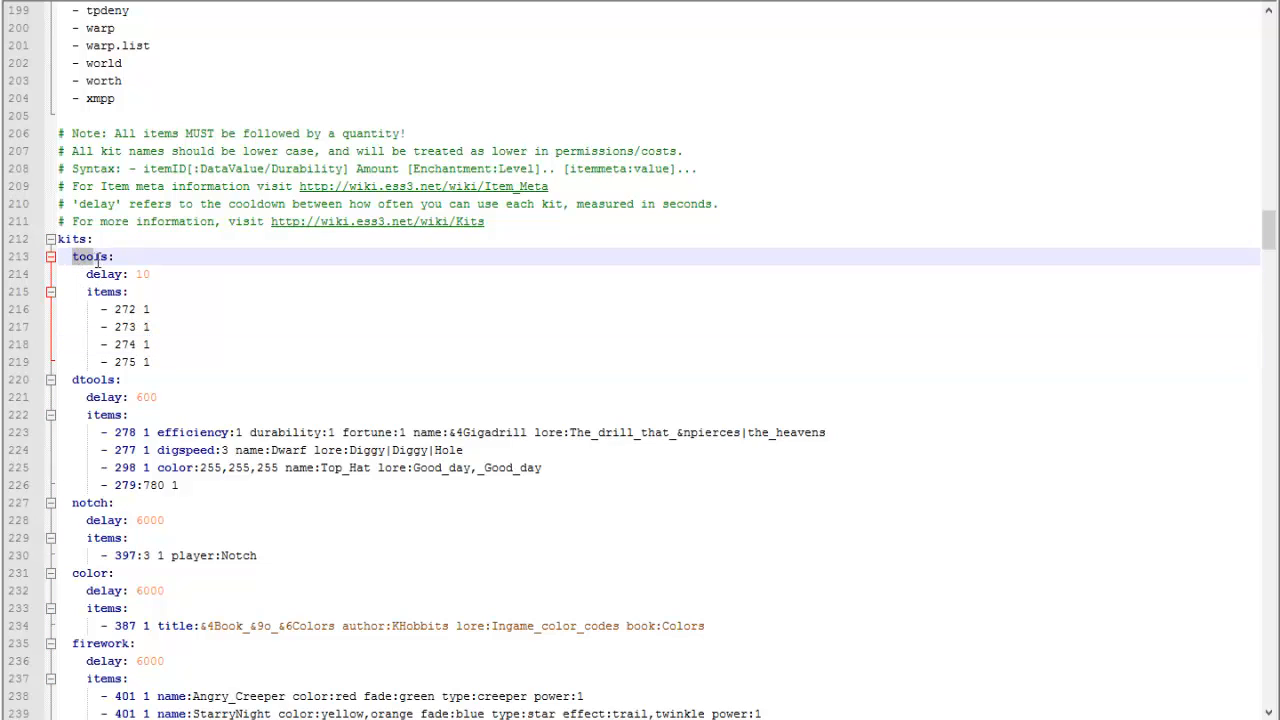
left_click(95, 379)
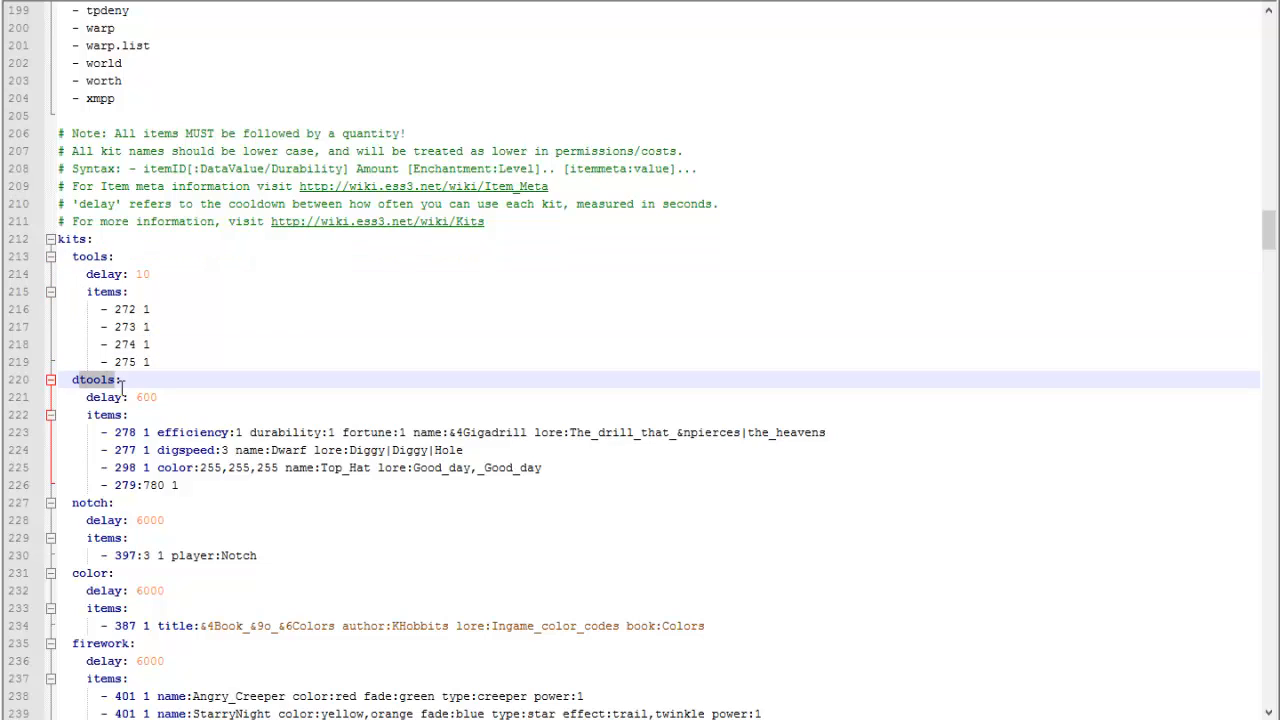
left_click(92, 256)
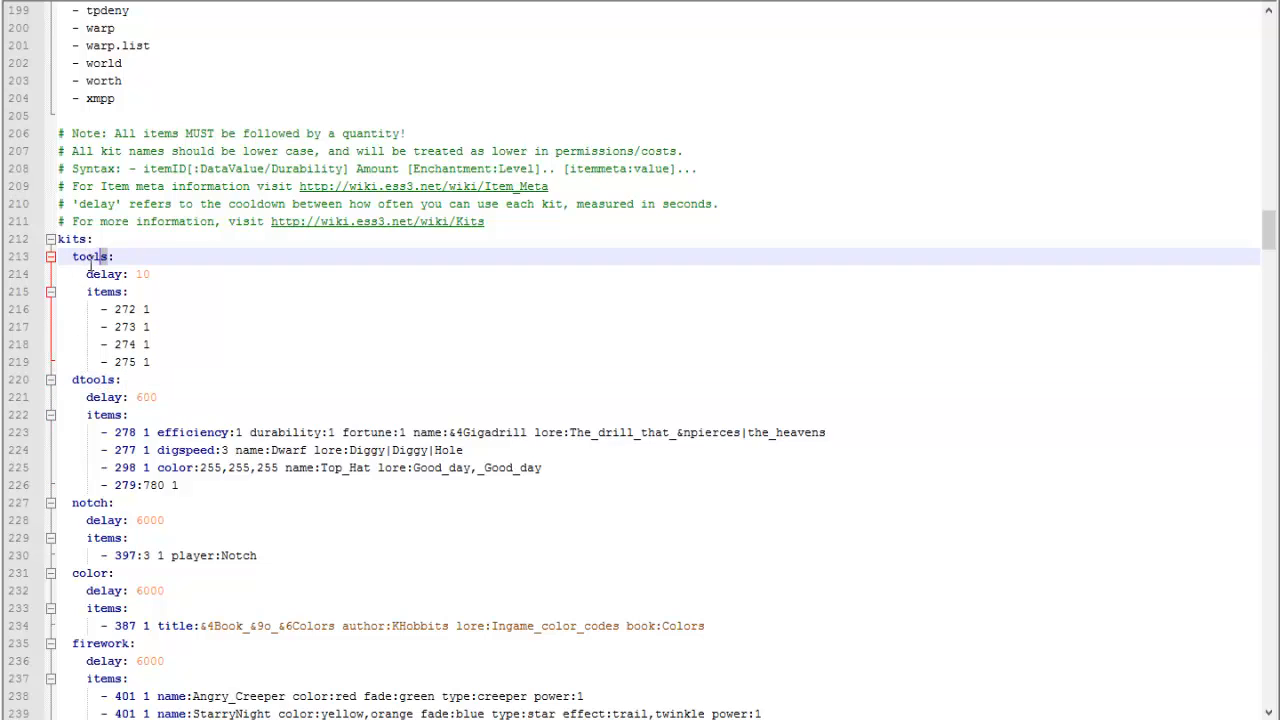
double_click(90, 256)
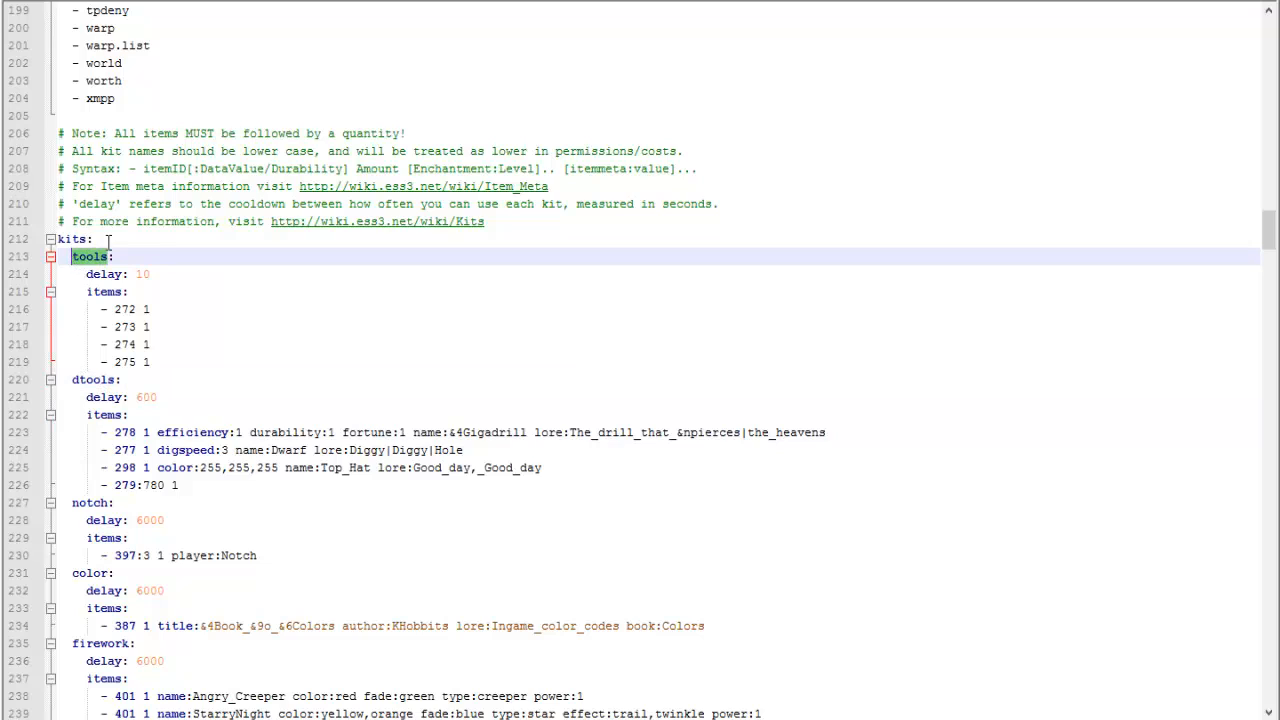
type("start:")
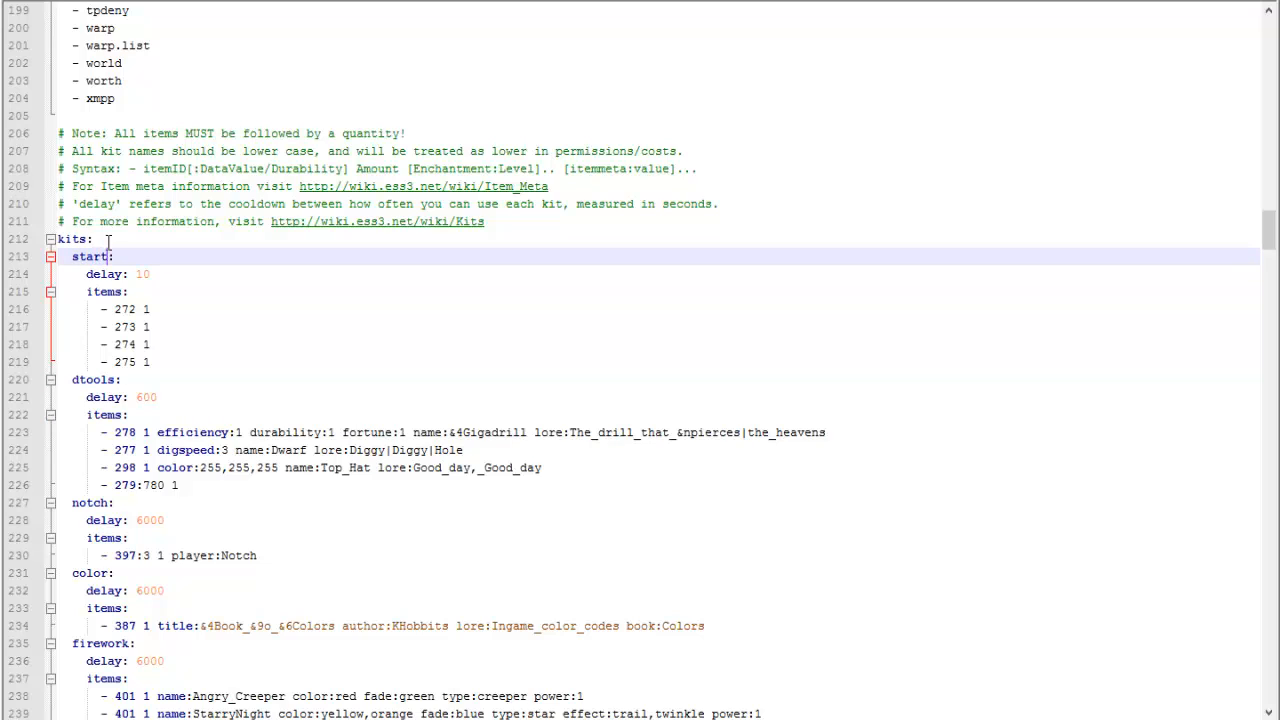
type("er")
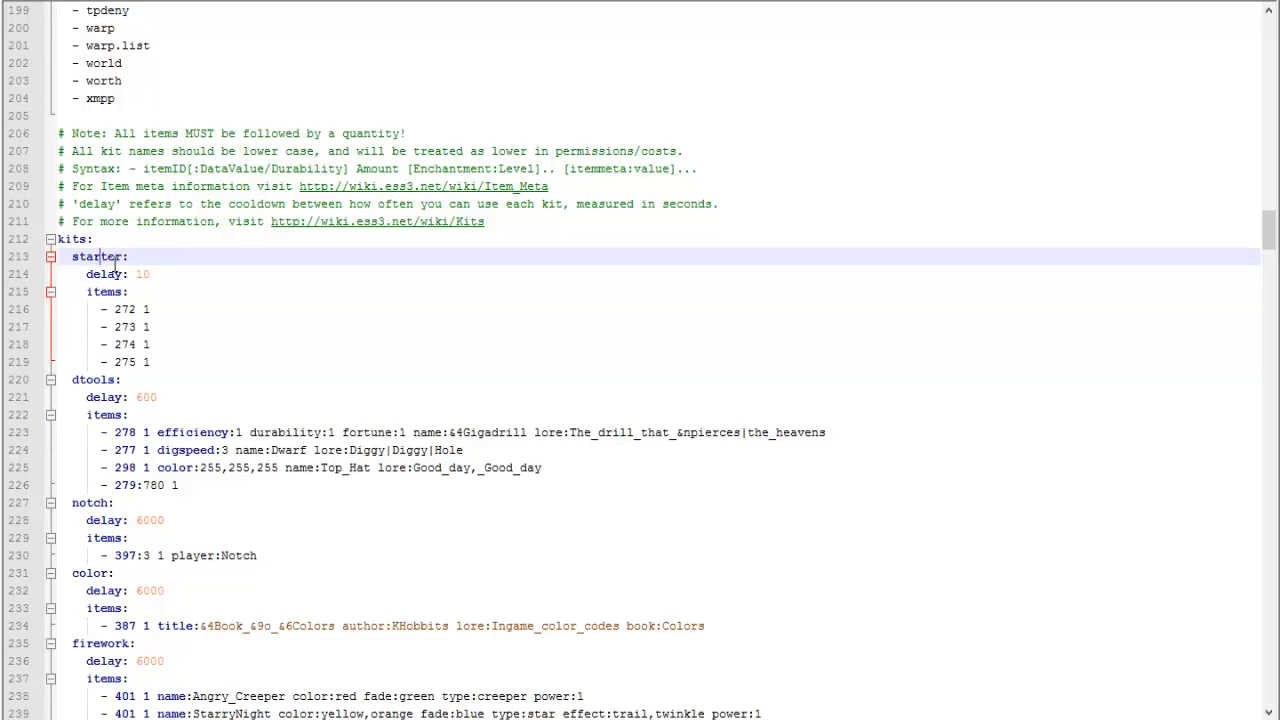
Inspect the starter kit's item ID entries, such as 272.
double_click(98, 256)
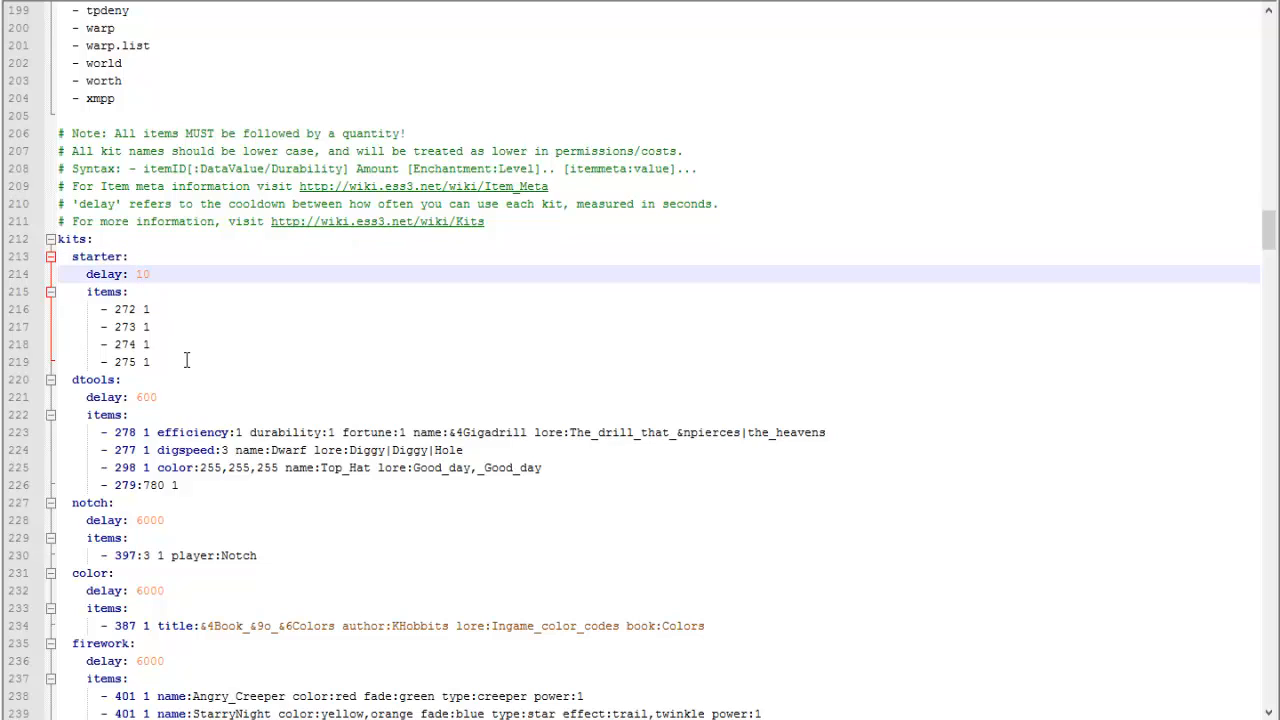
double_click(141, 274)
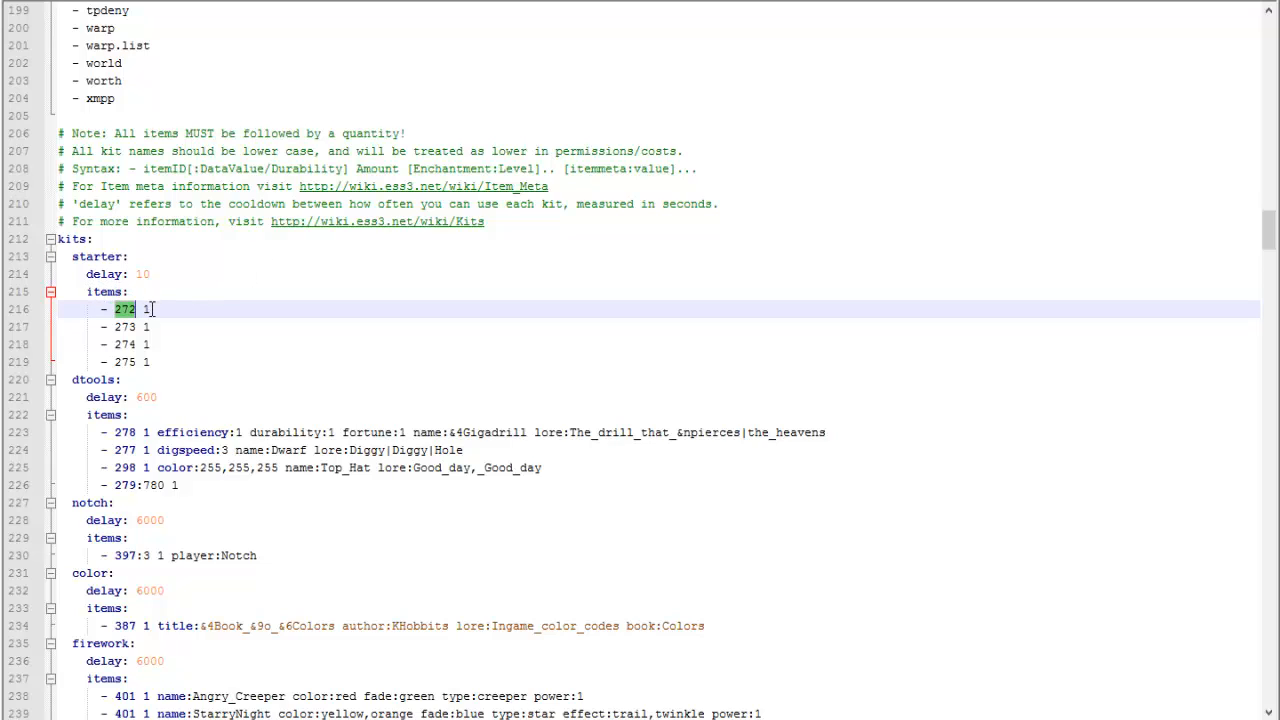
left_click(145, 309)
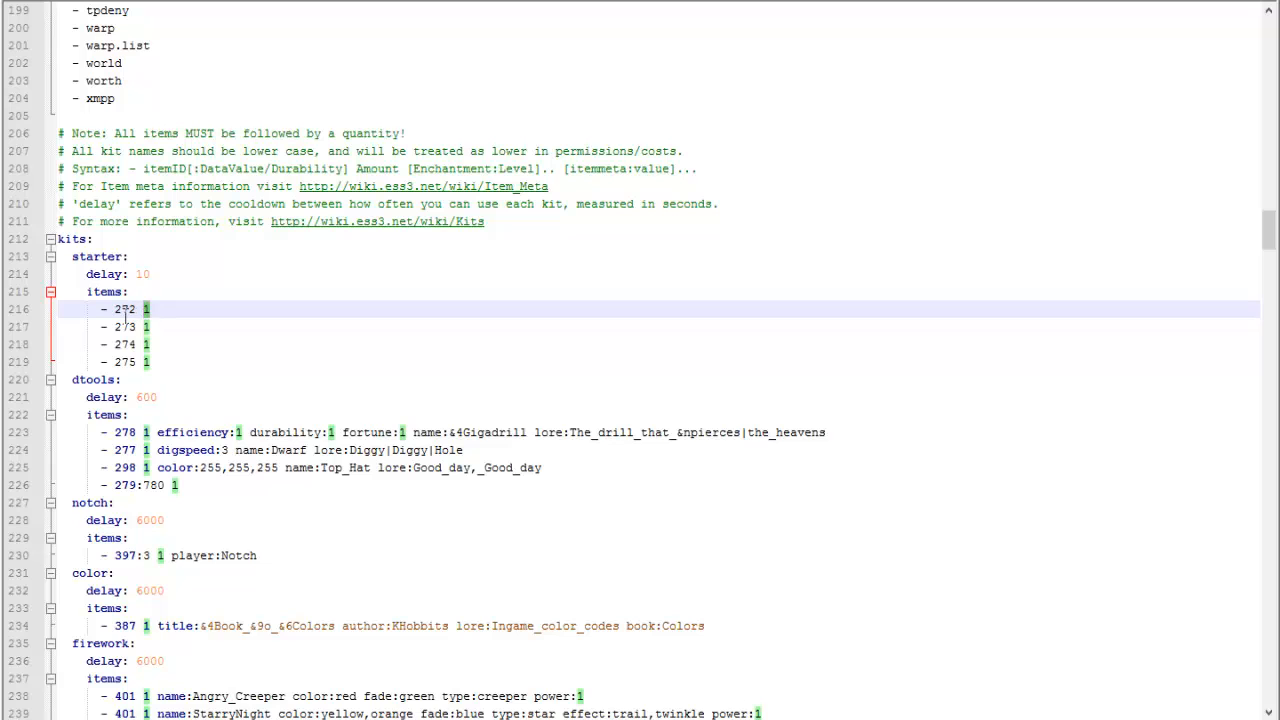
double_click(124, 309)
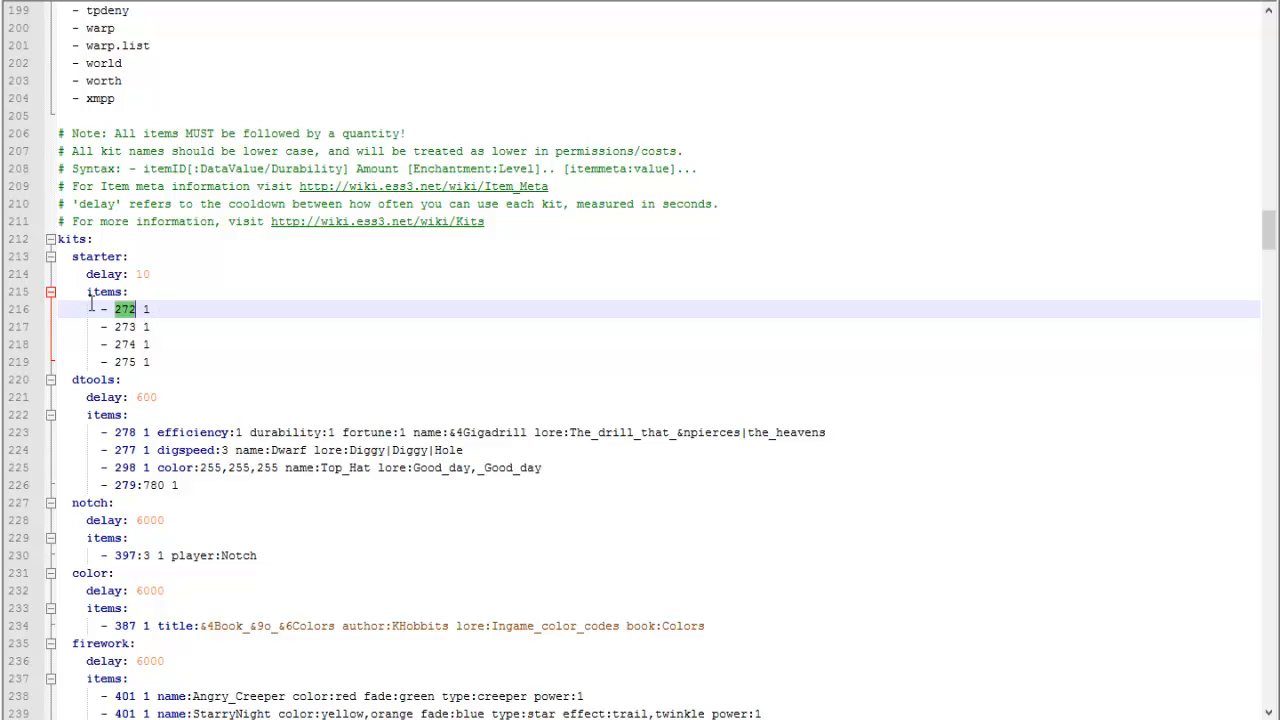
Uncomment '- color' under enabledSigns after checking the sign tutorial's sign types.
scroll("down", 3)
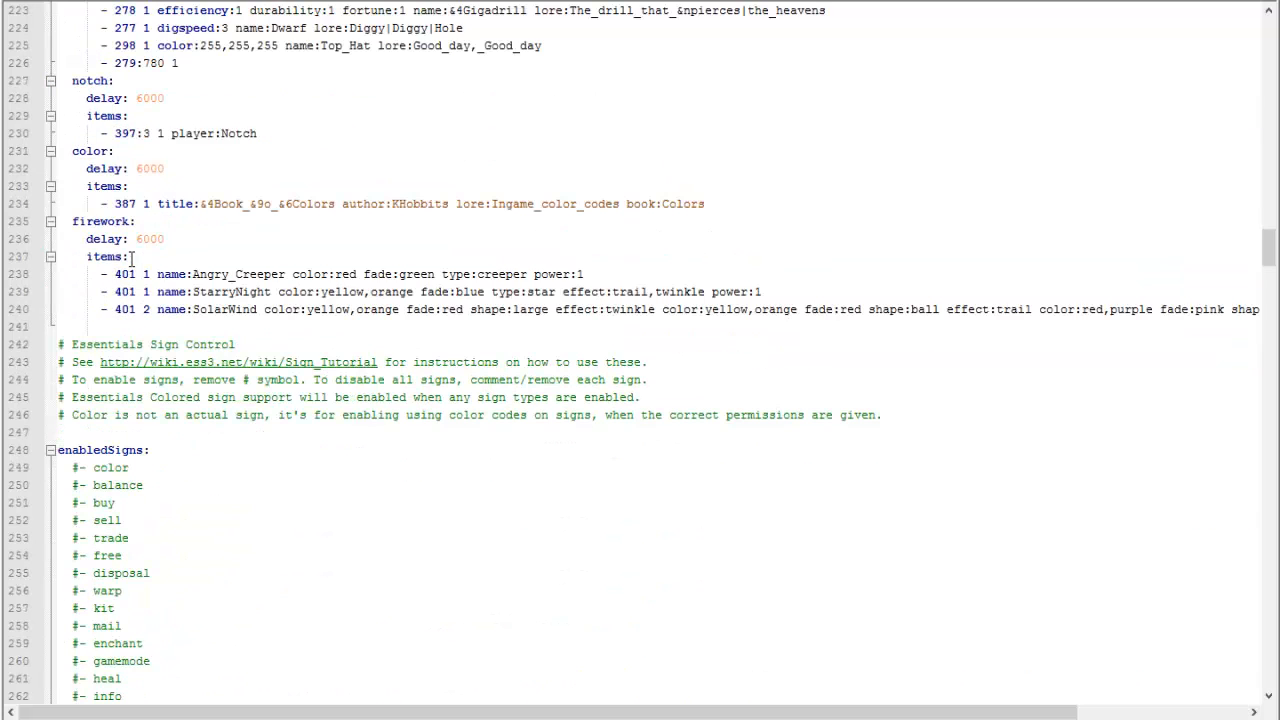
scroll("down", 3)
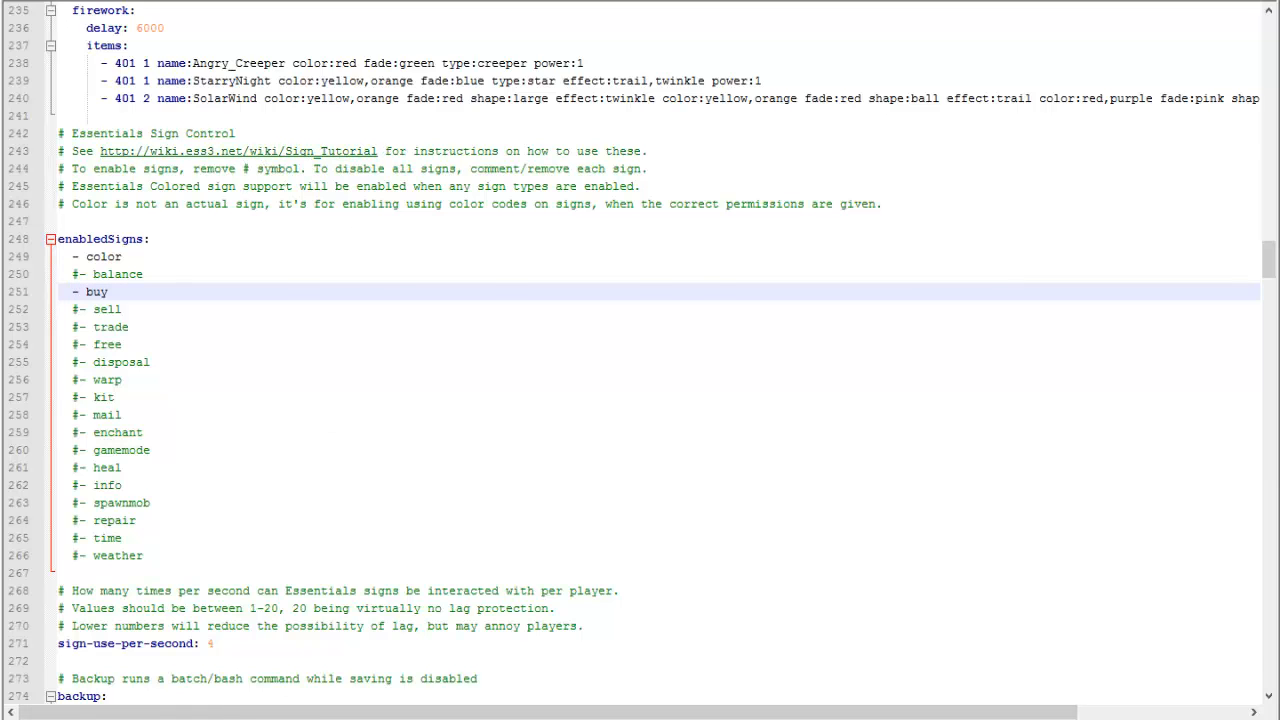
left_click(238, 151)
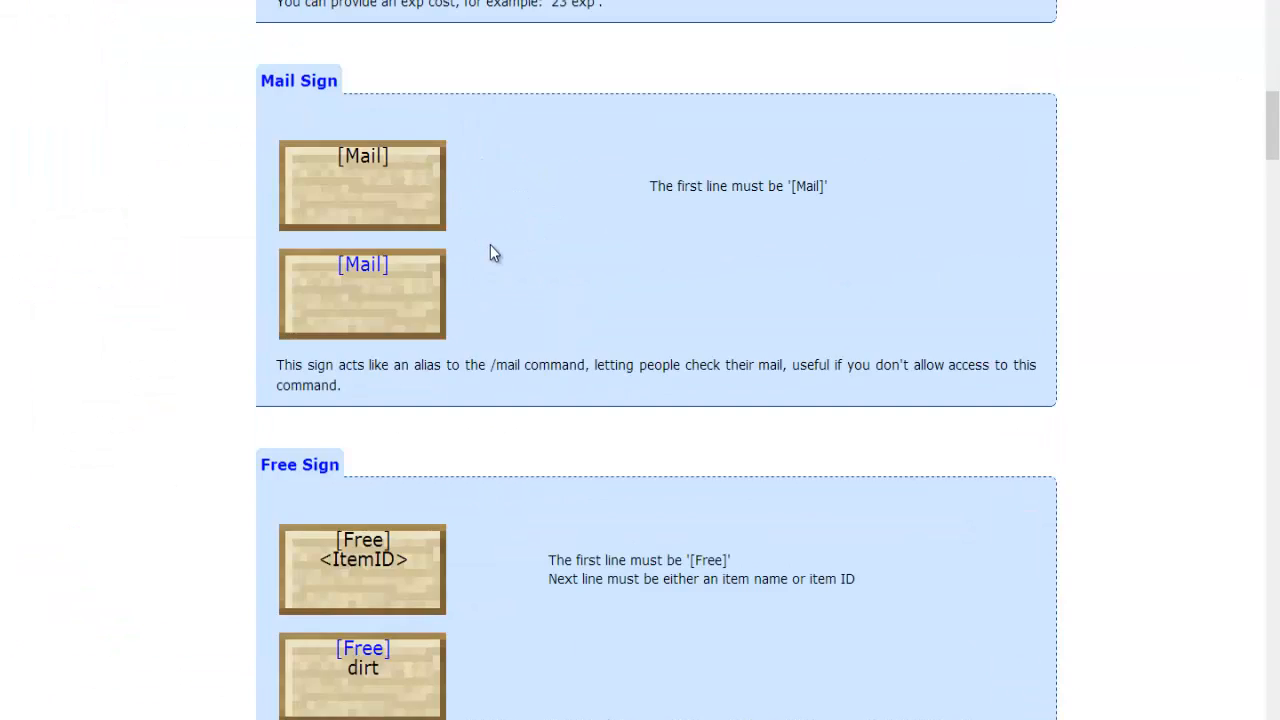
scroll("down", 3)
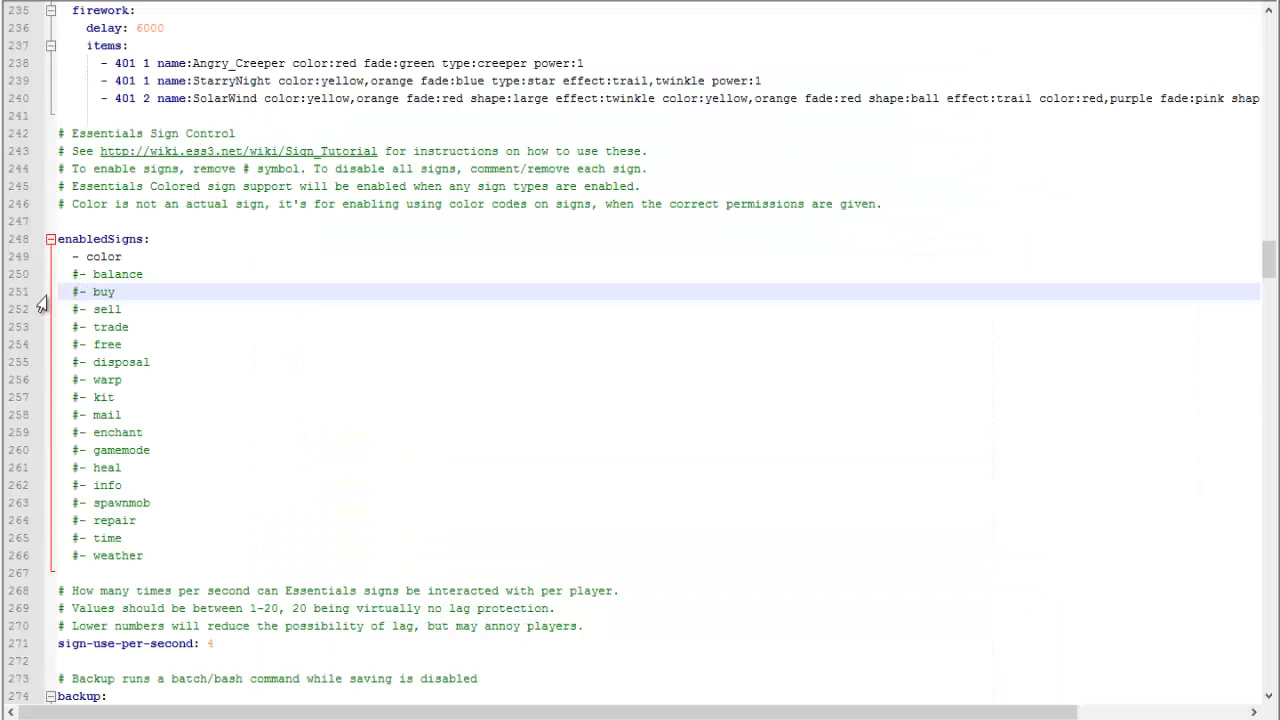
scroll("down", 3)
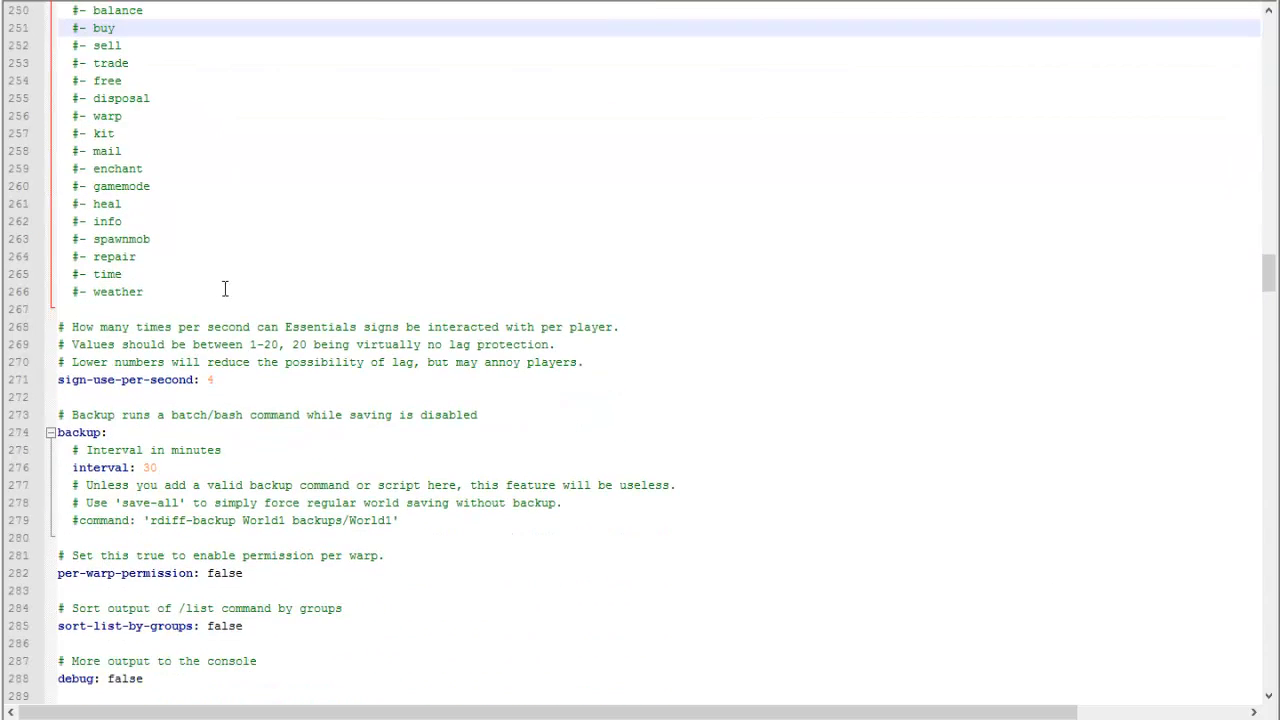
scroll("down", 3)
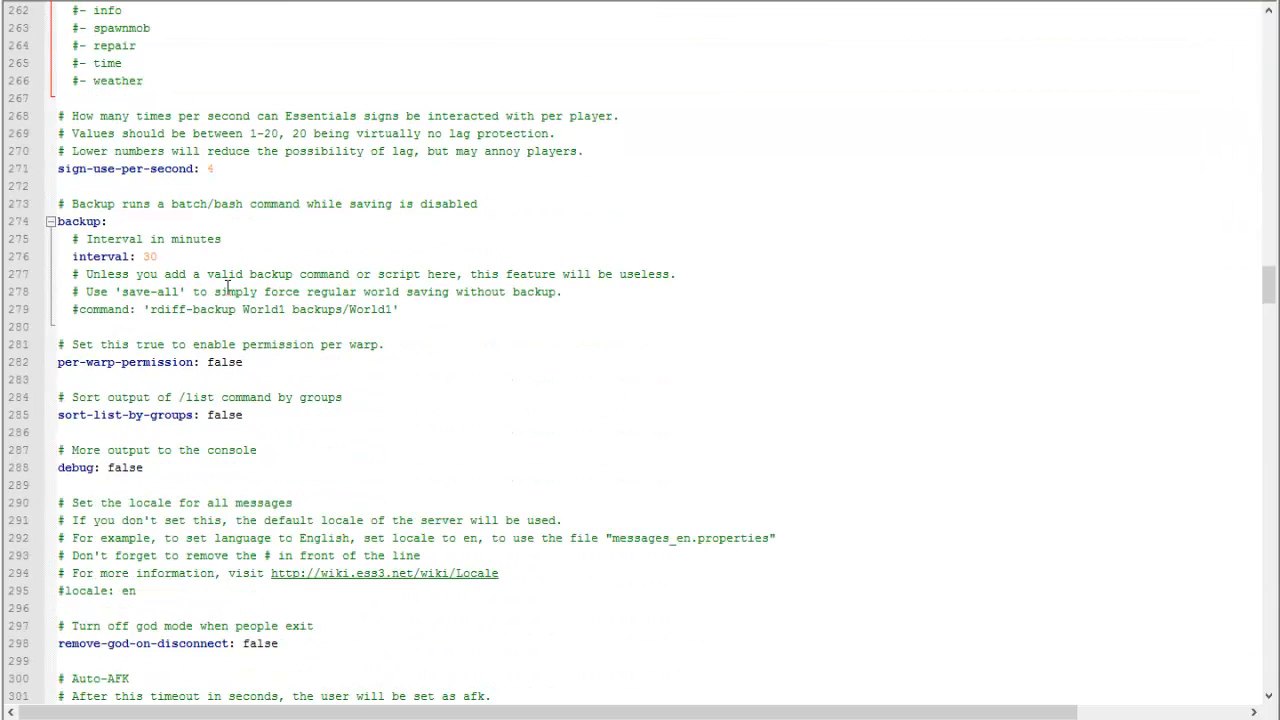
scroll("down", 3)
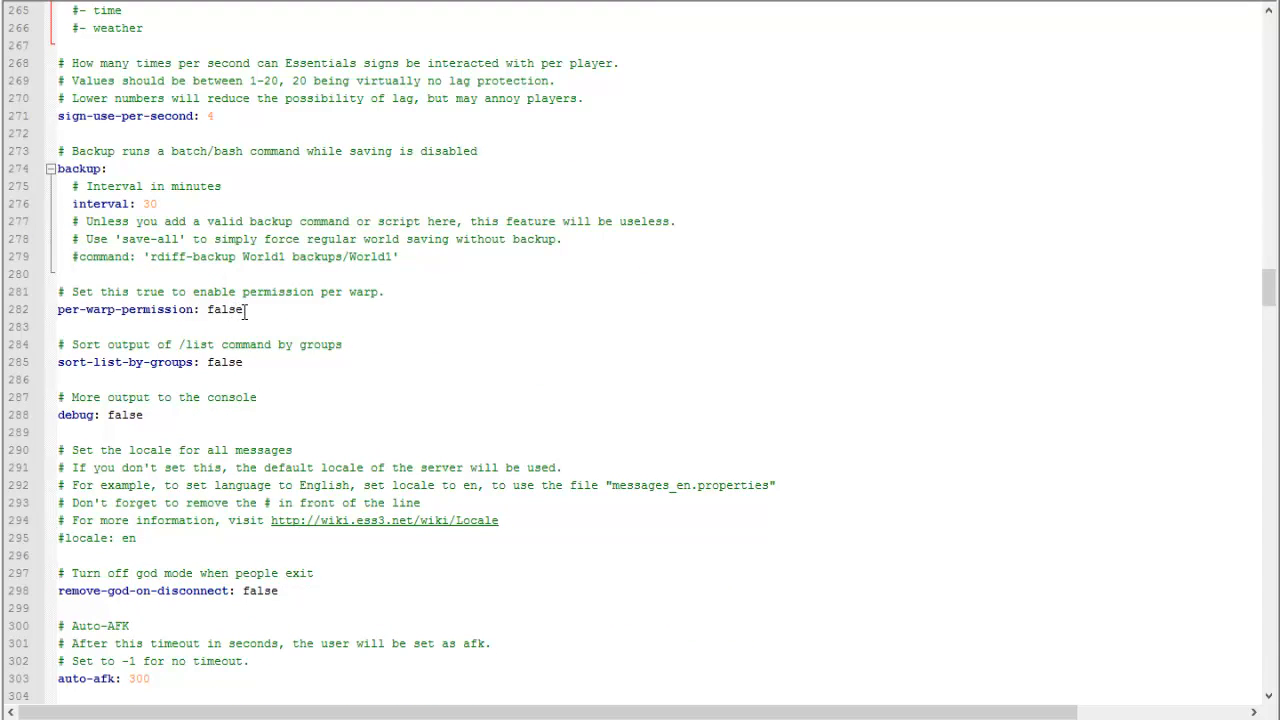
double_click(224, 309)
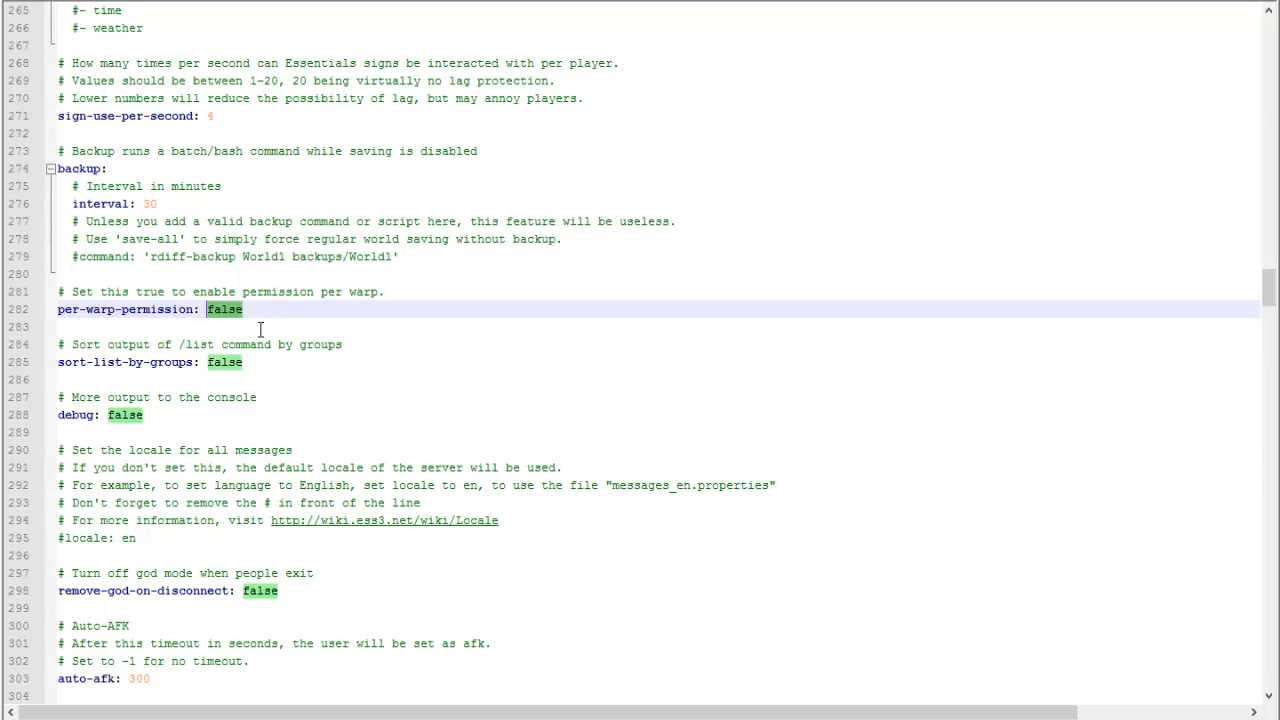
scroll("down", 3)
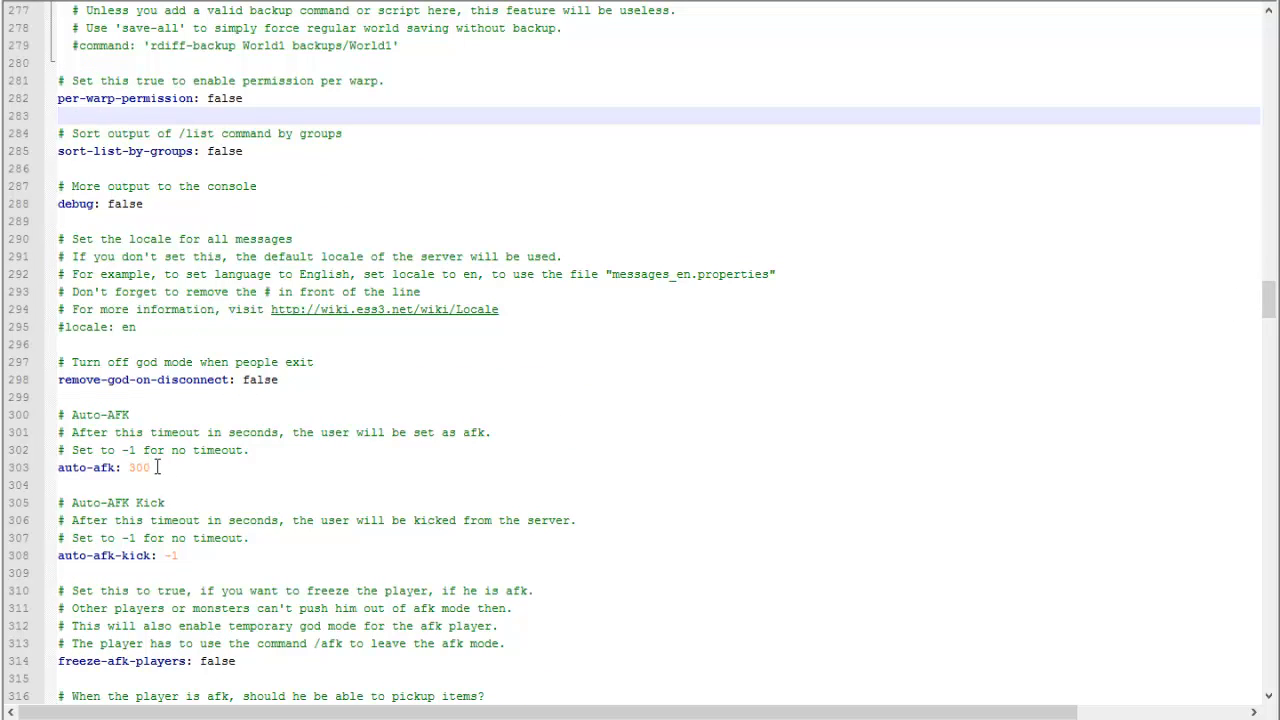
left_click(150, 467)
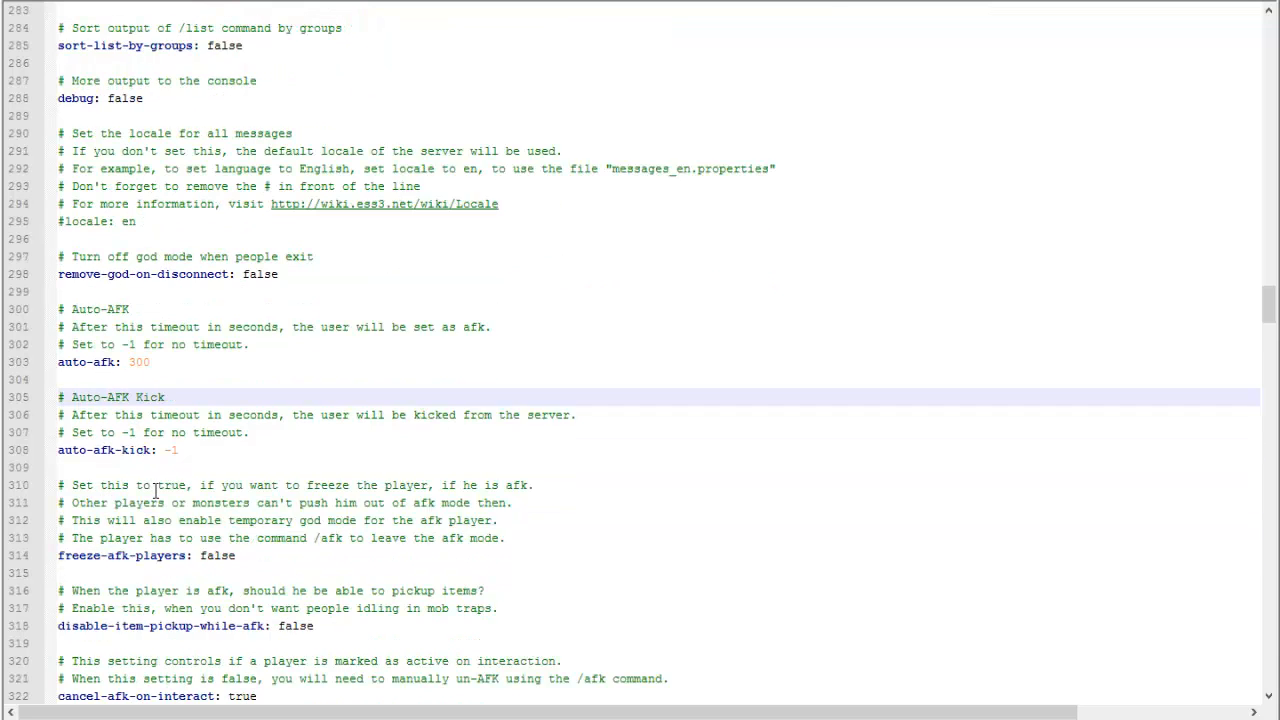
scroll("down", 3)
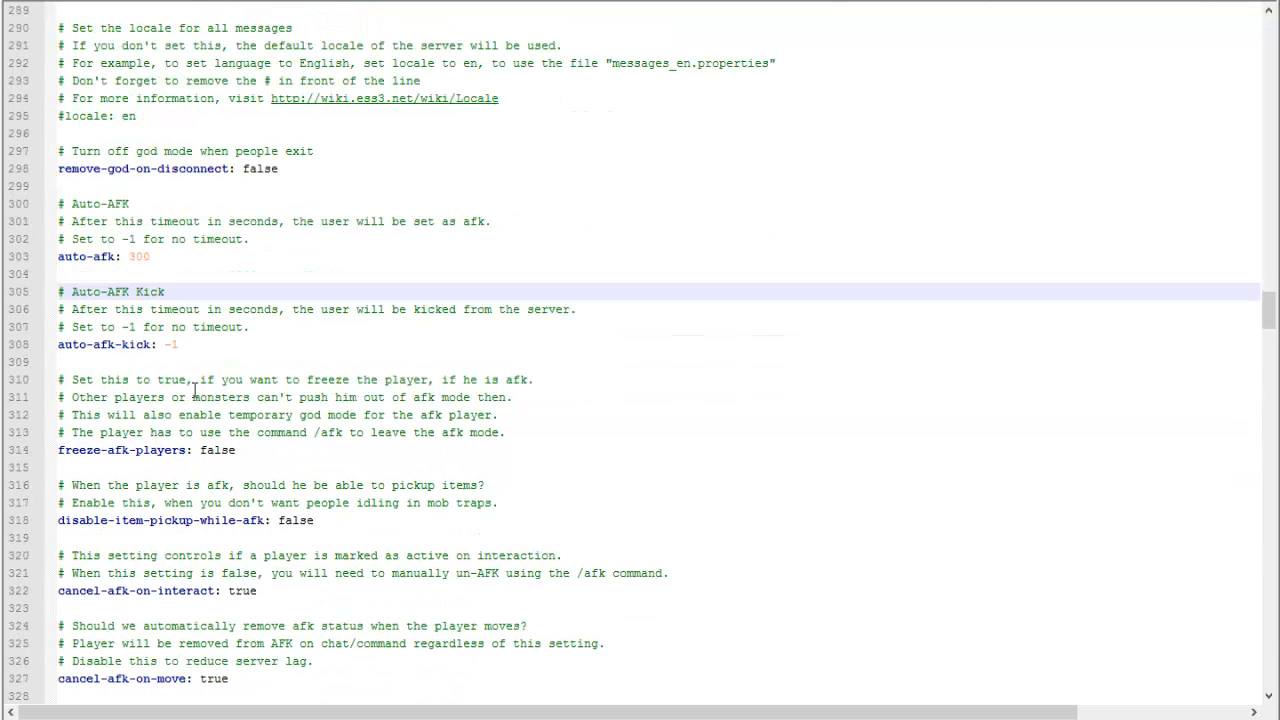
scroll("down", 3)
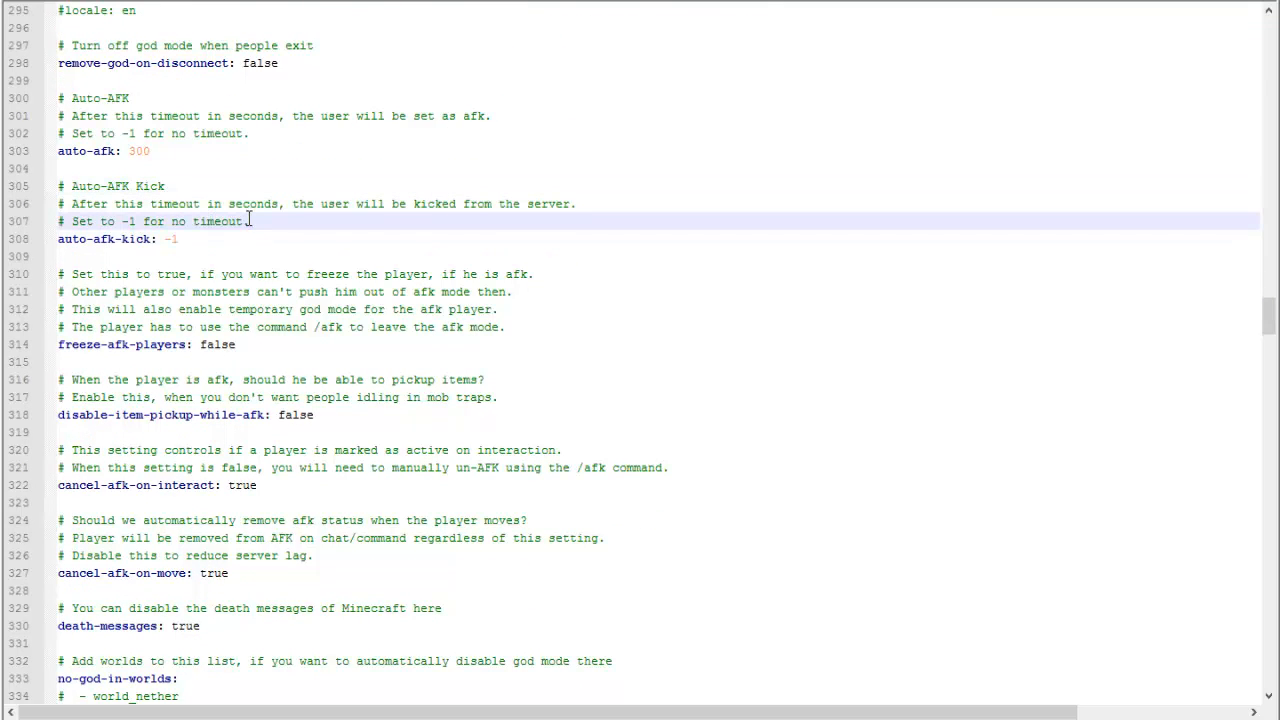
scroll("down", 3)
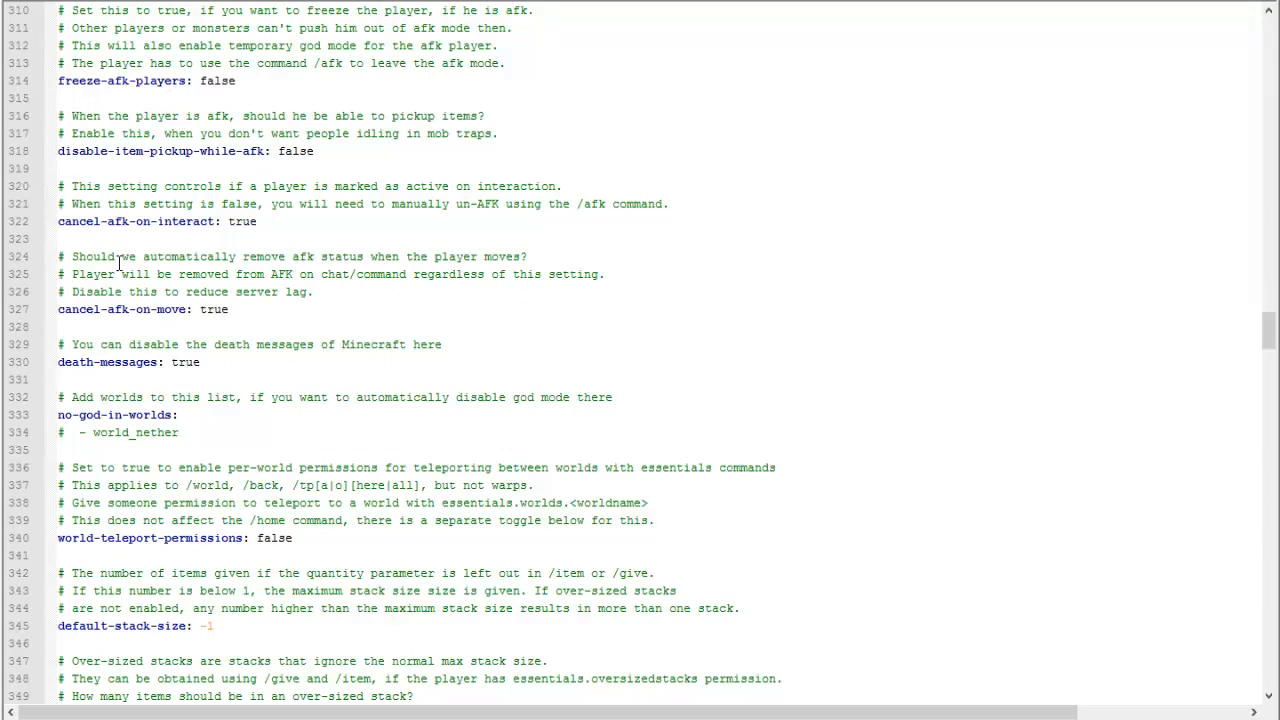
scroll("down", 3)
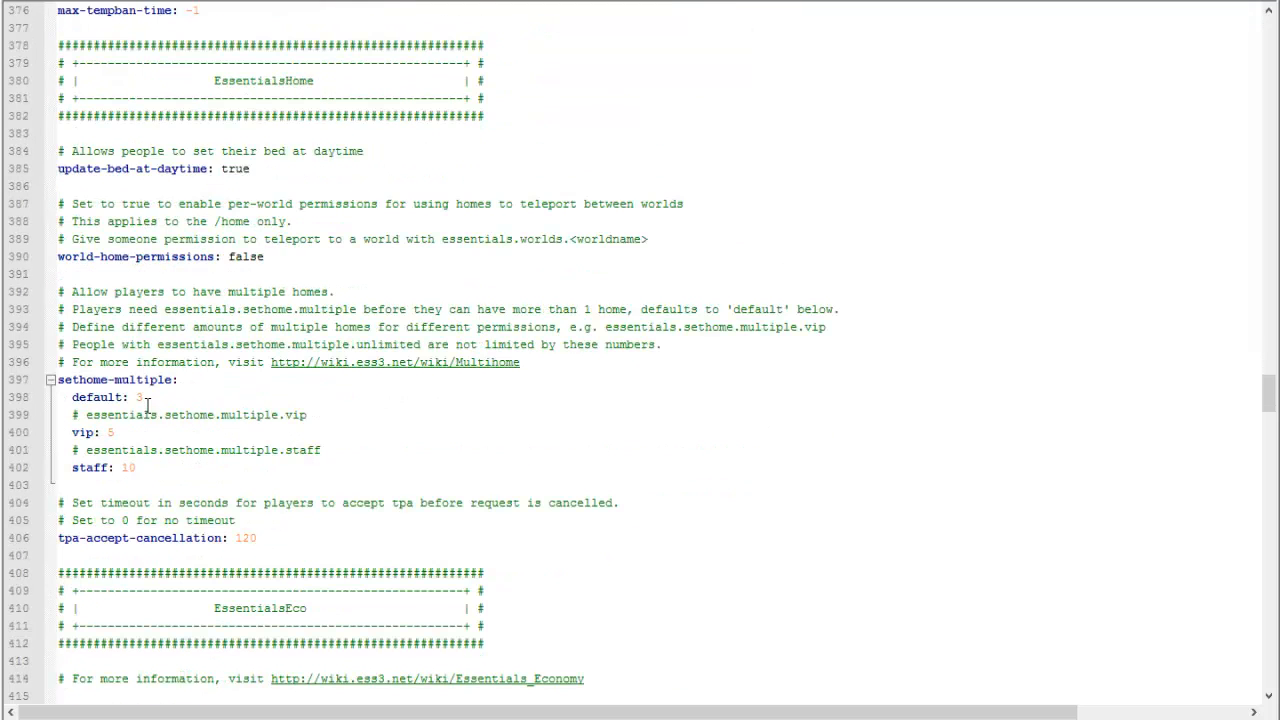
Change starting-balance from 0 to 30 and uncomment kit-tools: 1500 under command-costs.
double_click(99, 397)
type("5")
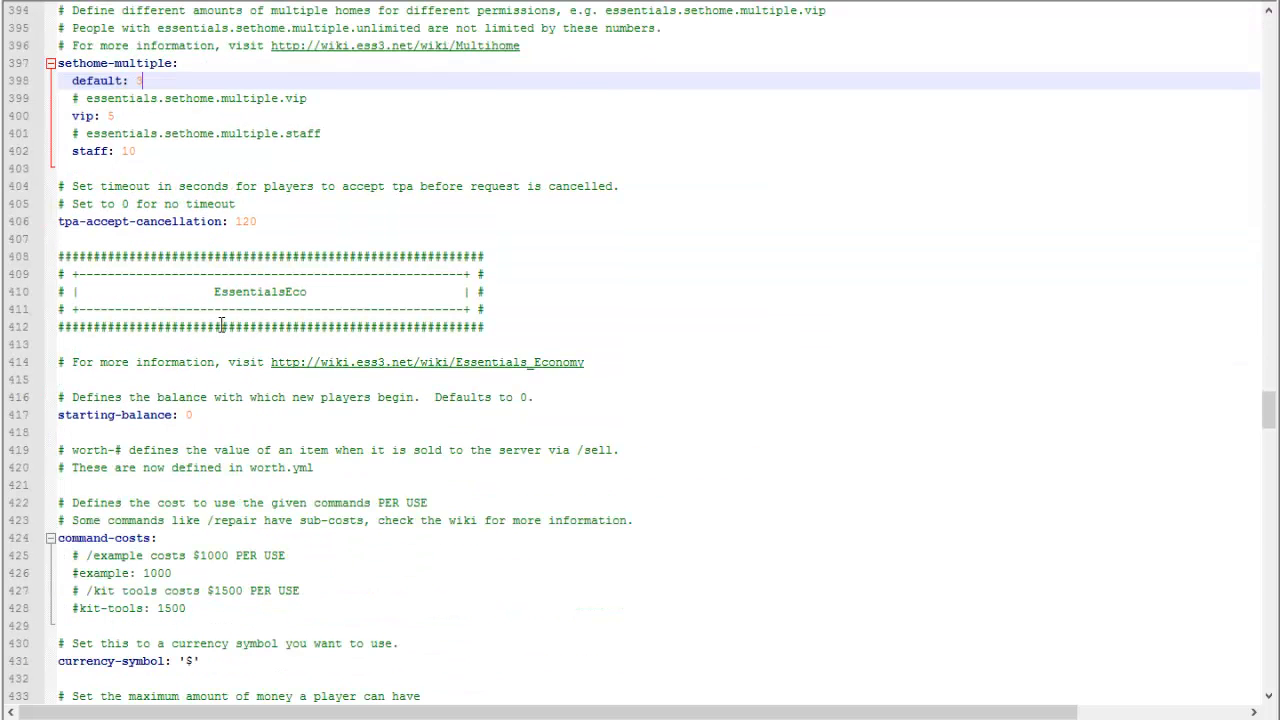
scroll("down", 3)
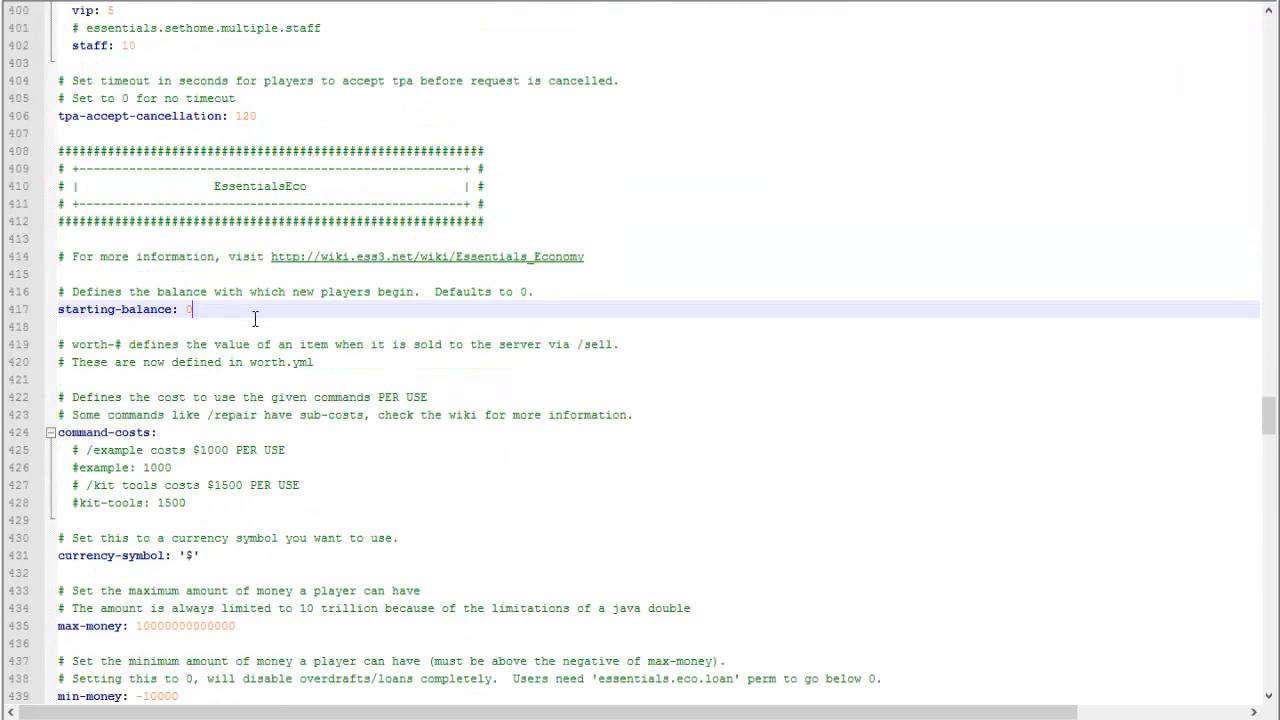
key("Backspace")
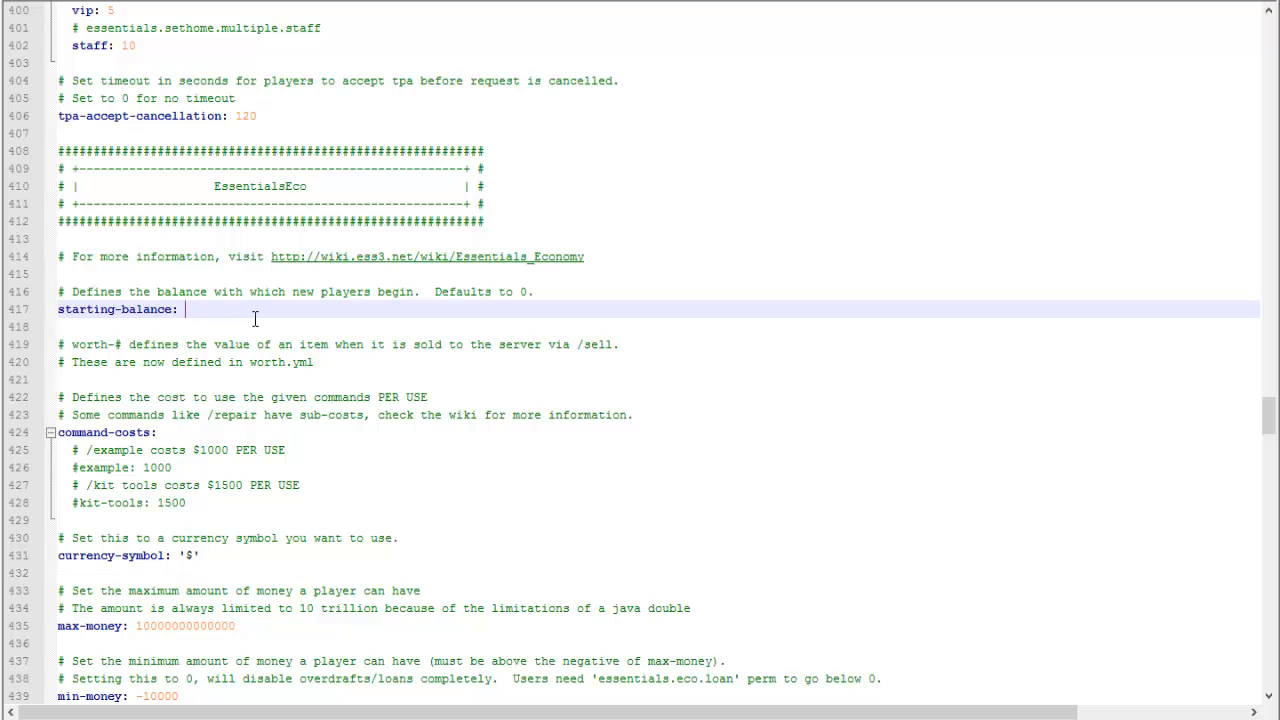
type("30")
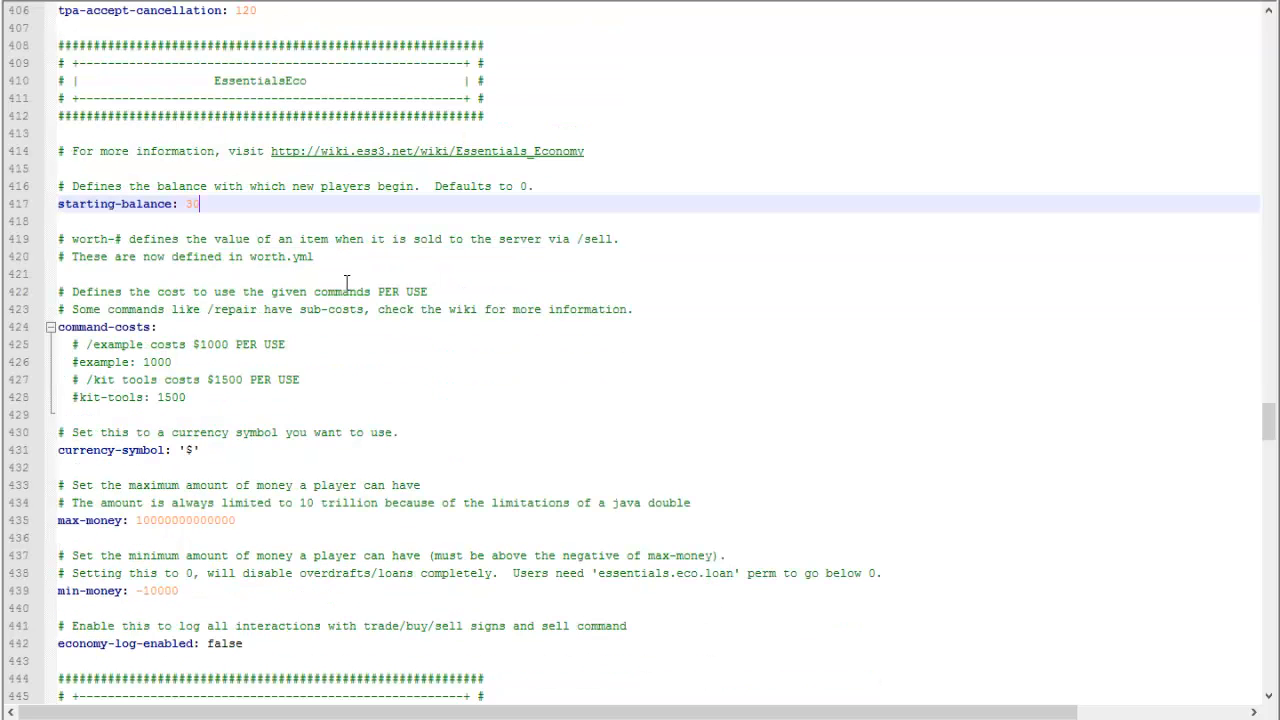
scroll("down", 3)
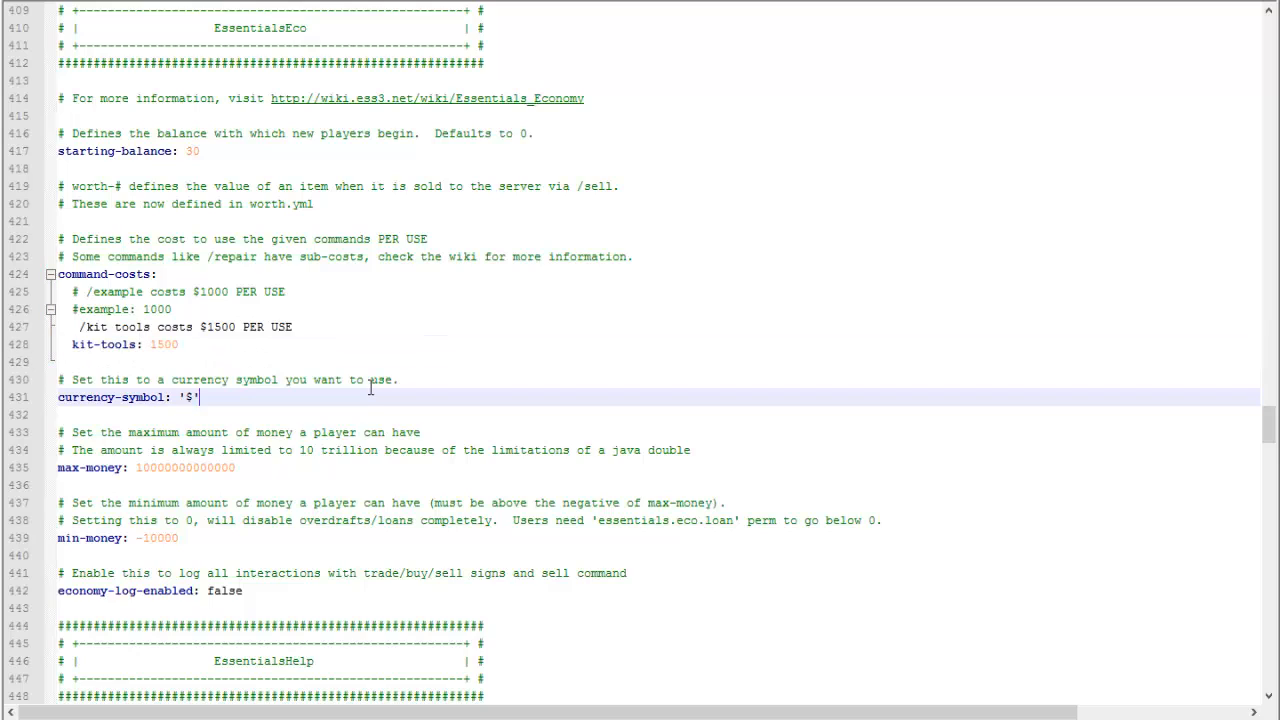
scroll("down", 3)
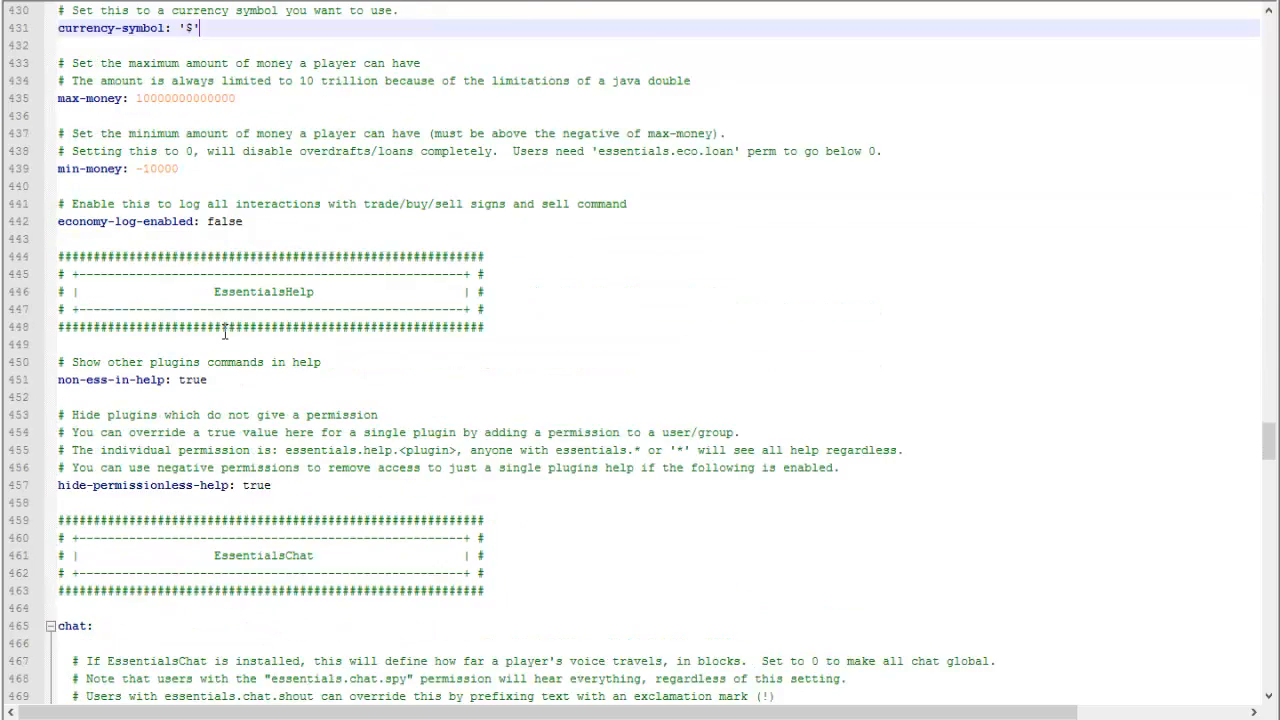
scroll("down", 3)
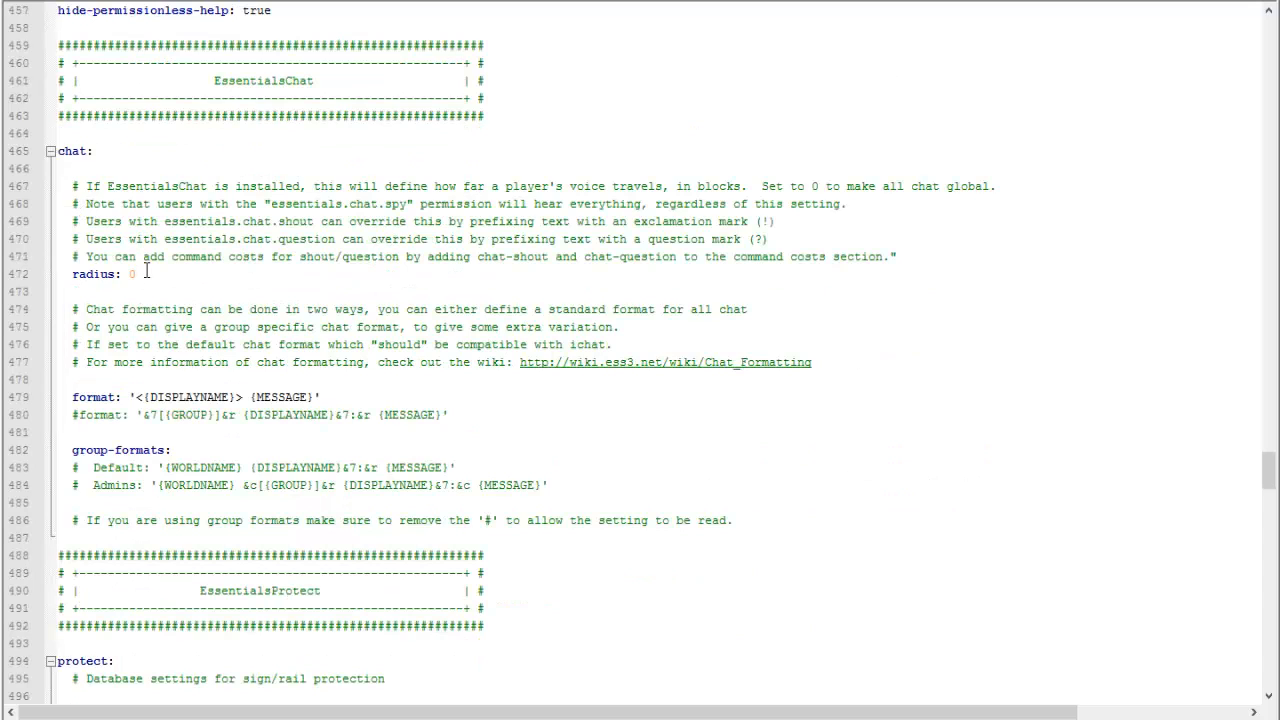
mouse_move(131, 397)
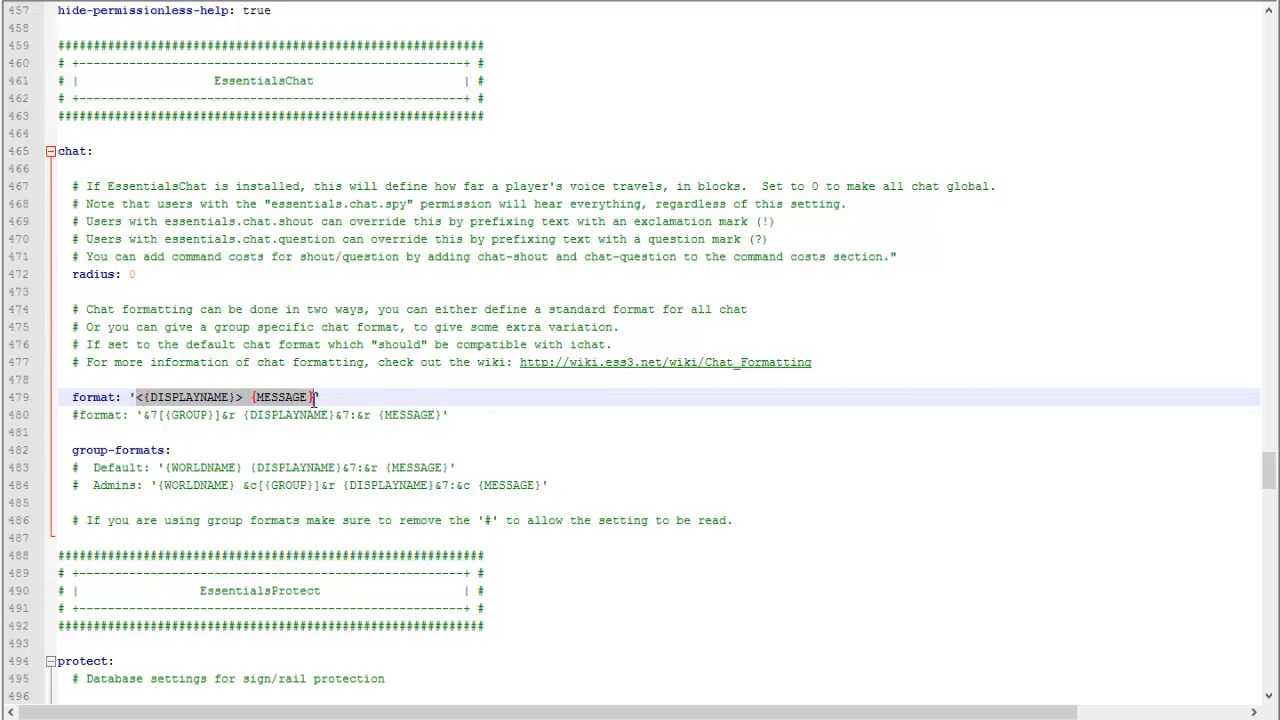
scroll("down", 3)
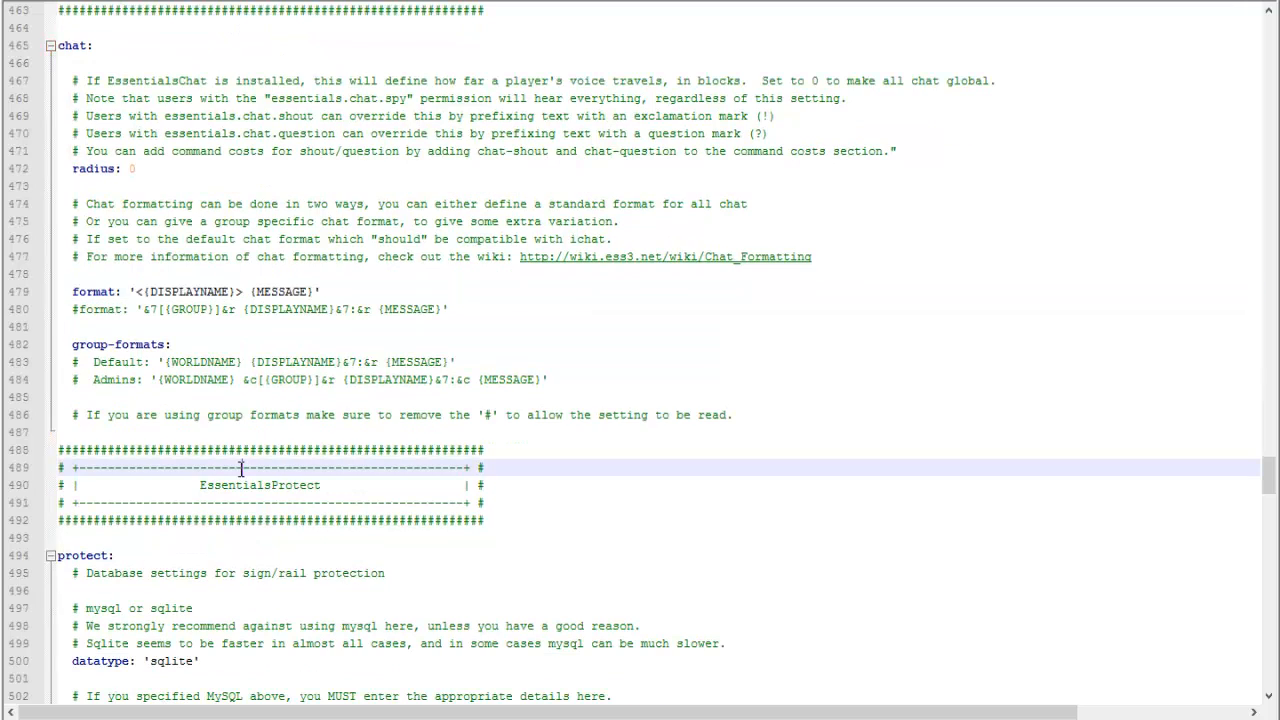
scroll("down", 3)
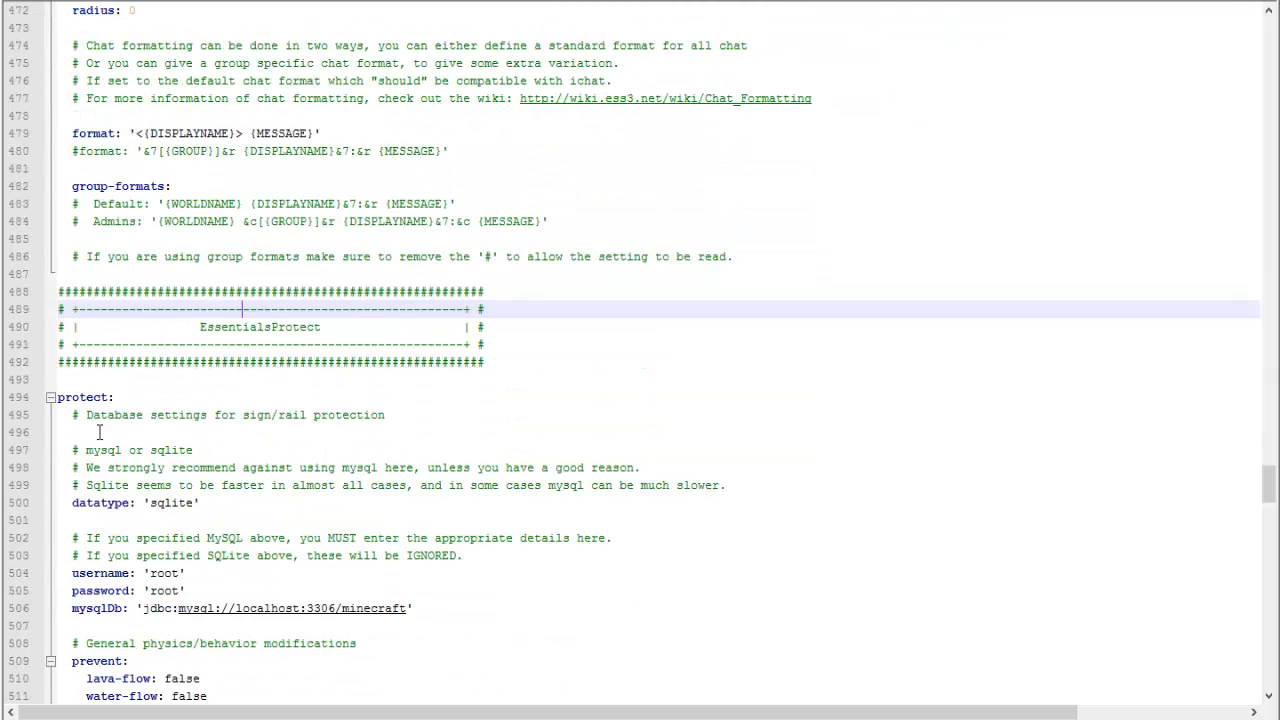
scroll("down", 3)
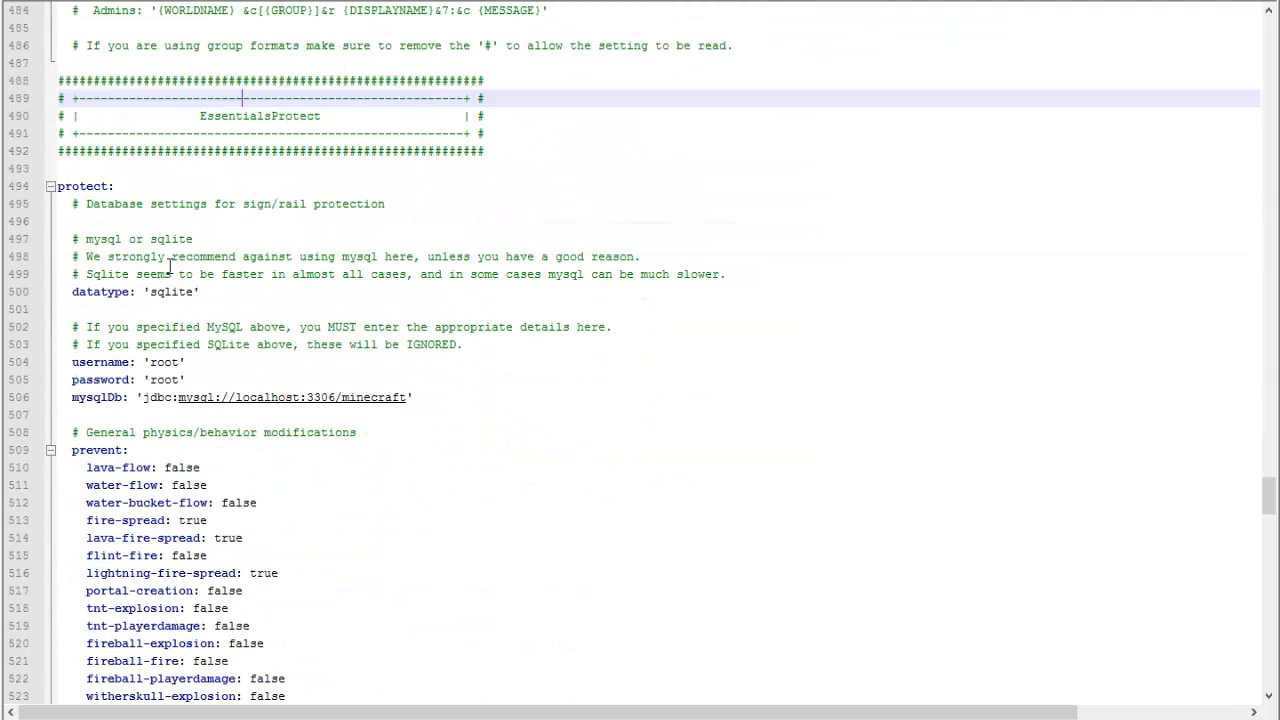
double_click(170, 291)
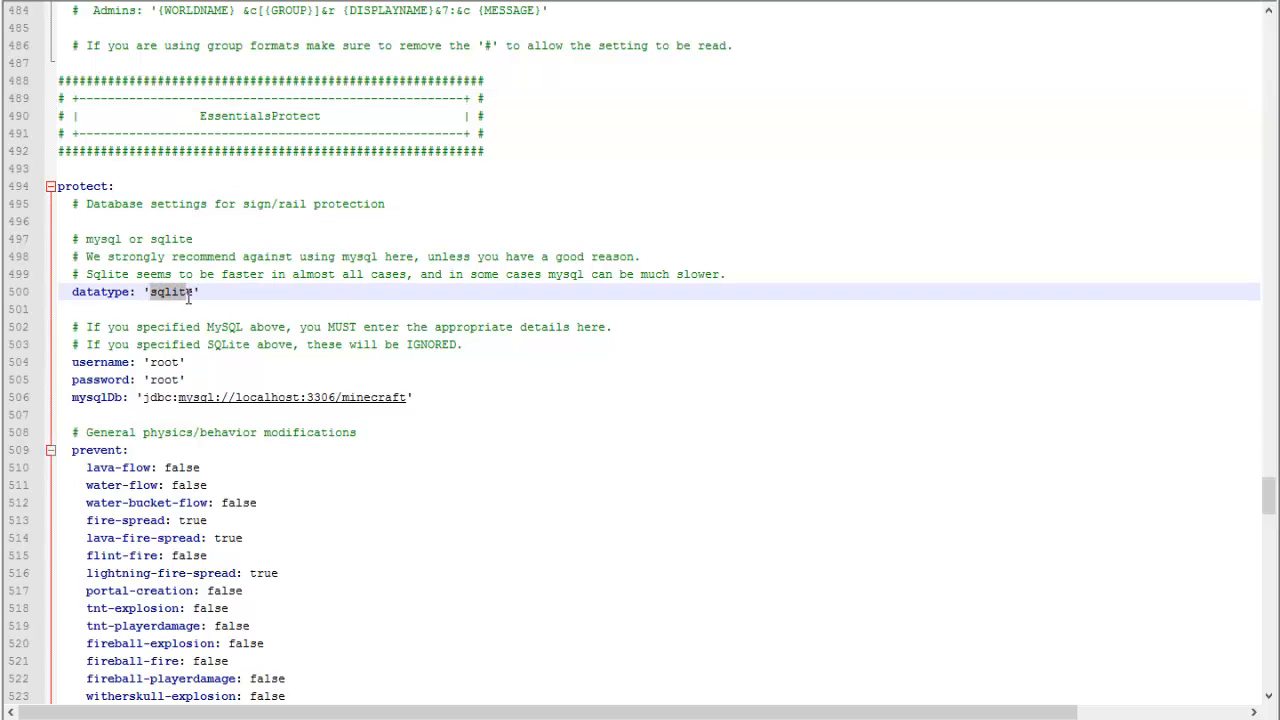
double_click(171, 291)
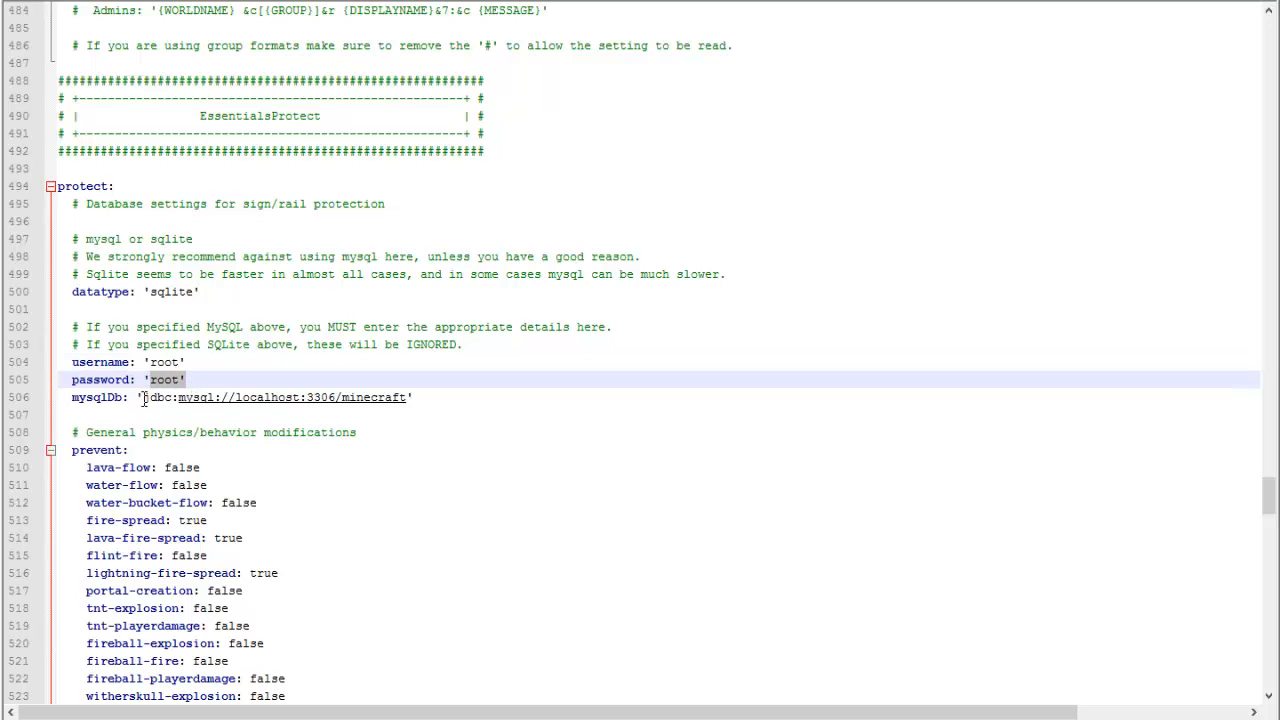
scroll("down", 3)
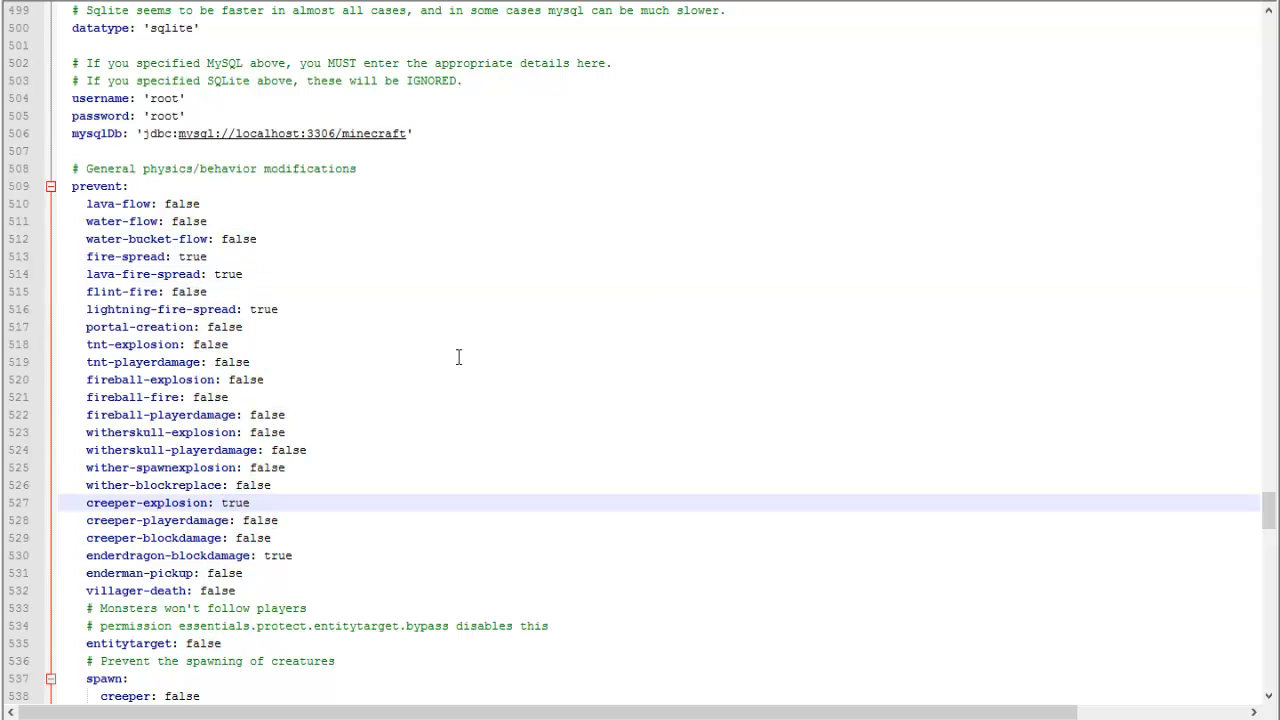
mouse_move(205, 519)
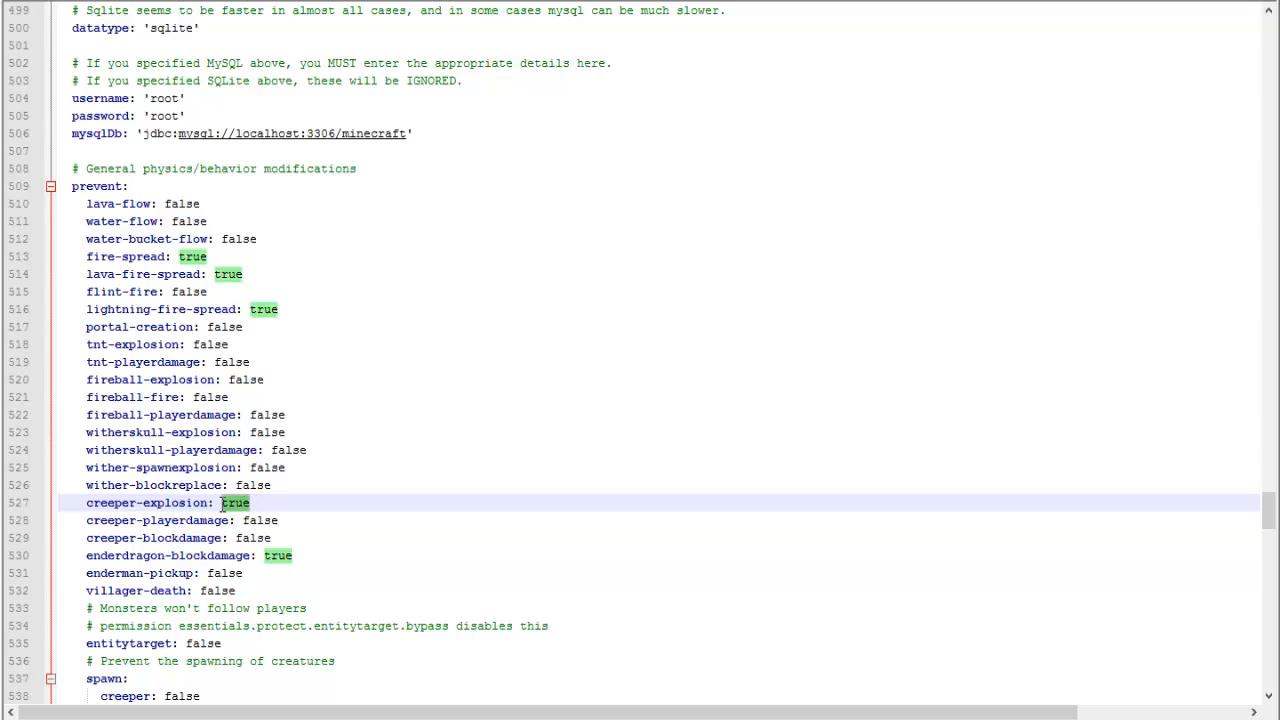
Change the EssentialsProtect 'signs' setting from false to true.
scroll("down", 3)
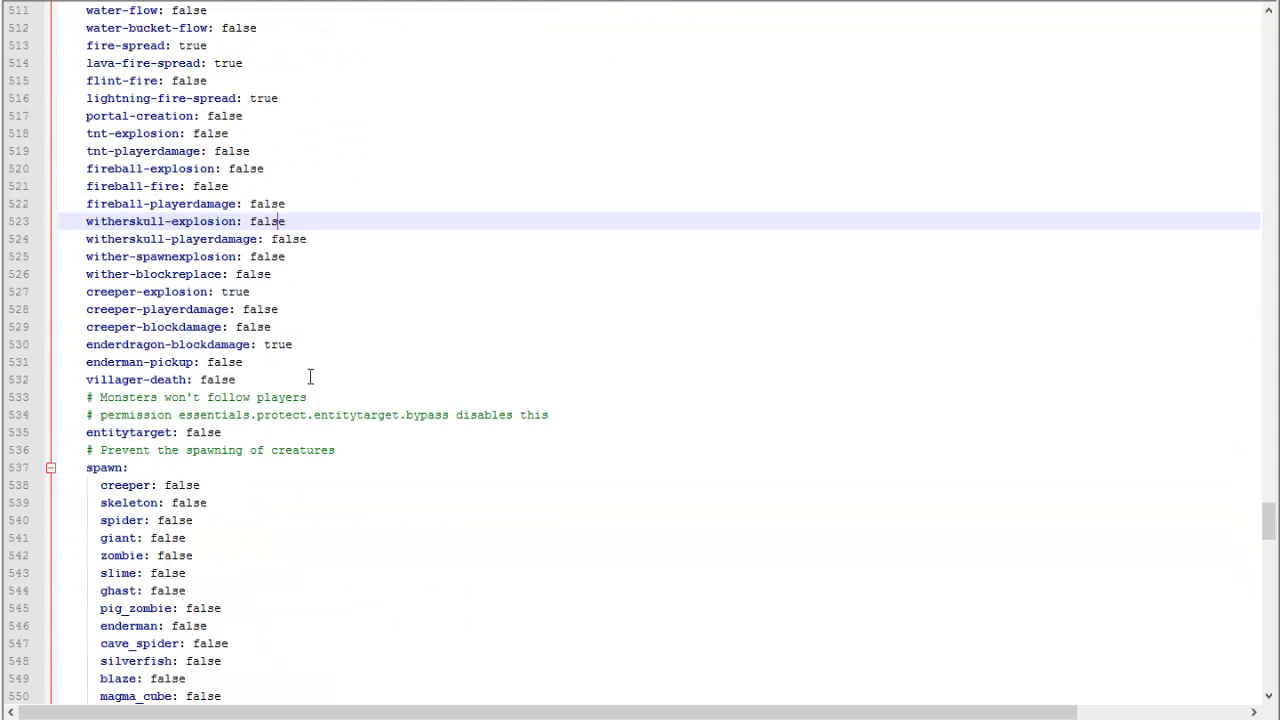
scroll("down", 3)
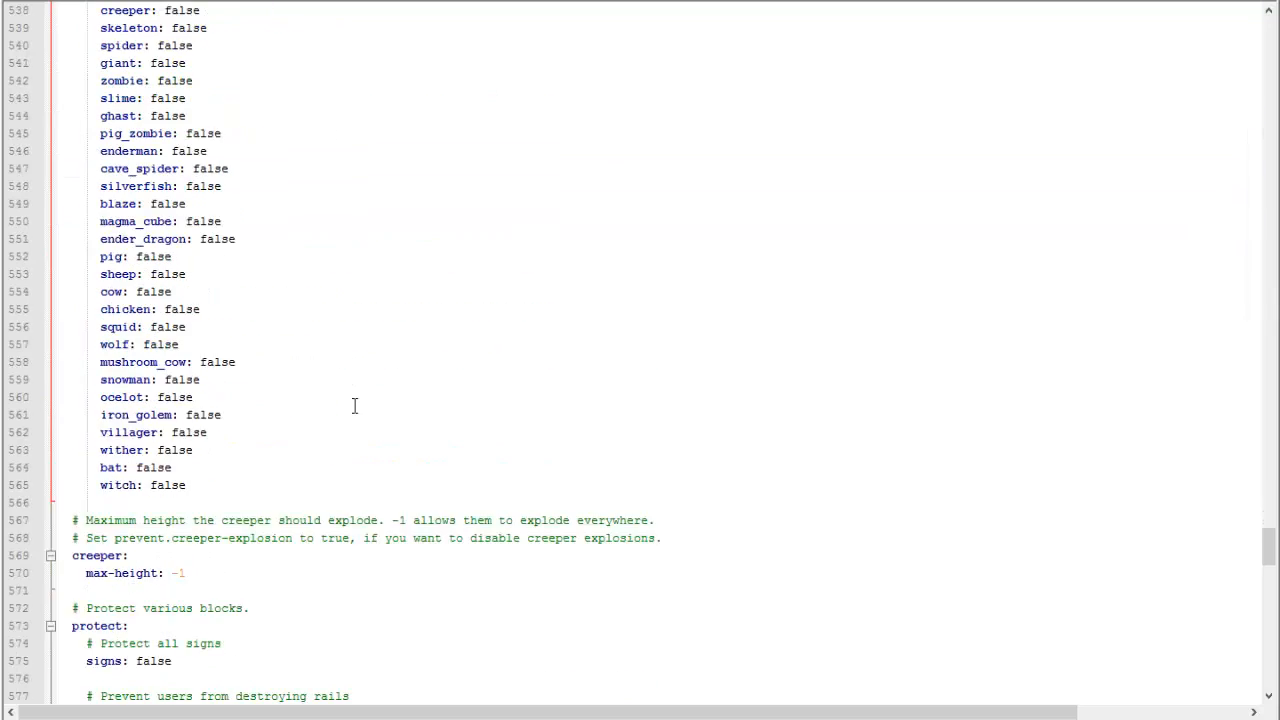
scroll("down", 3)
type("t")
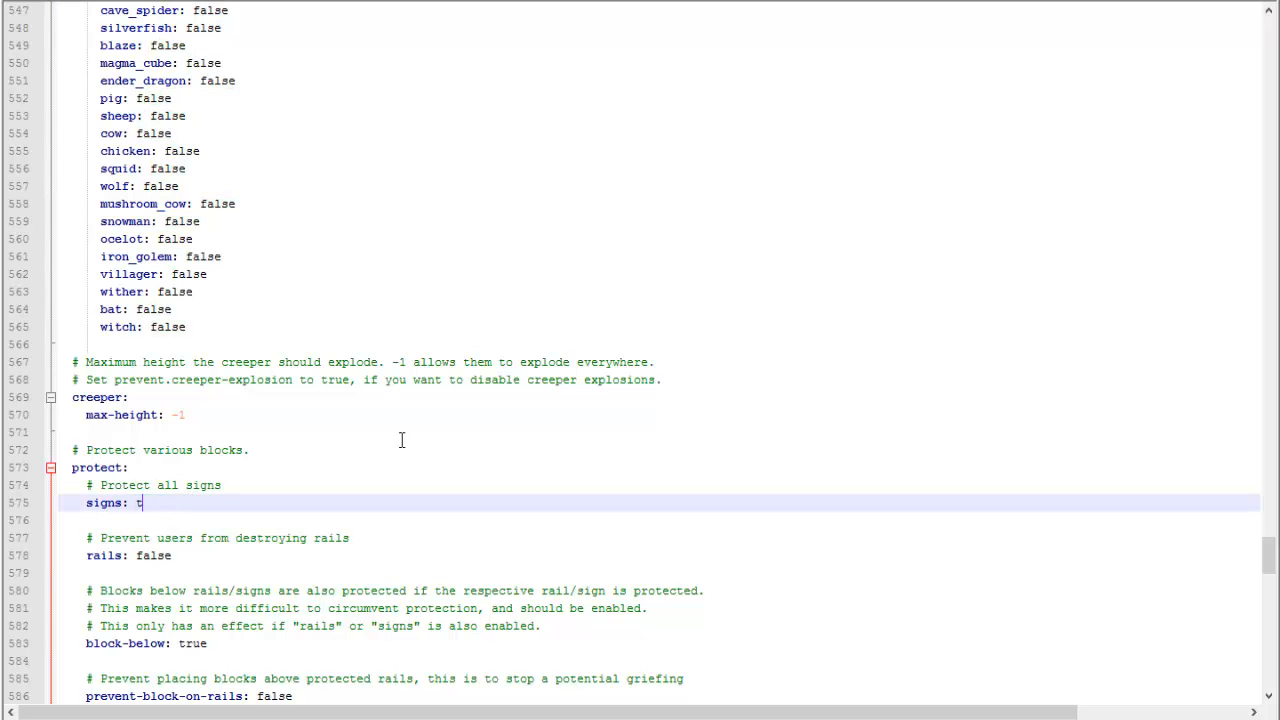
type("rue")
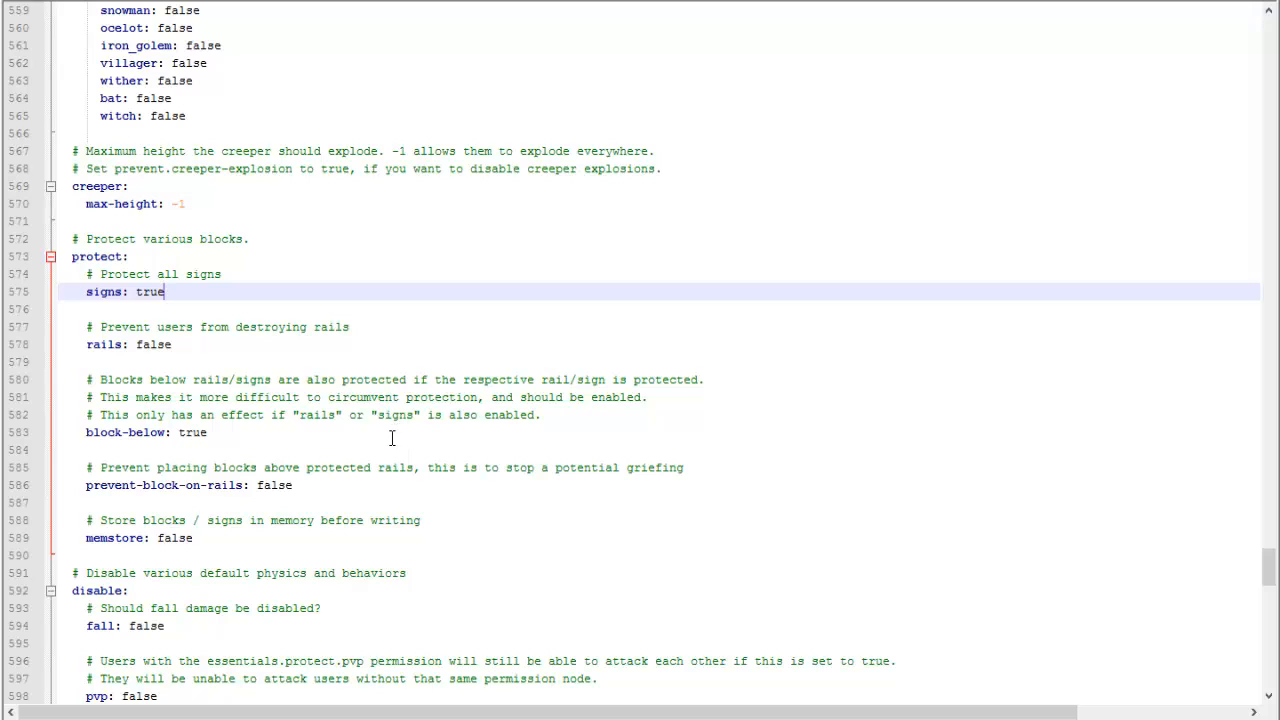
scroll("down", 3)
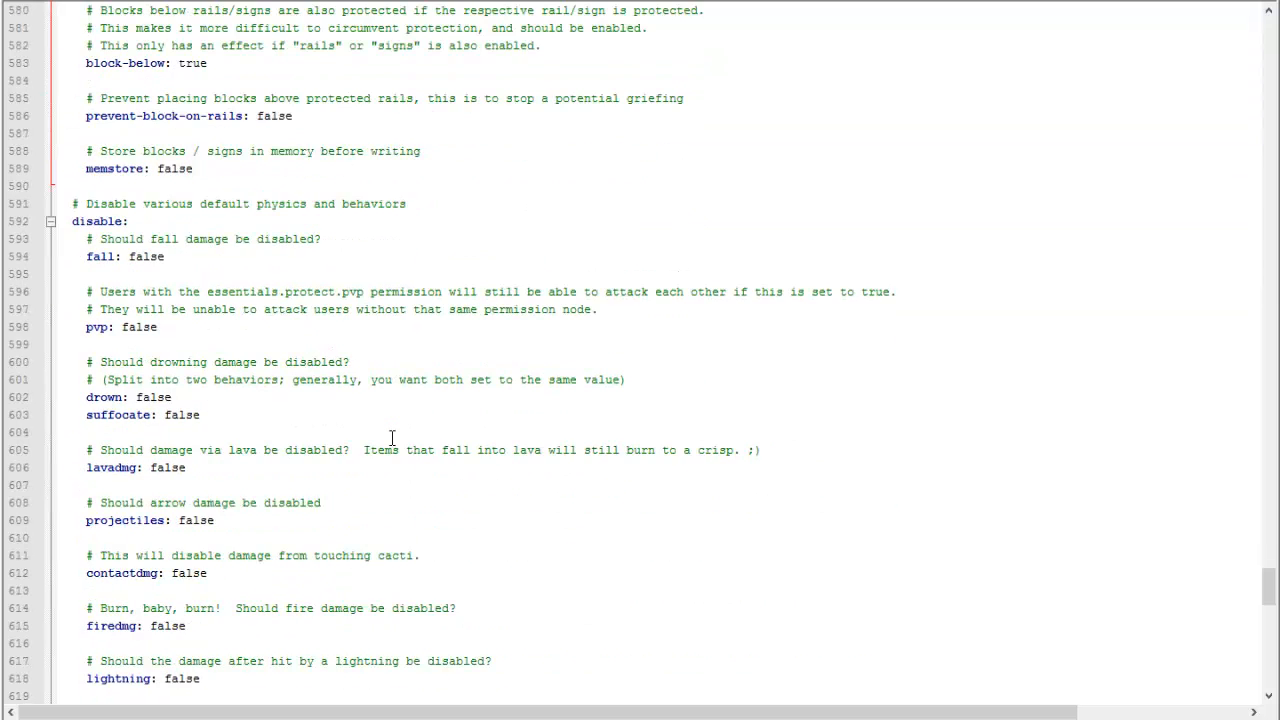
Set EssentialsAntiBuild 'build: false' and review the placement, usage and break blacklists.
scroll("down", 3)
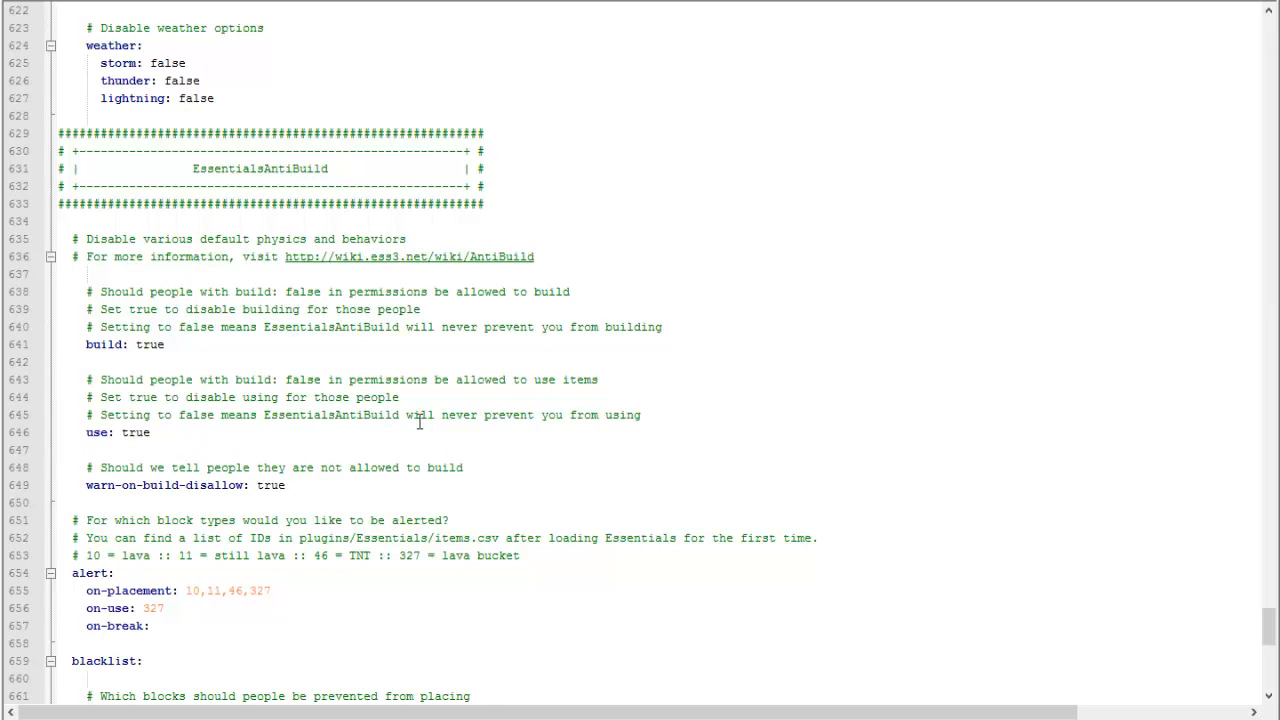
mouse_move(128, 307)
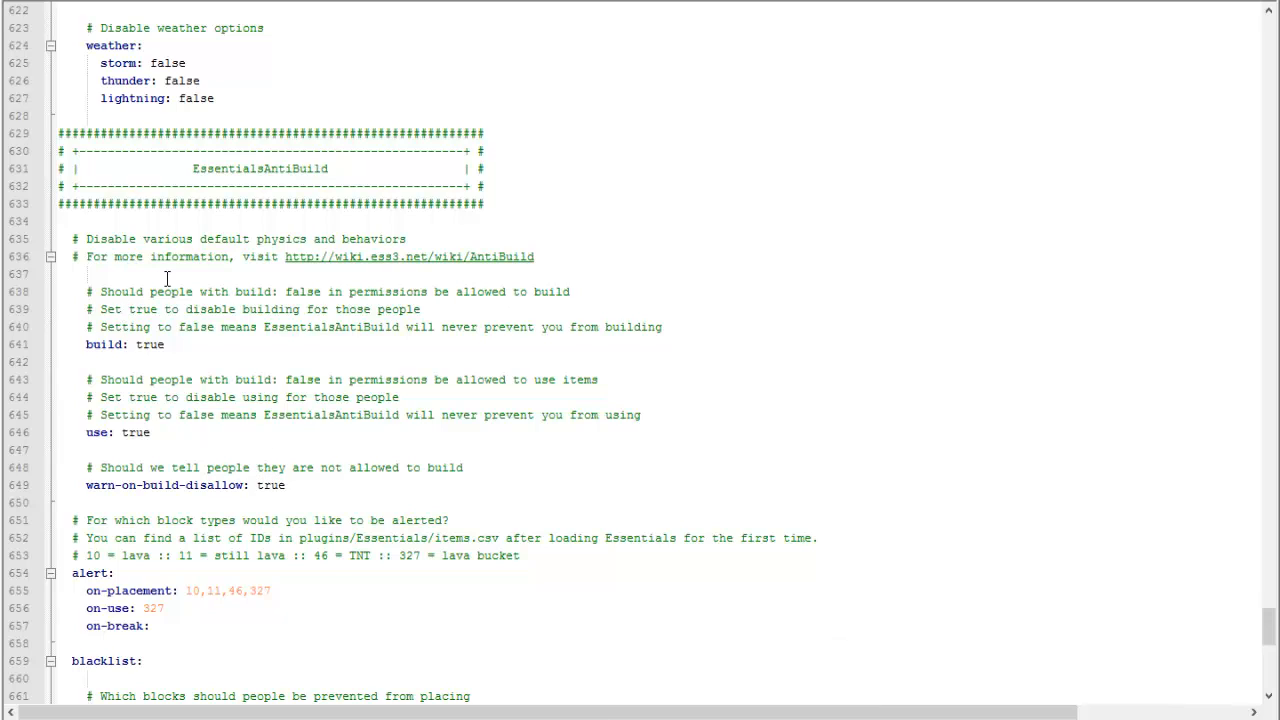
left_click(160, 344)
type("fals")
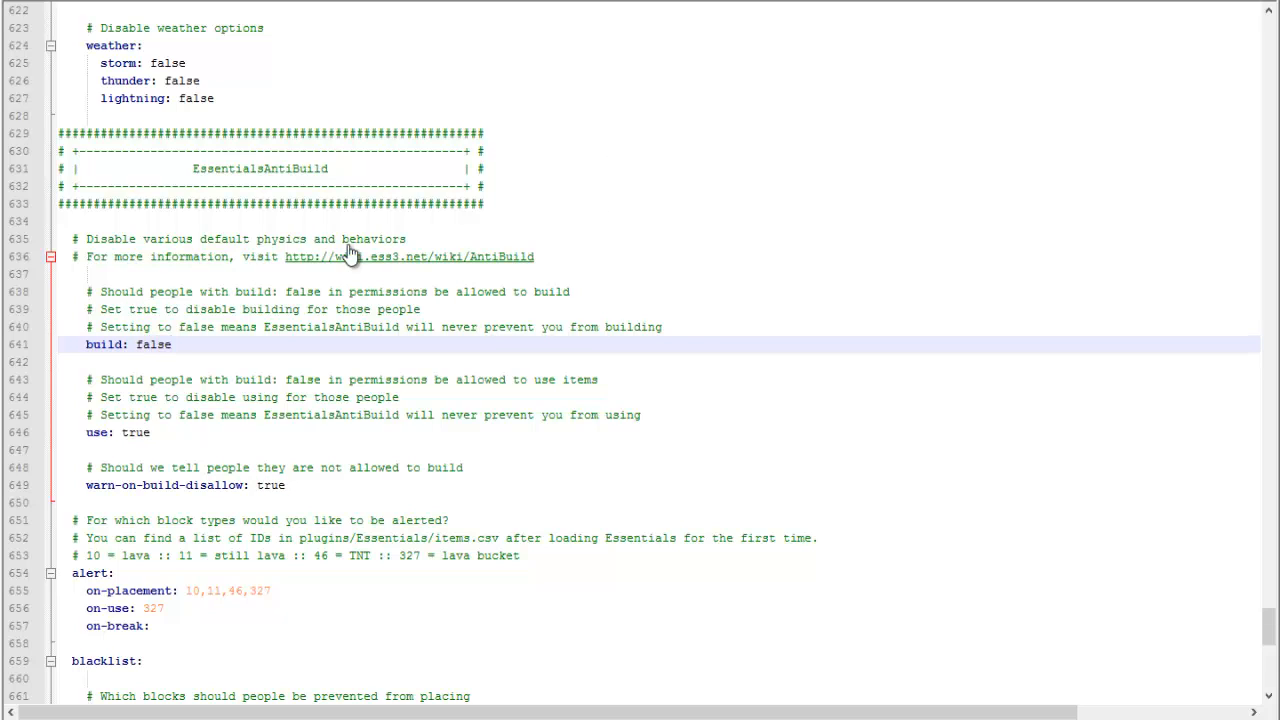
scroll("down", 3)
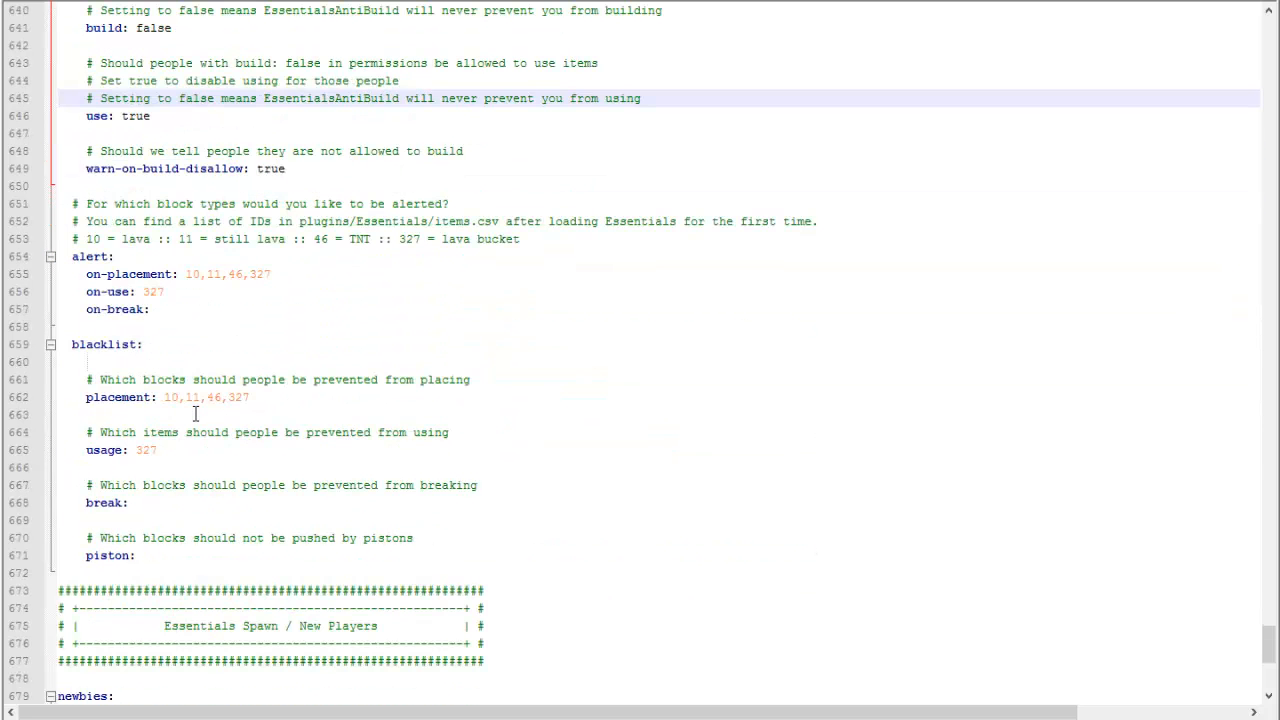
scroll("down", 3)
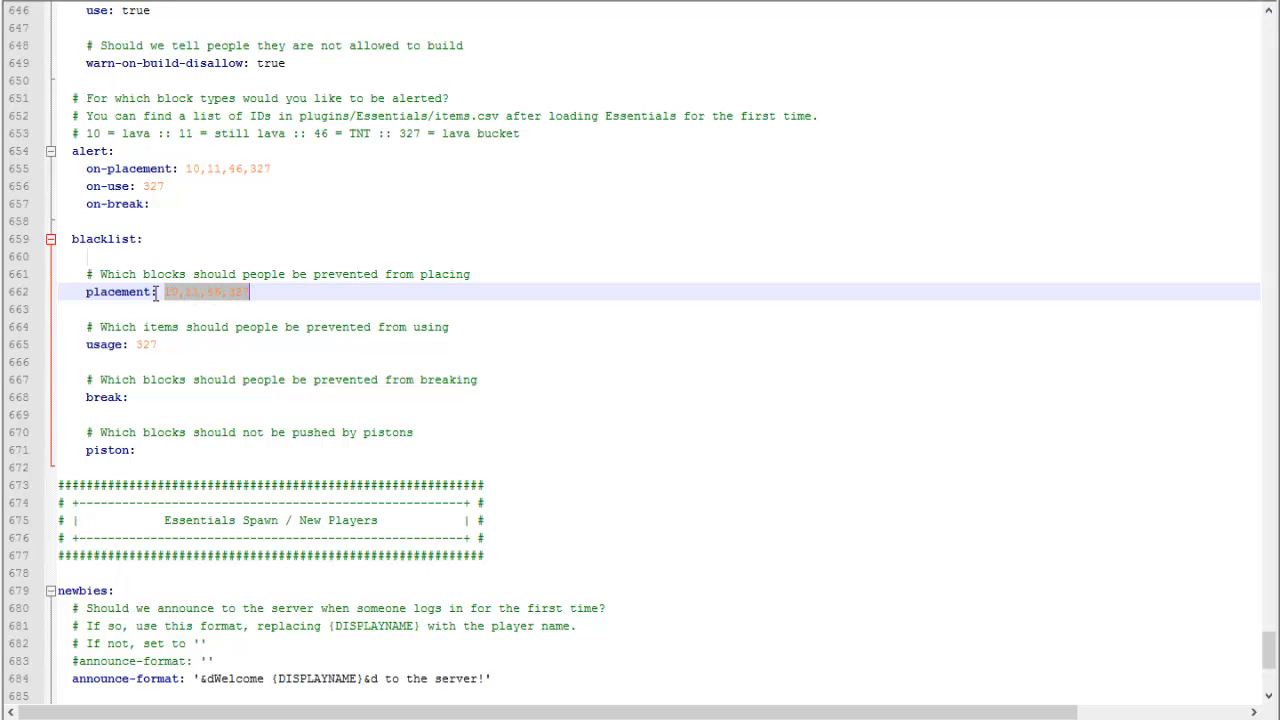
mouse_move(182, 298)
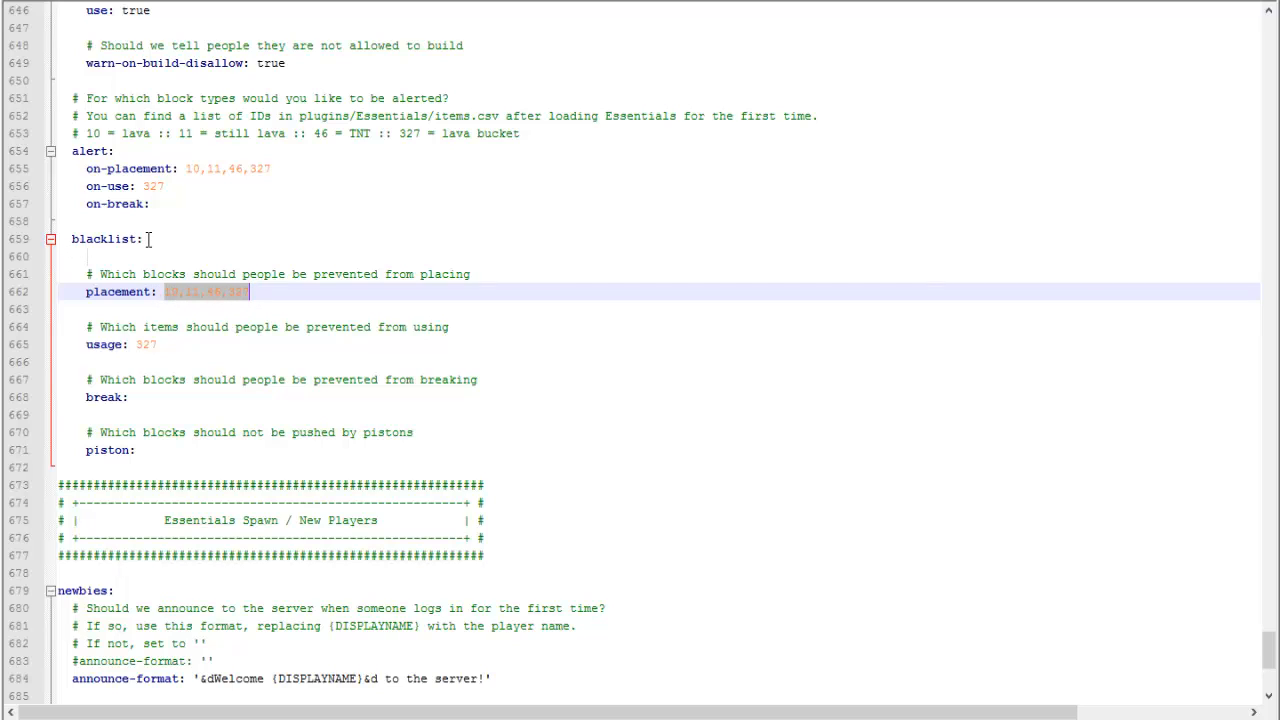
mouse_move(70, 374)
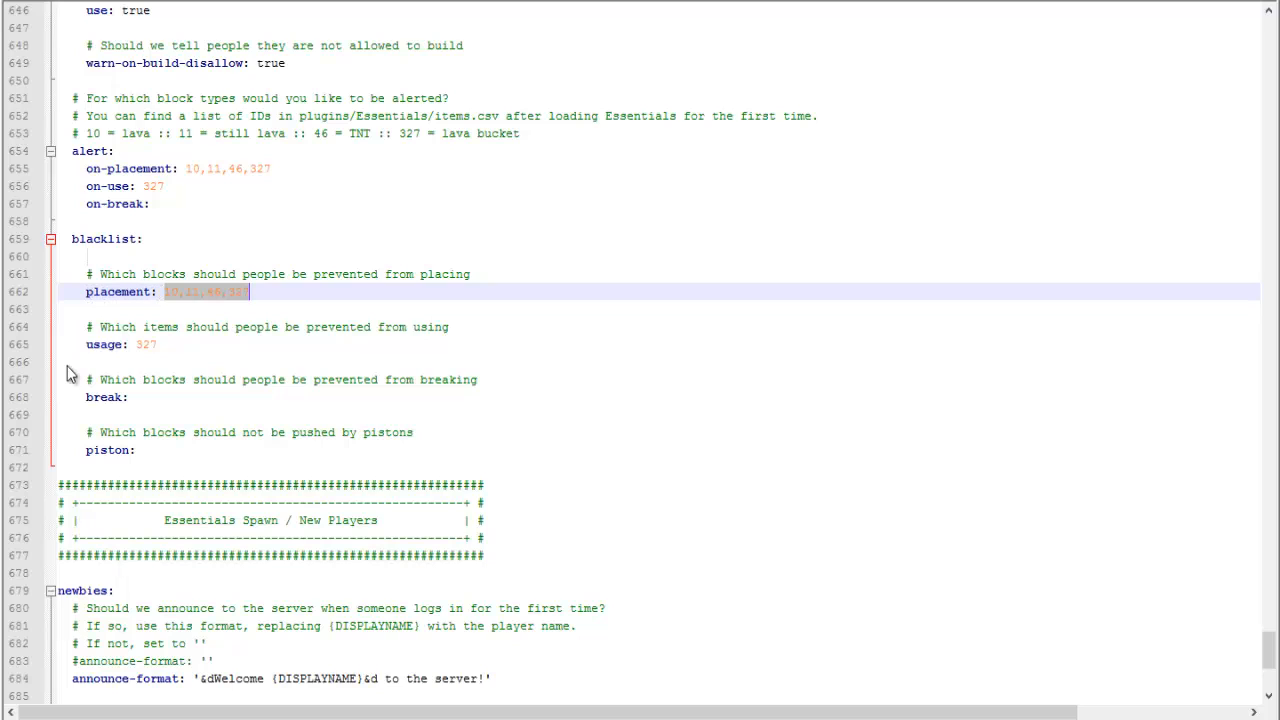
left_click(127, 397)
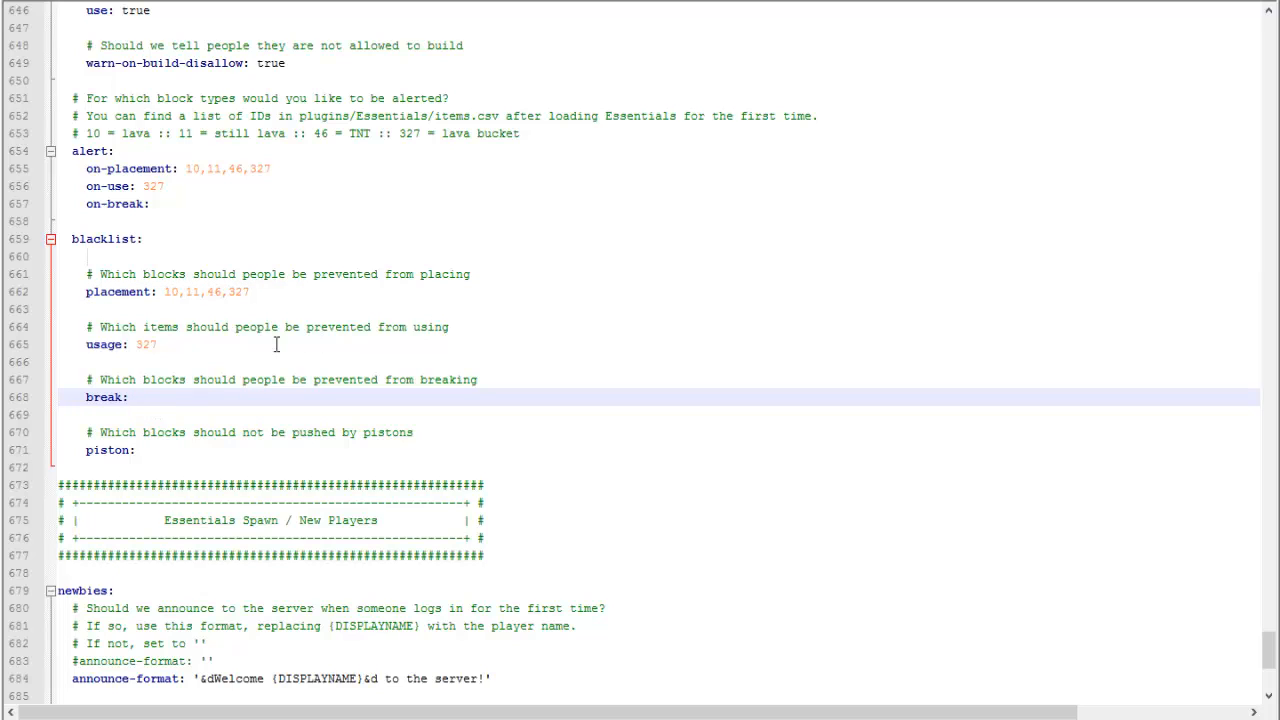
scroll("down", 3)
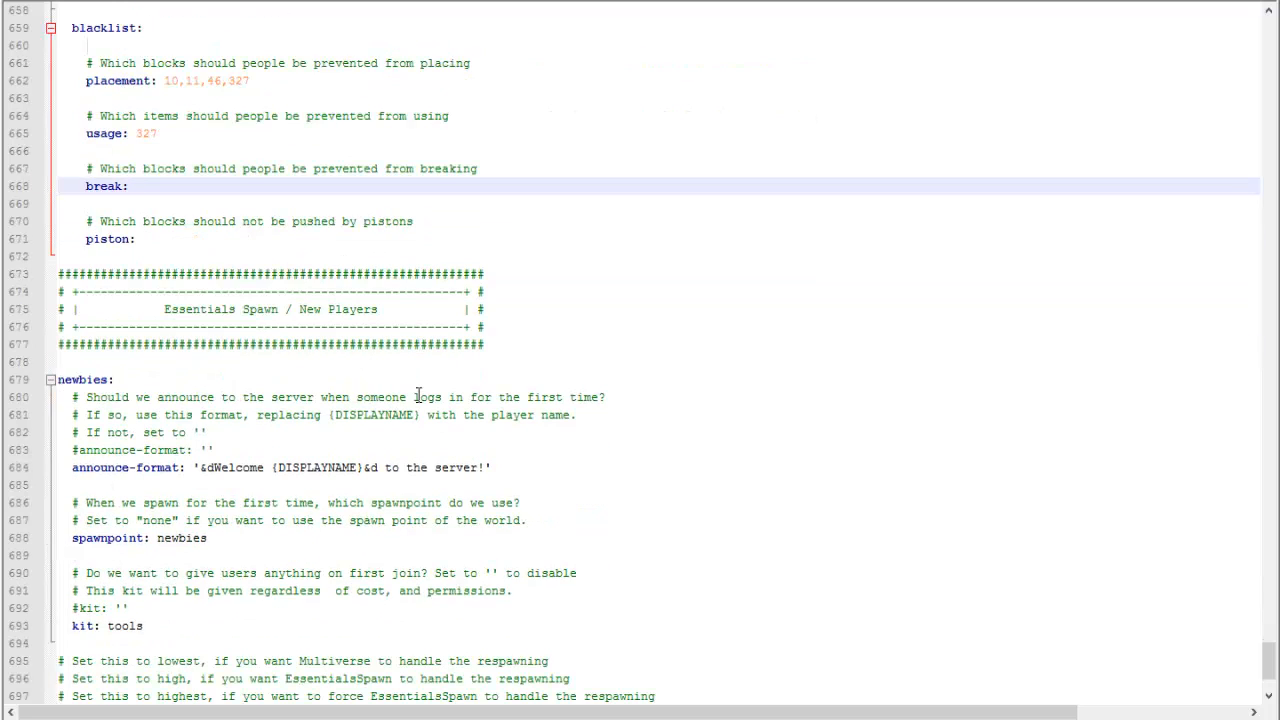
scroll("down", 3)
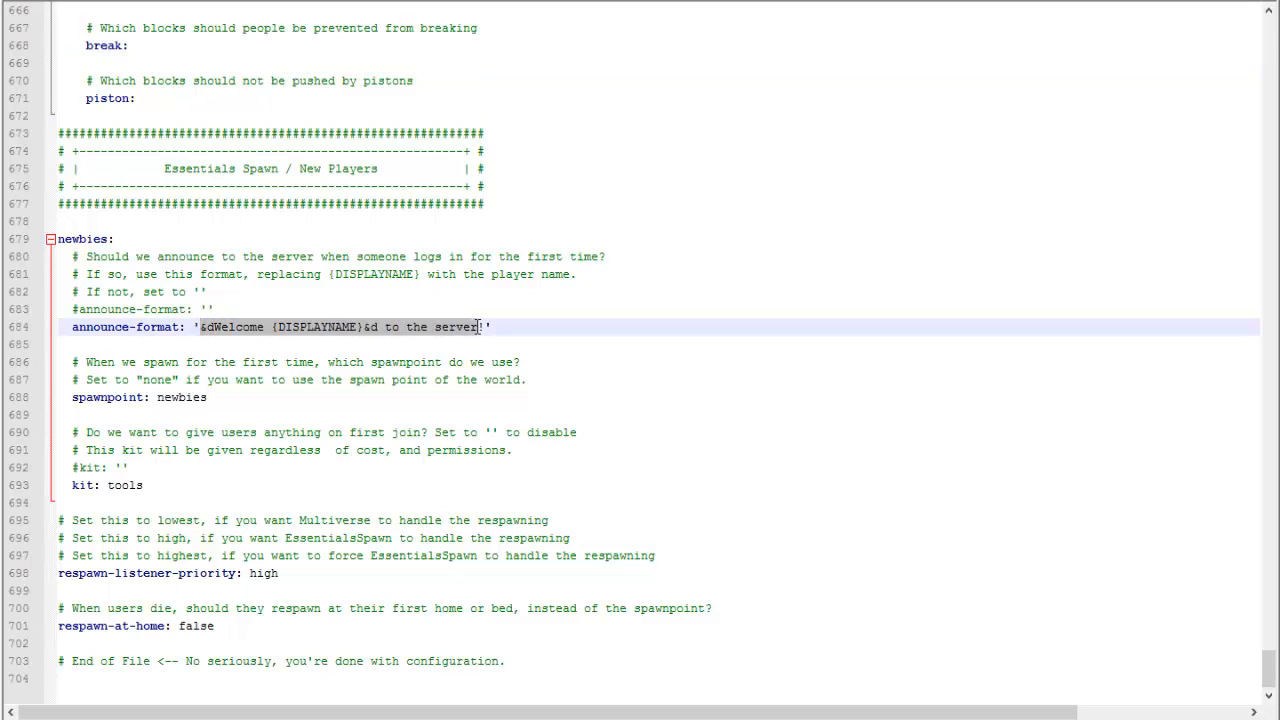
left_click(168, 397)
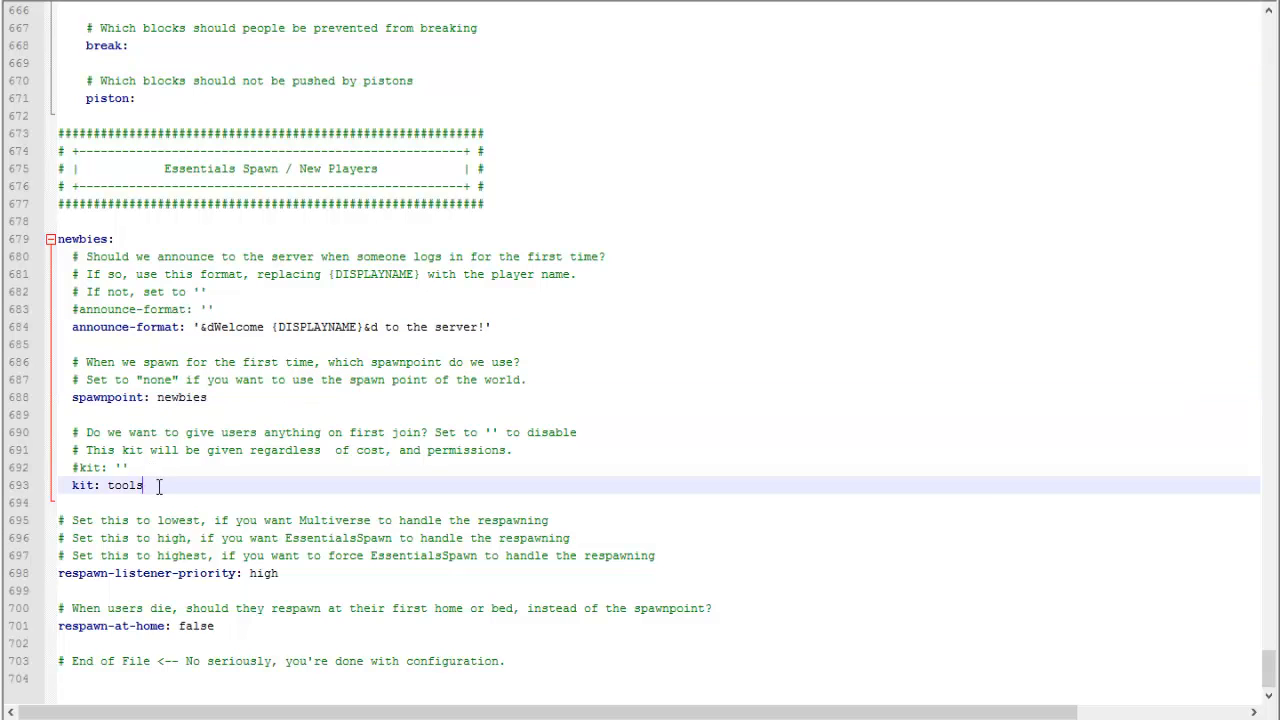
double_click(124, 485)
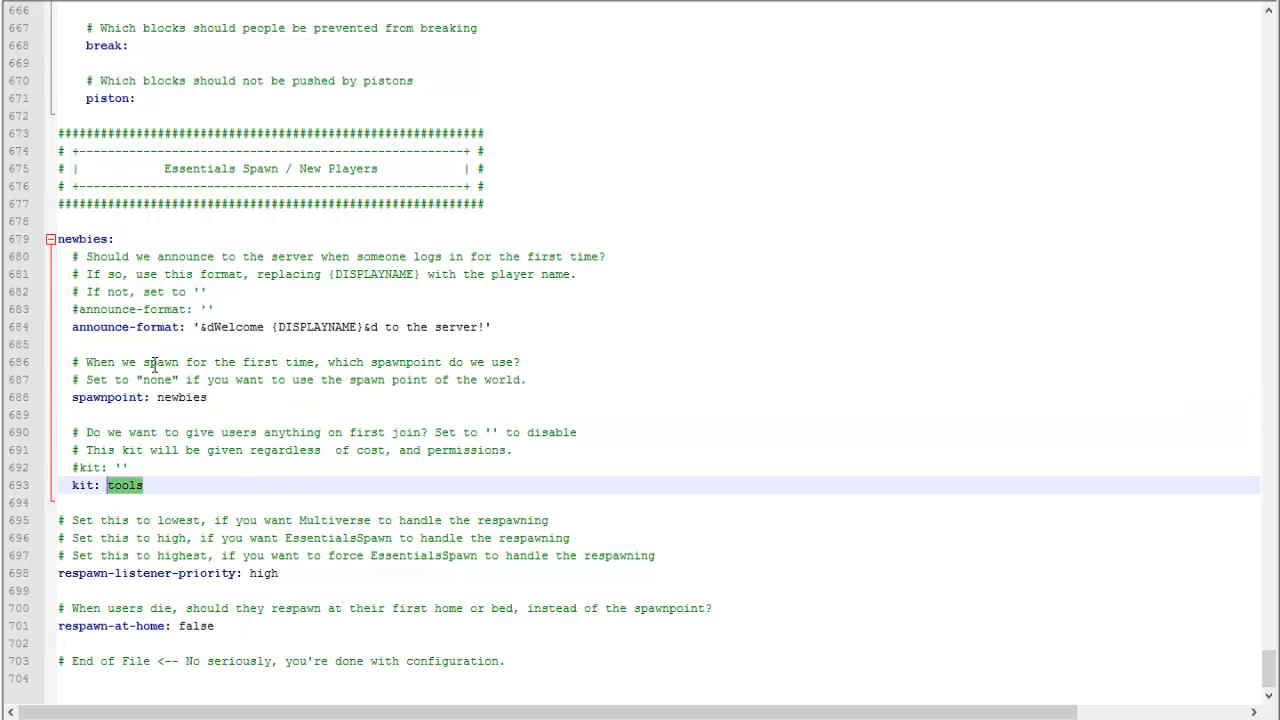
left_click(318, 538)
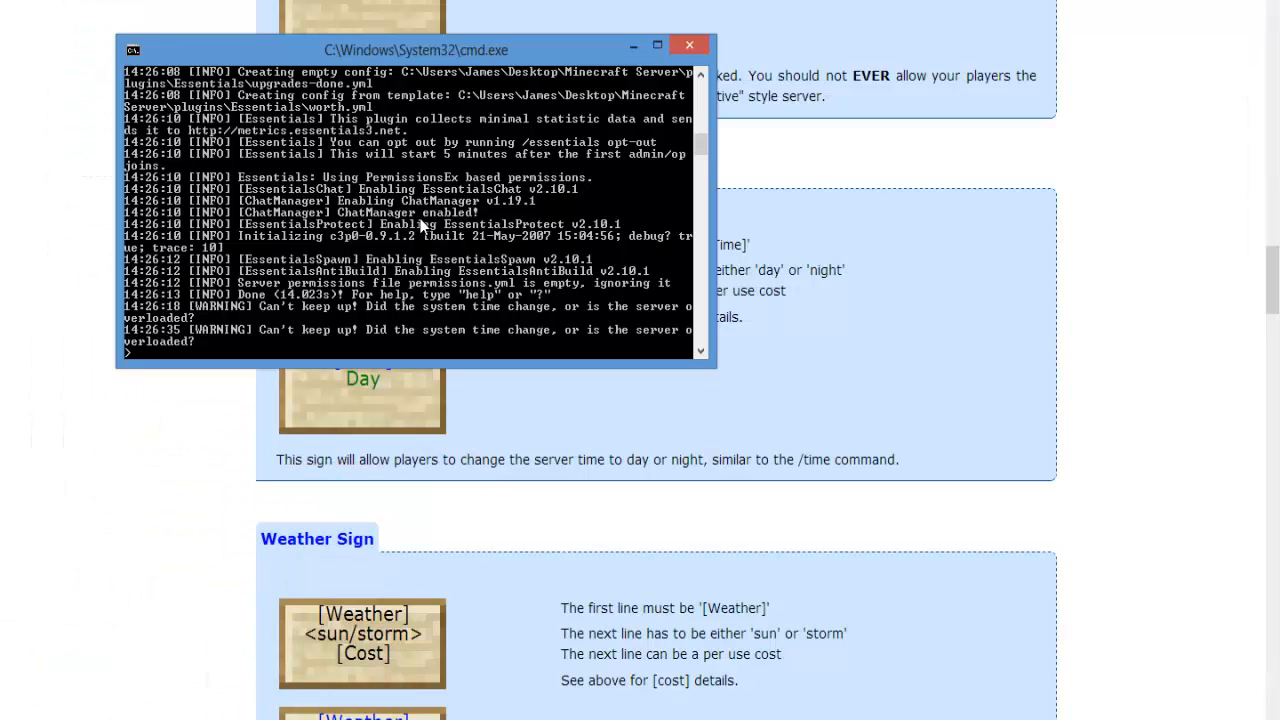
Enter 'stop' in the server console to shut the server down.
type("st")
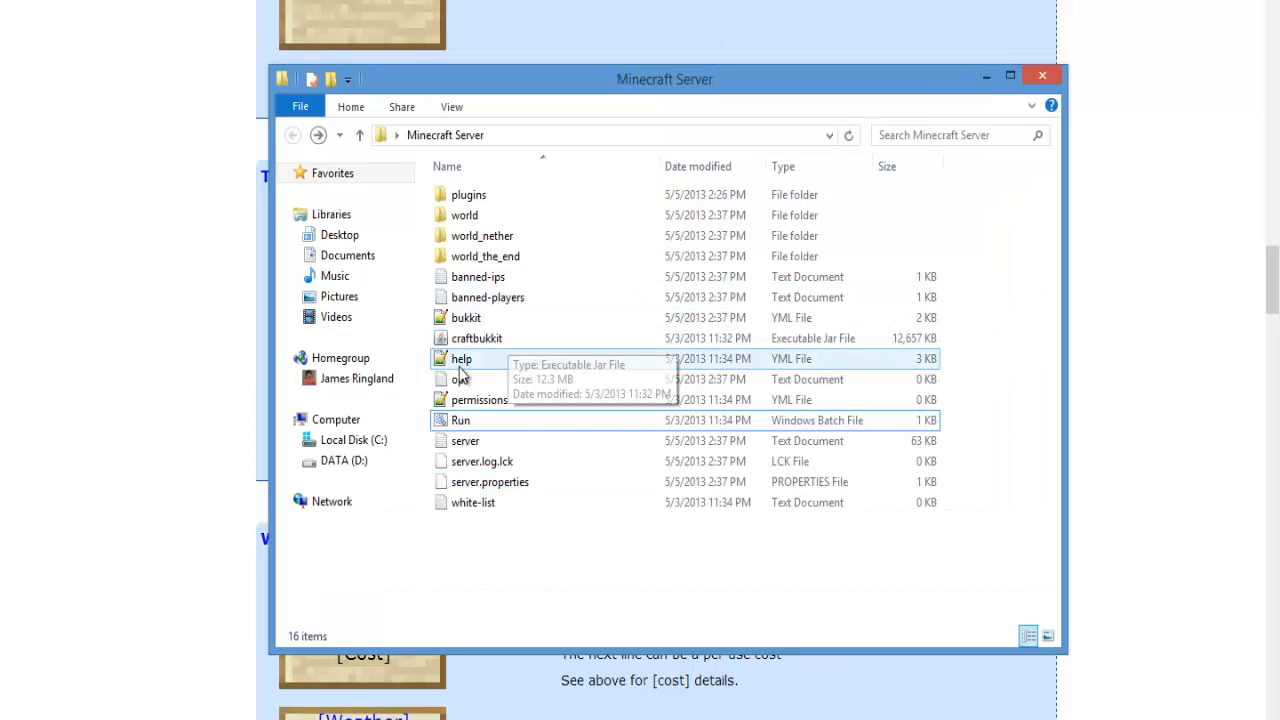
Add the player name NumeroUnoBaby to ops.txt and save the file.
left_click(459, 379)
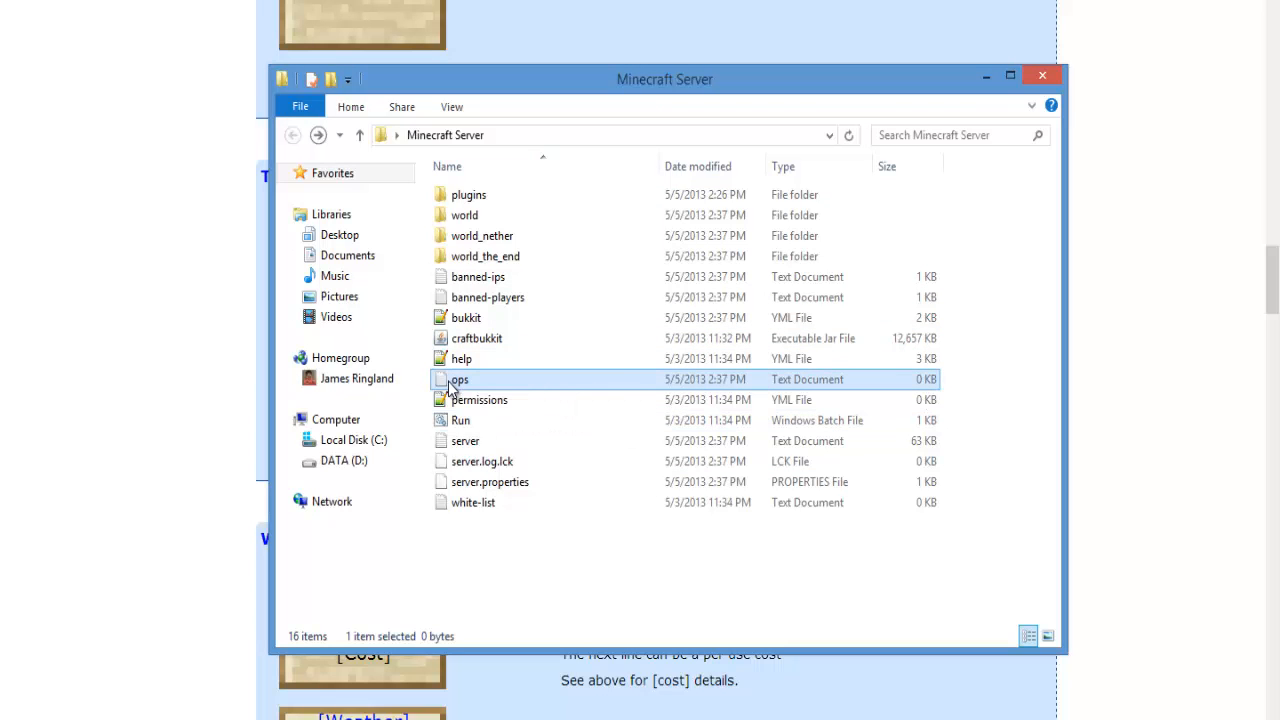
double_click(458, 379)
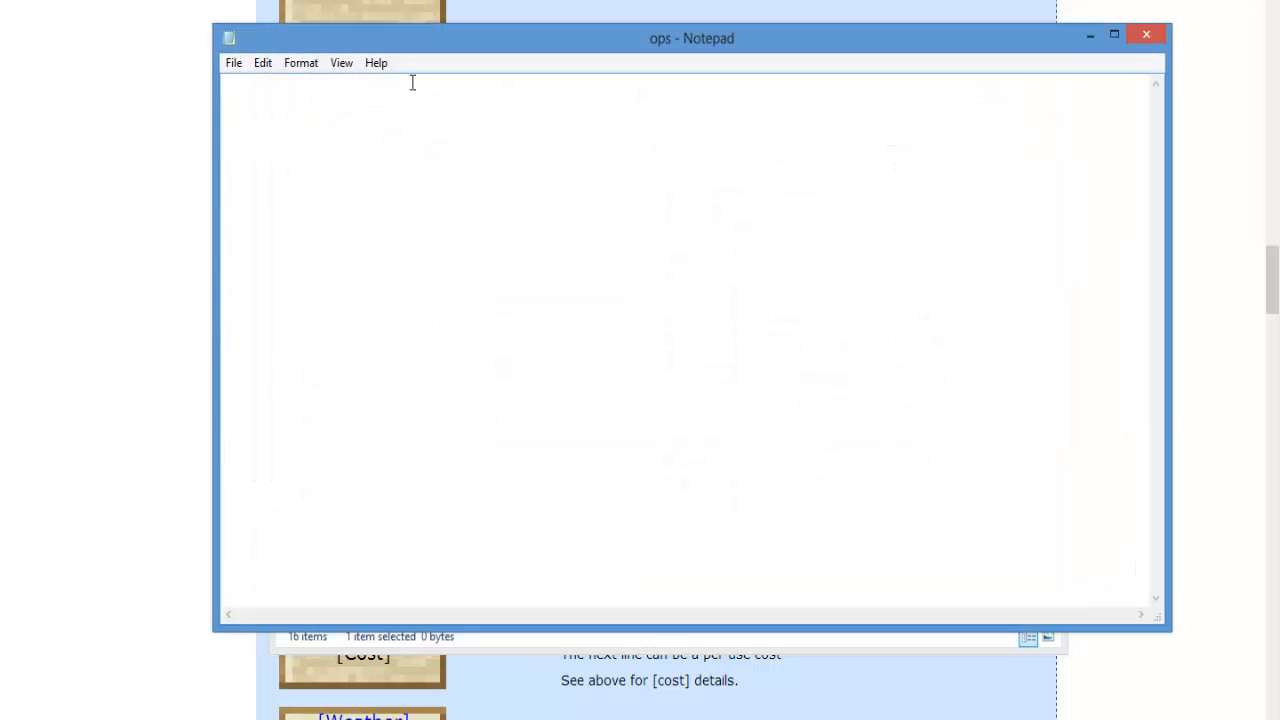
type("Nu")
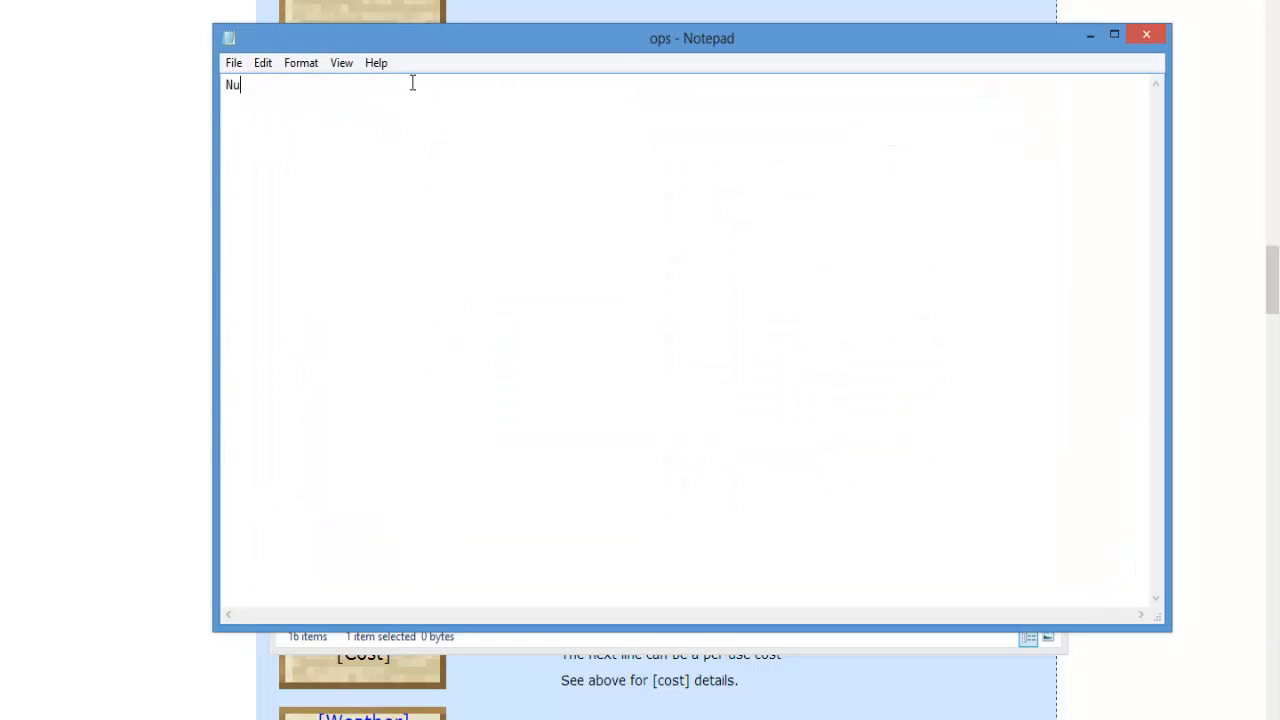
type("mero")
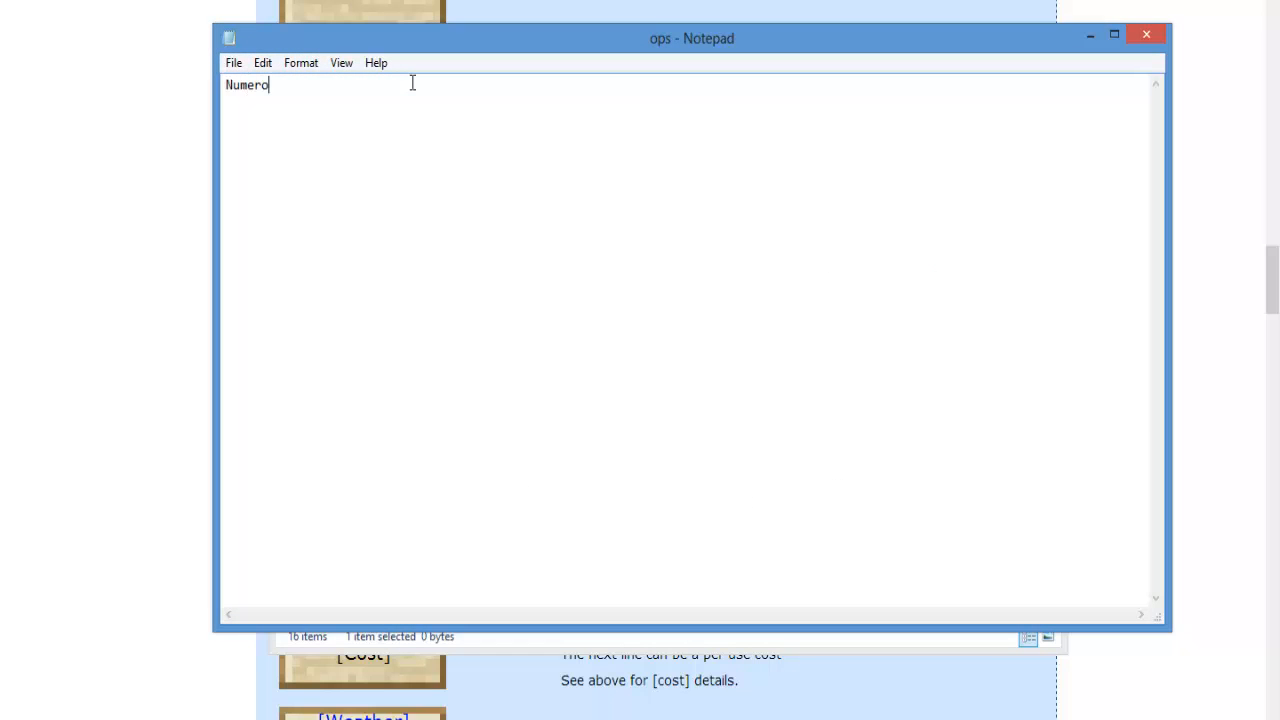
type("UnoBaby")
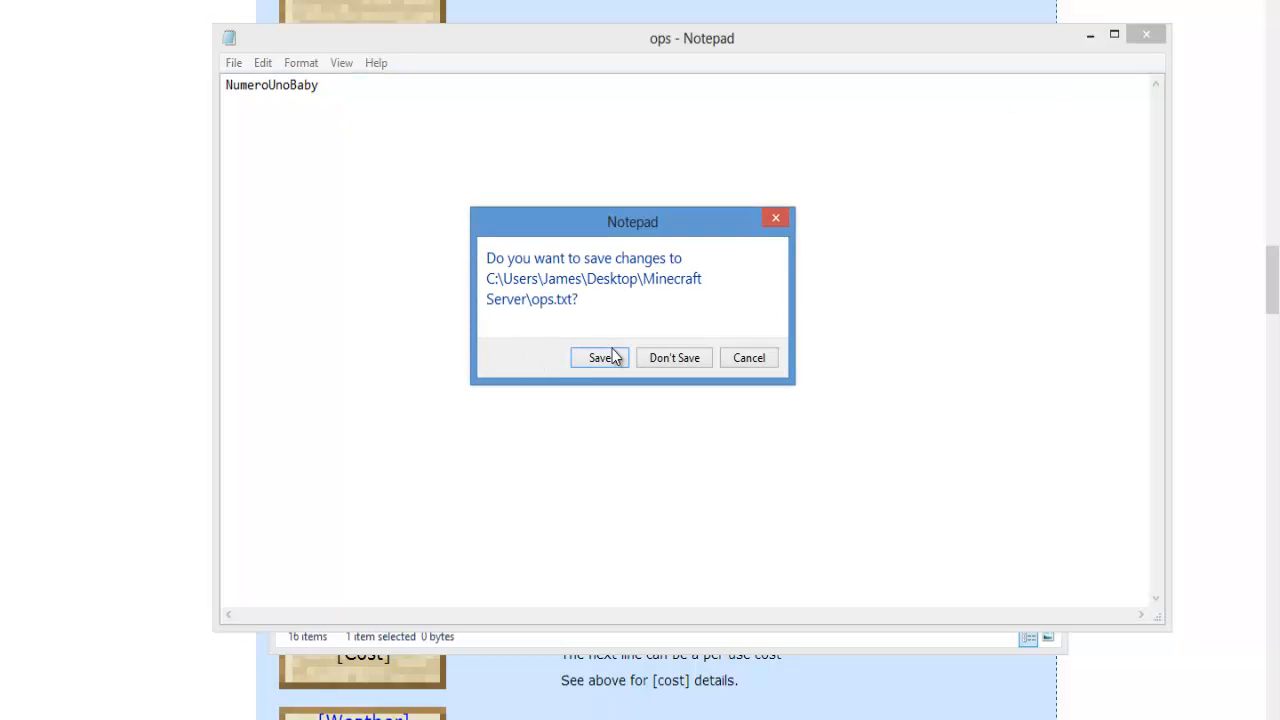
left_click(599, 357)
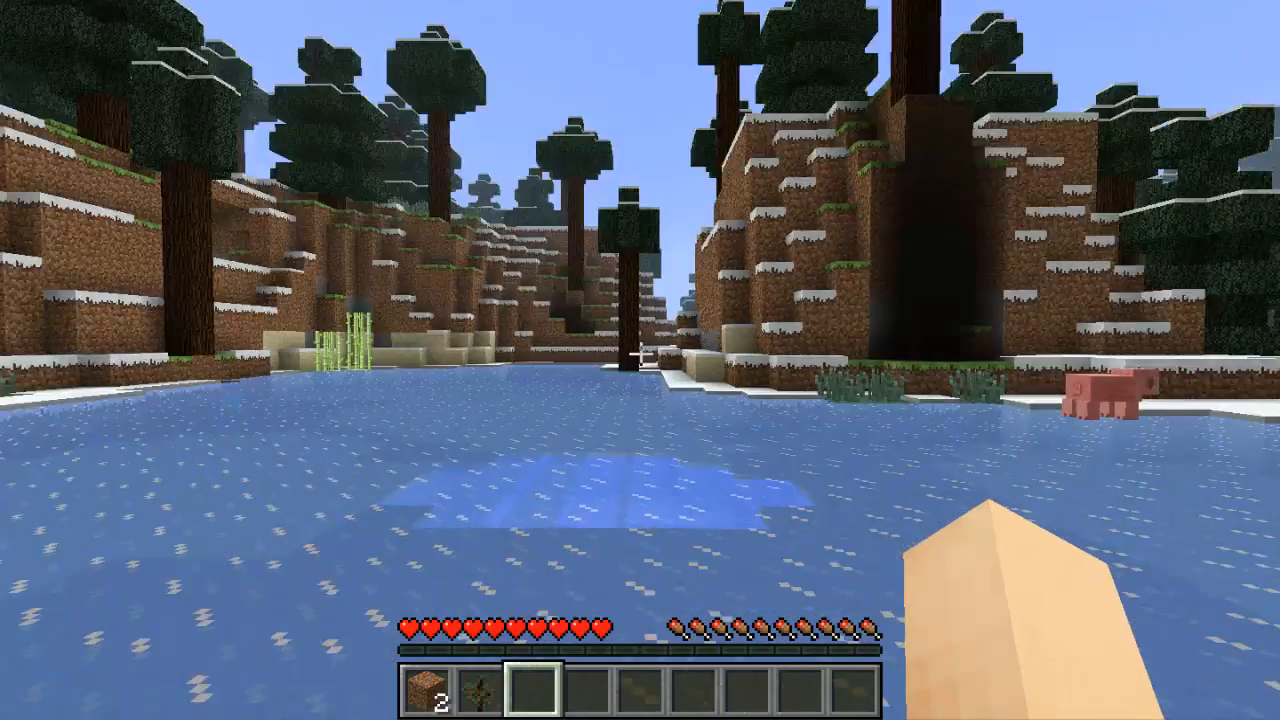
mouse_move(640, 360)
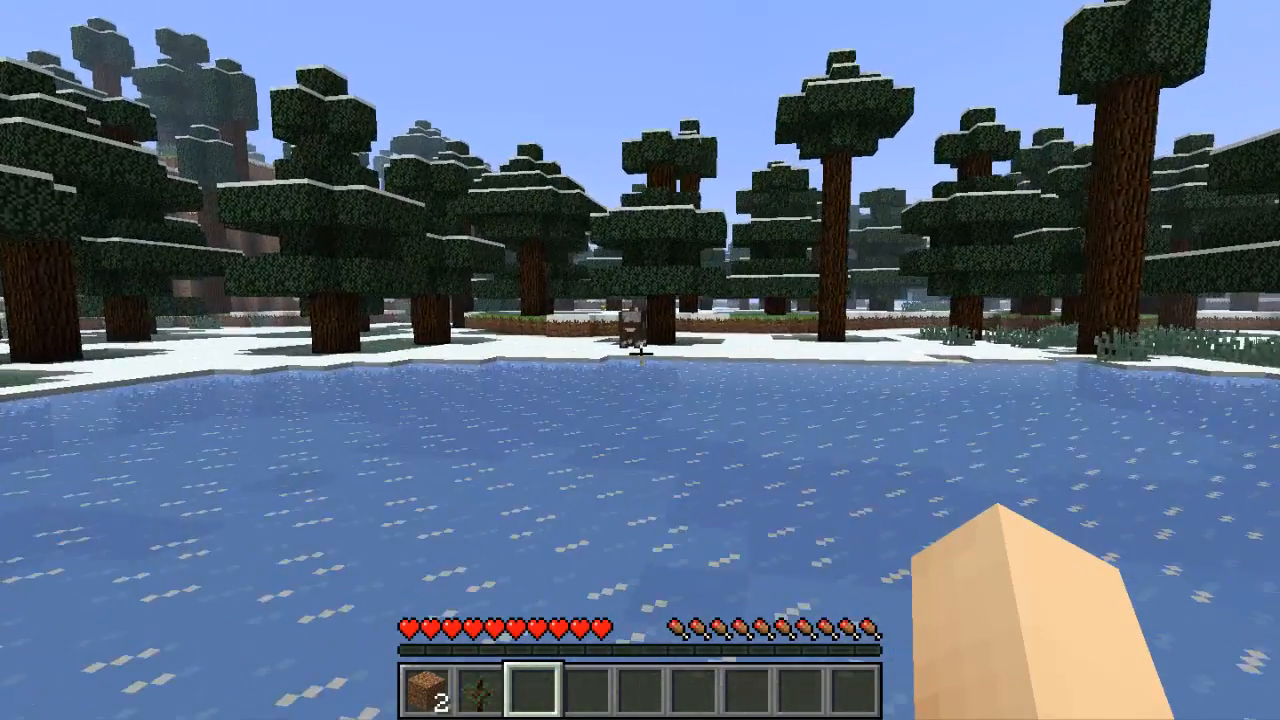
mouse_move(640, 360)
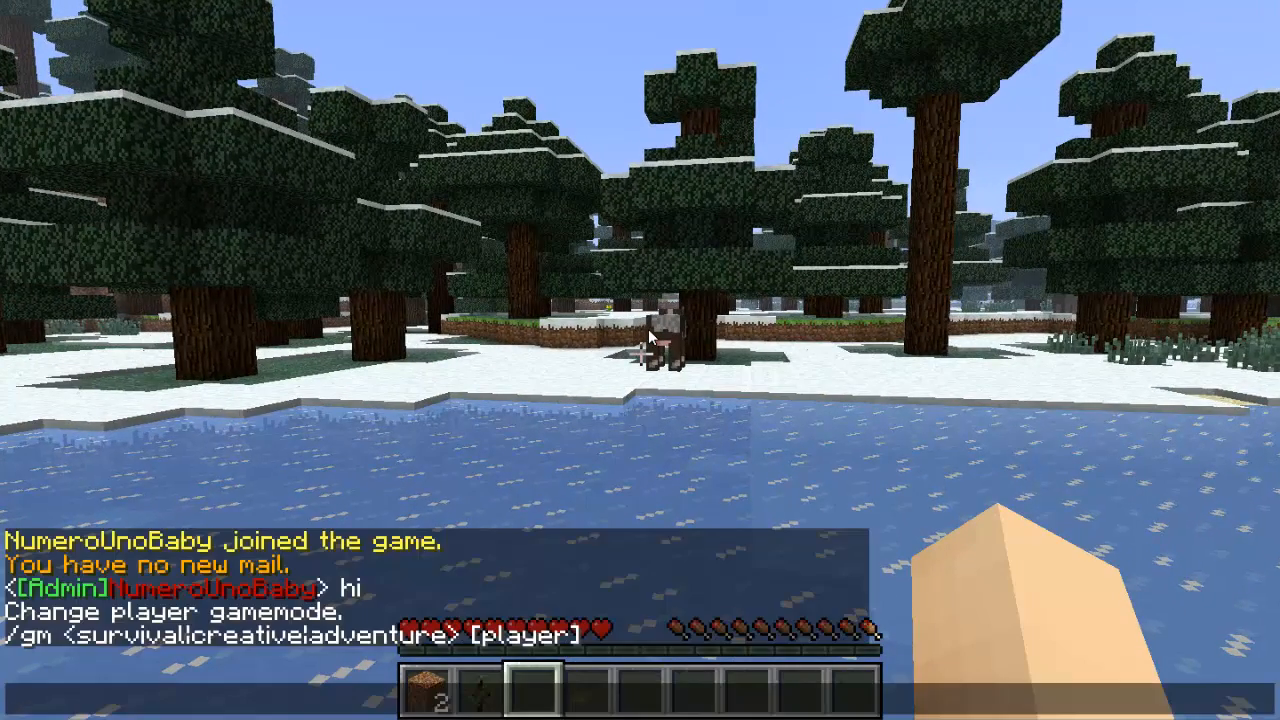
Switch to creative mode and give NumeroUno a stack of 64 logs.
type("/gm")
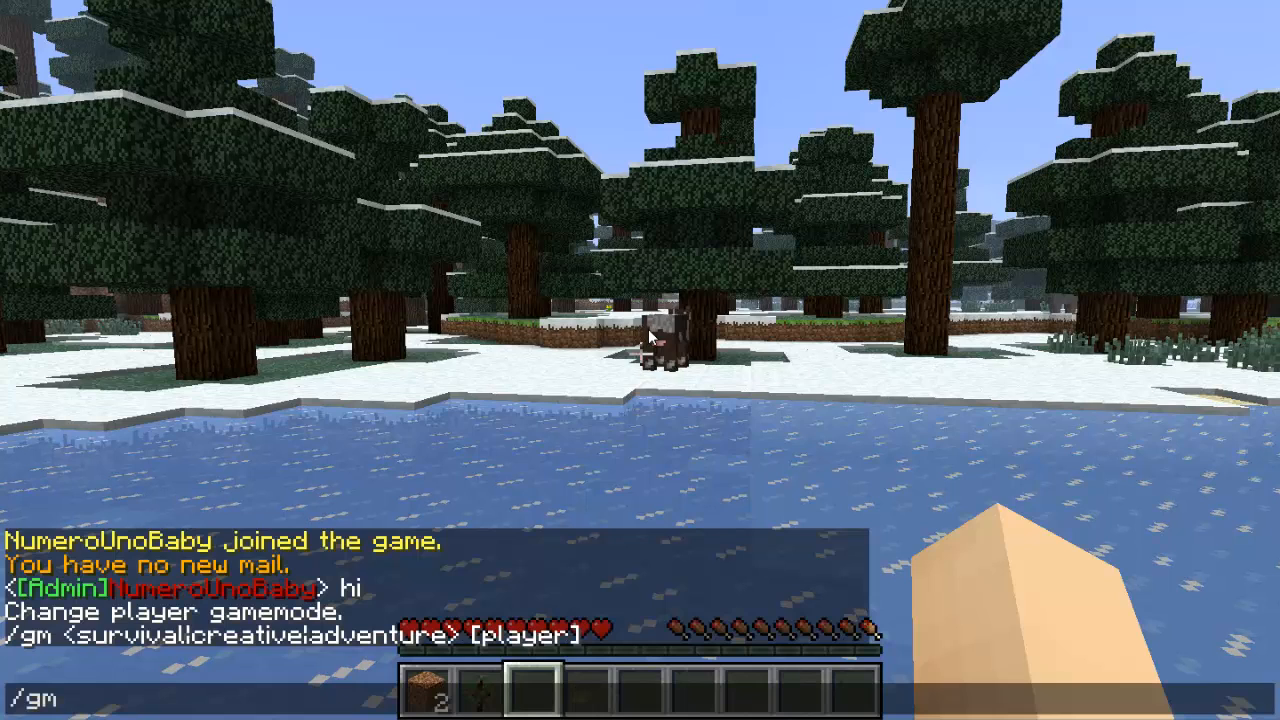
type("crea")
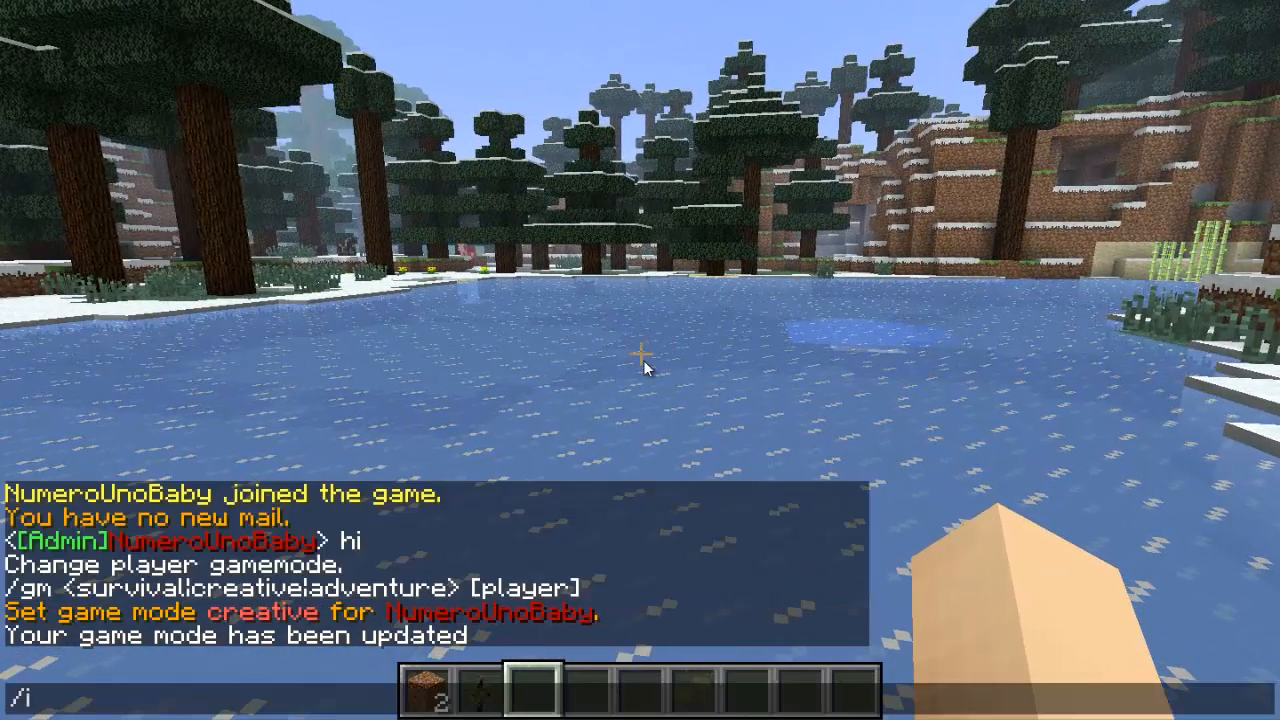
type("tem")
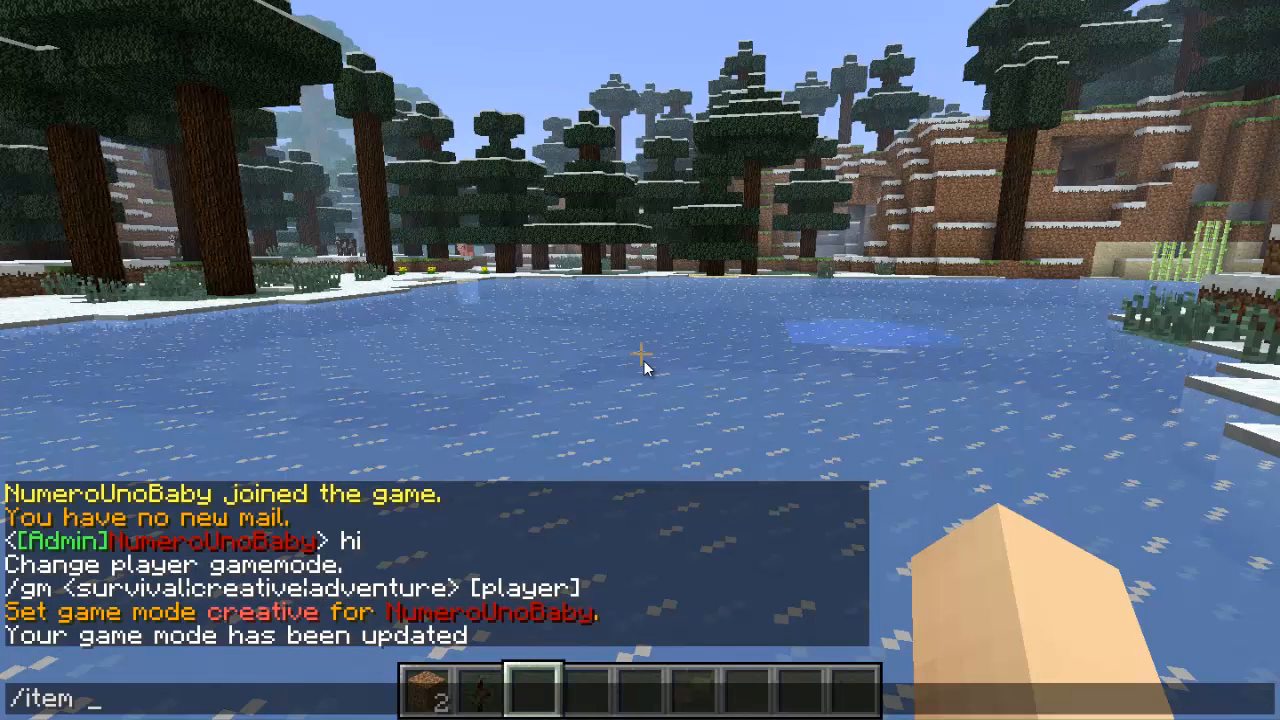
type("log")
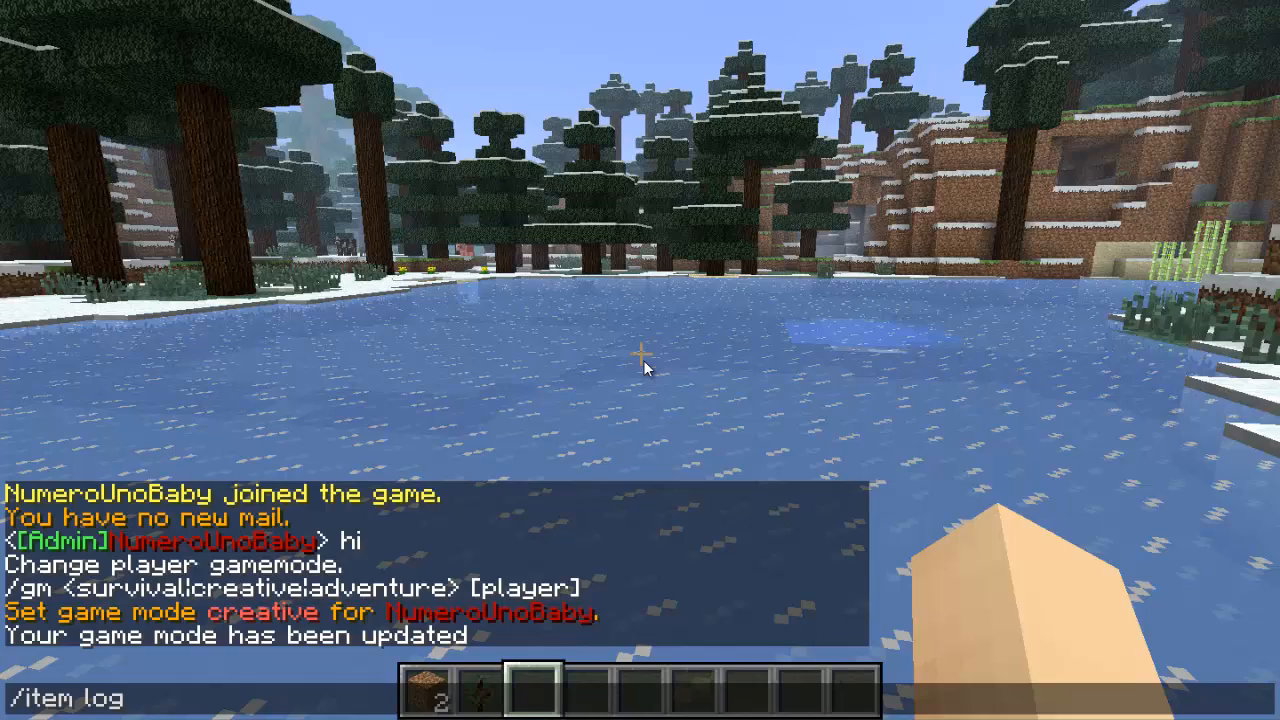
type("64")
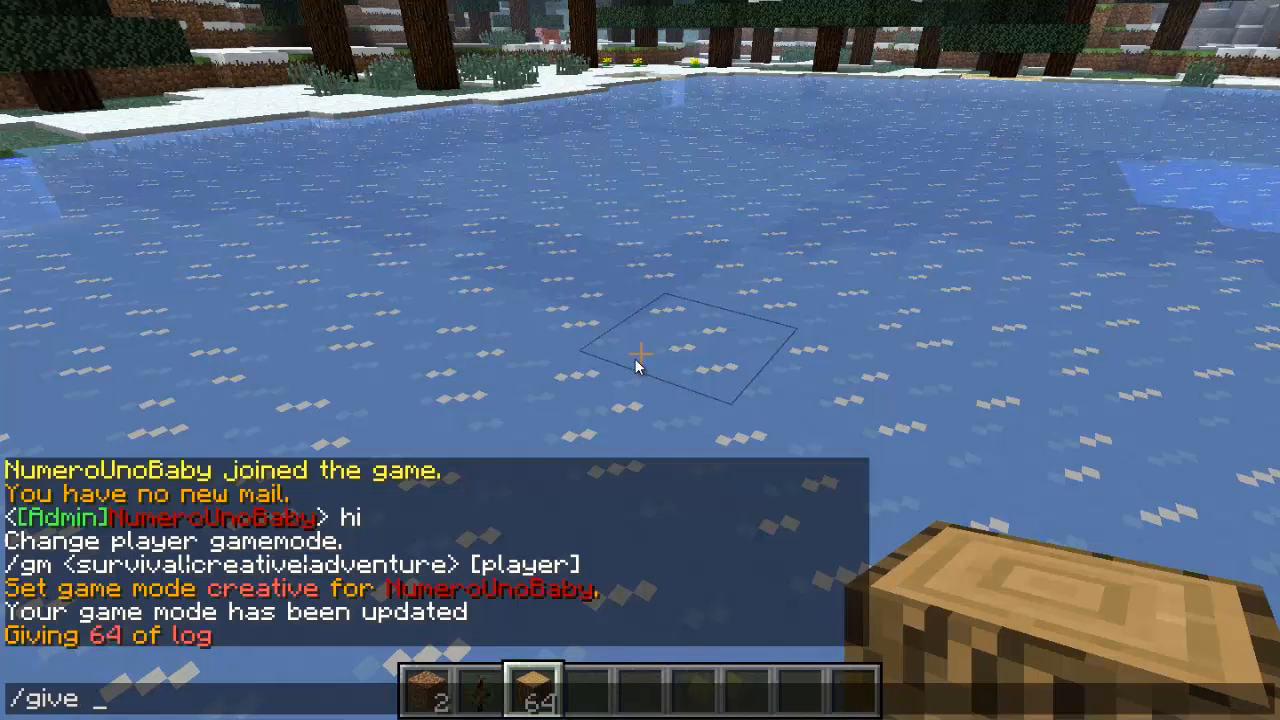
type("NumeroUnoBaby")
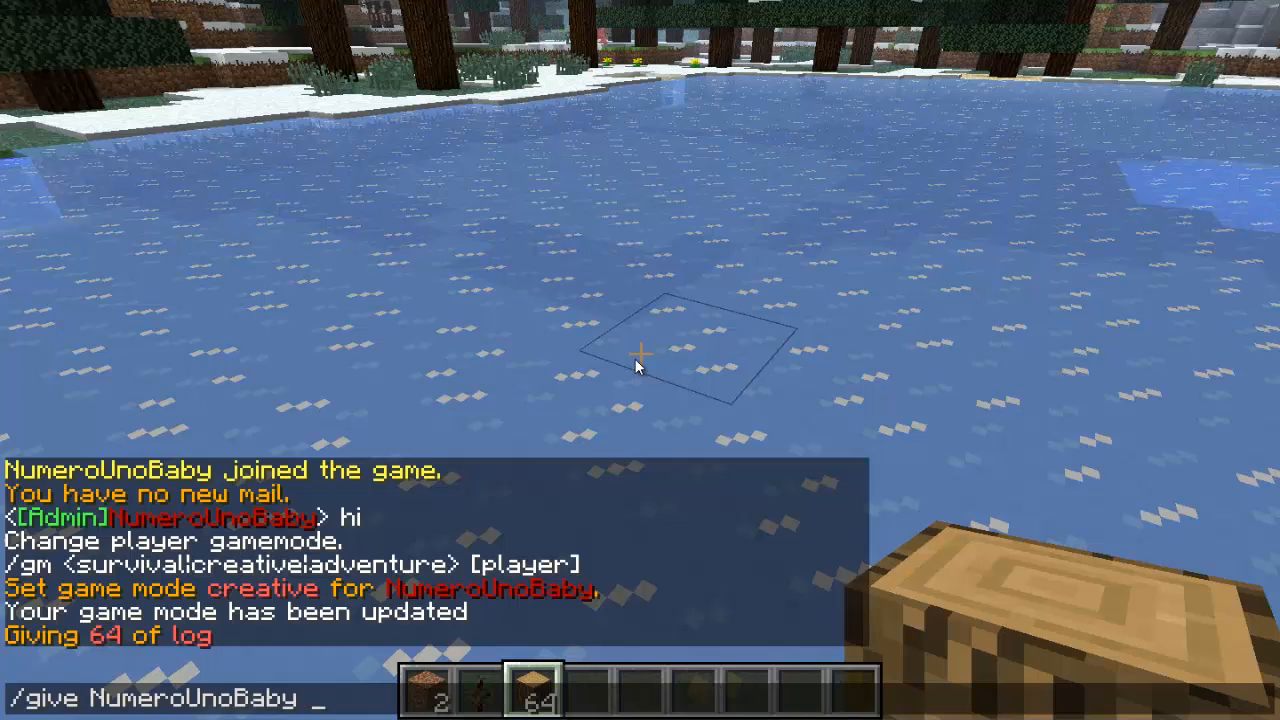
type("log 64")
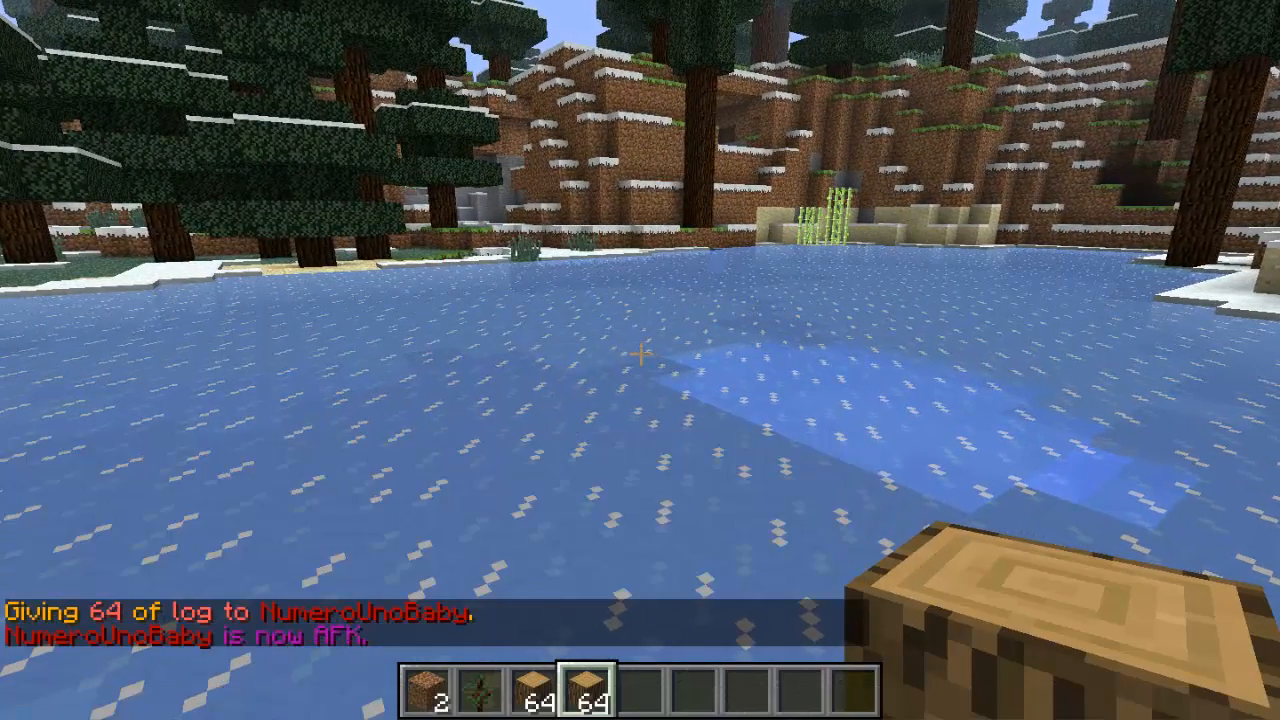
Go AFK, save a home, and set the default group's spawn point.
type("/af")
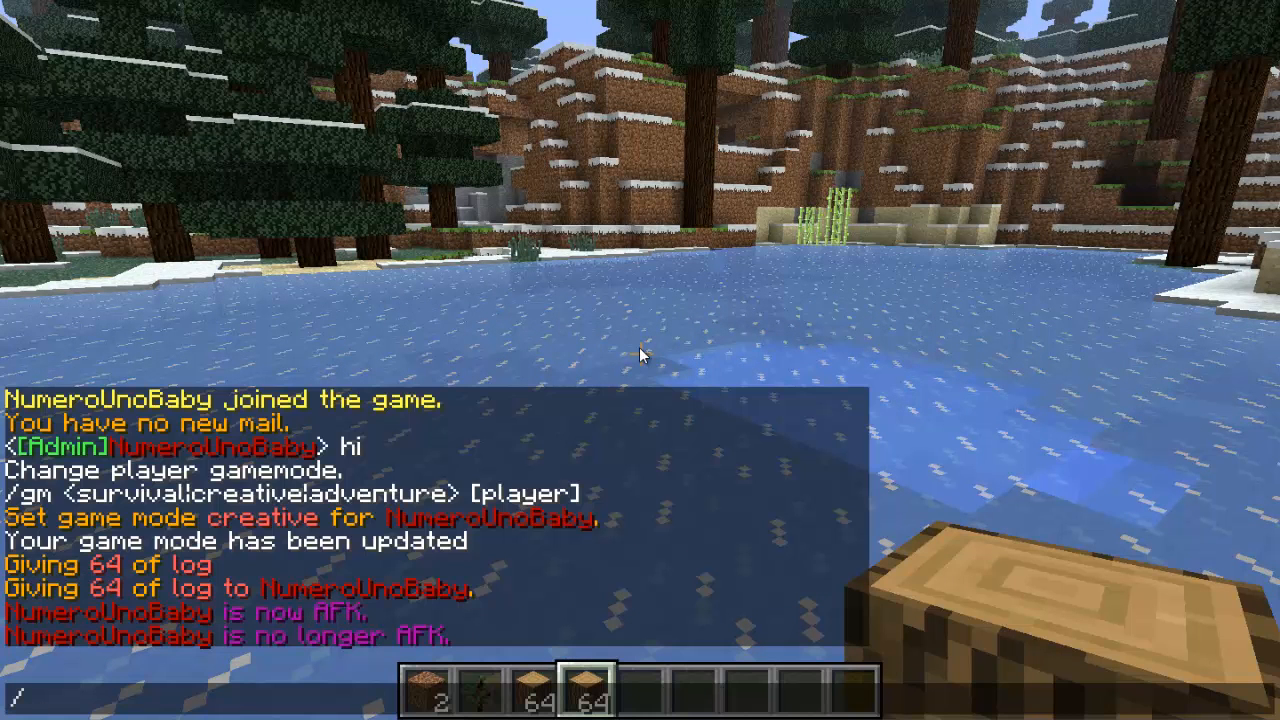
key("Enter")
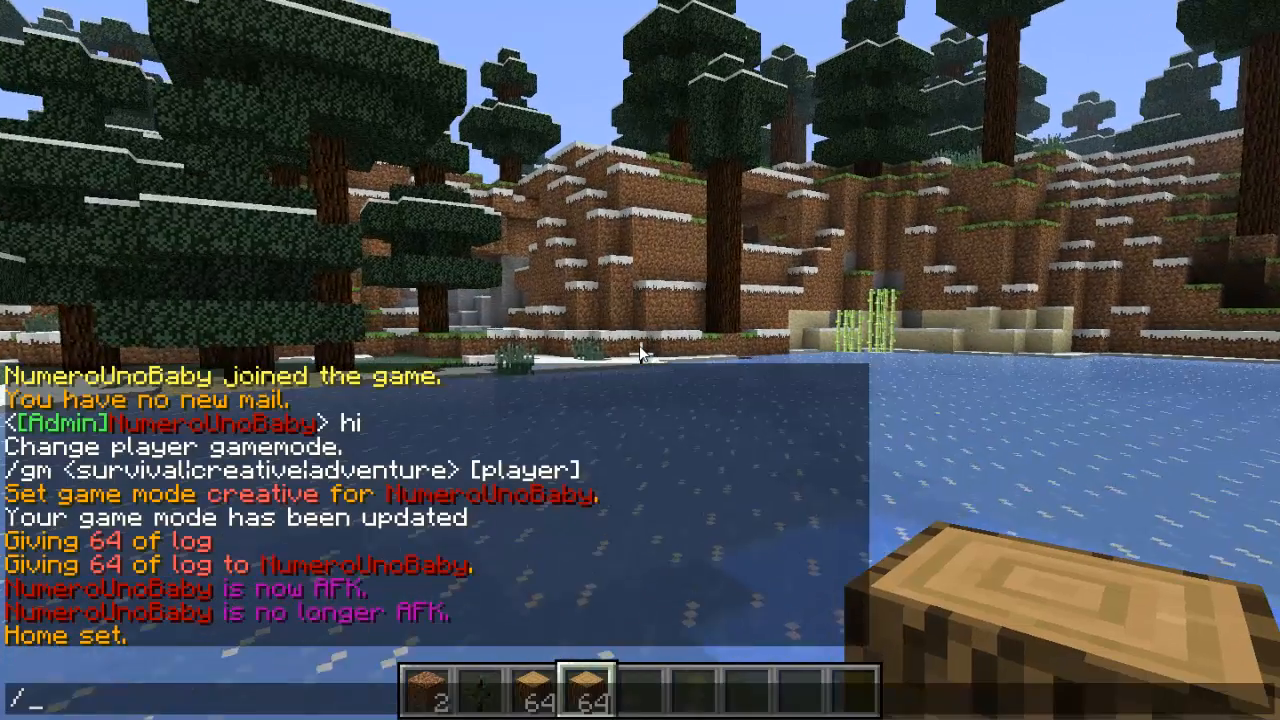
type("setsp")
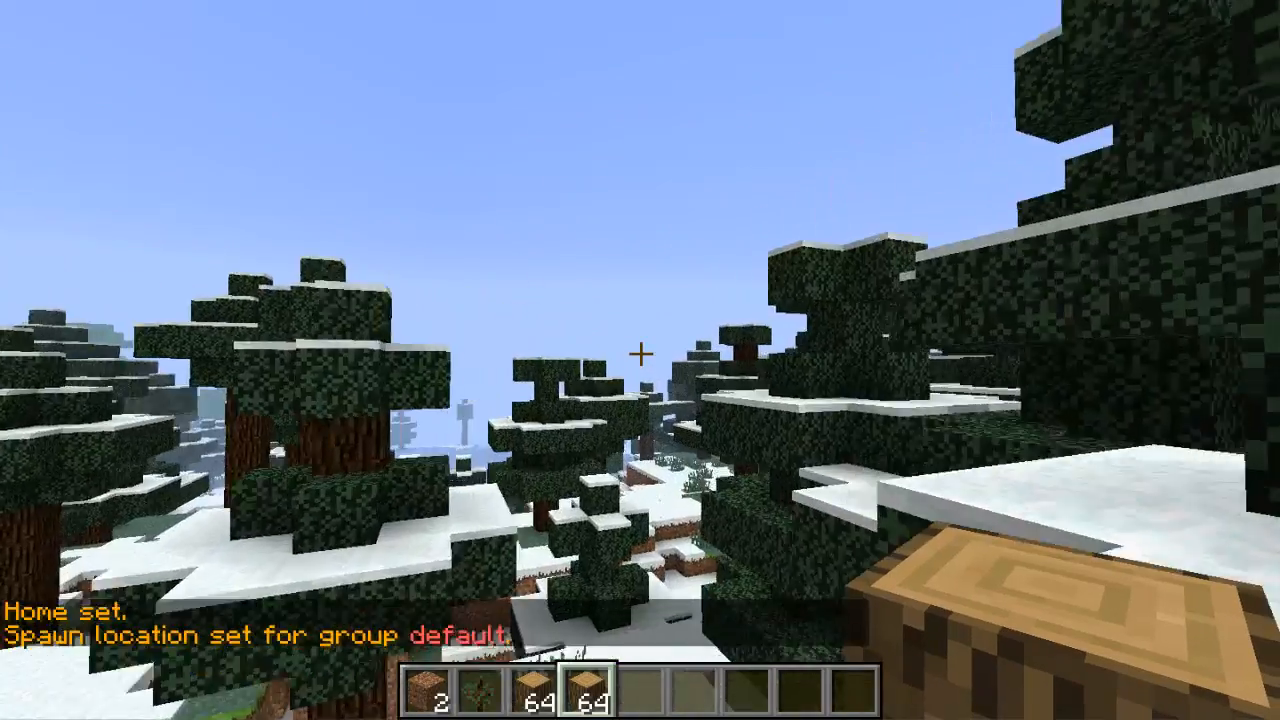
type("/spawn")
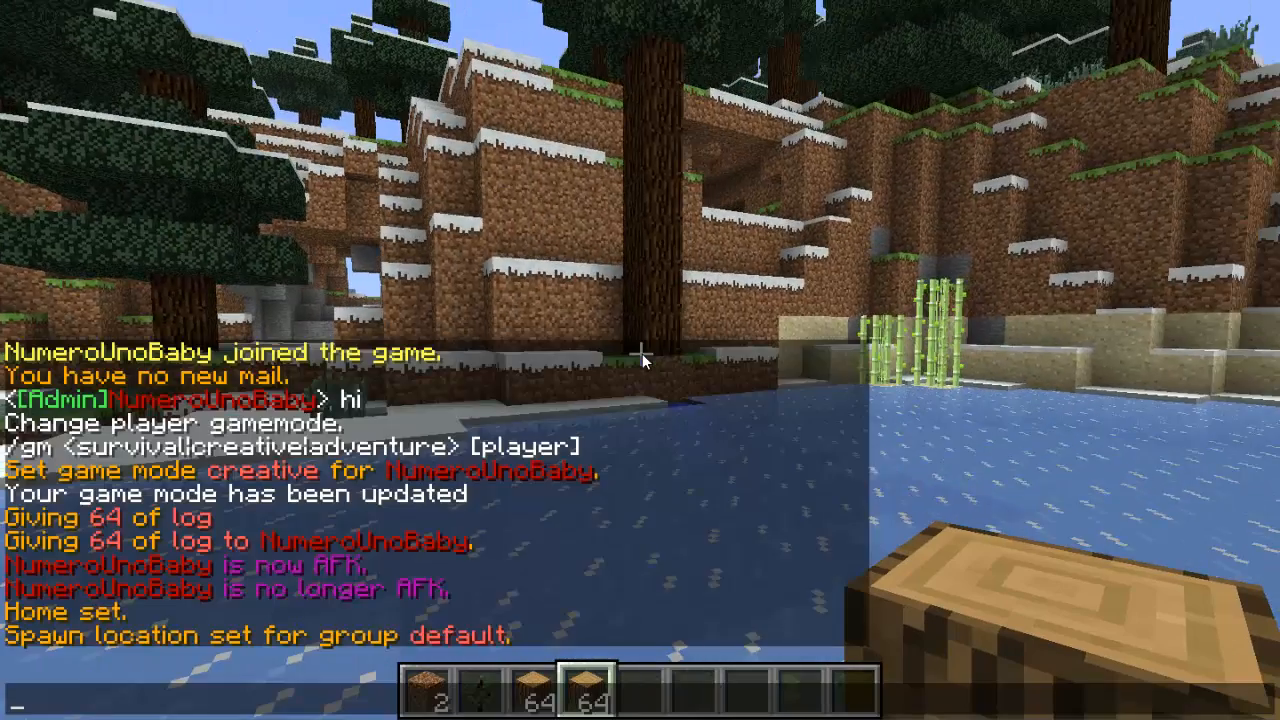
Create a warp named Blah at the current location with /setwarp.
type("/setwar")
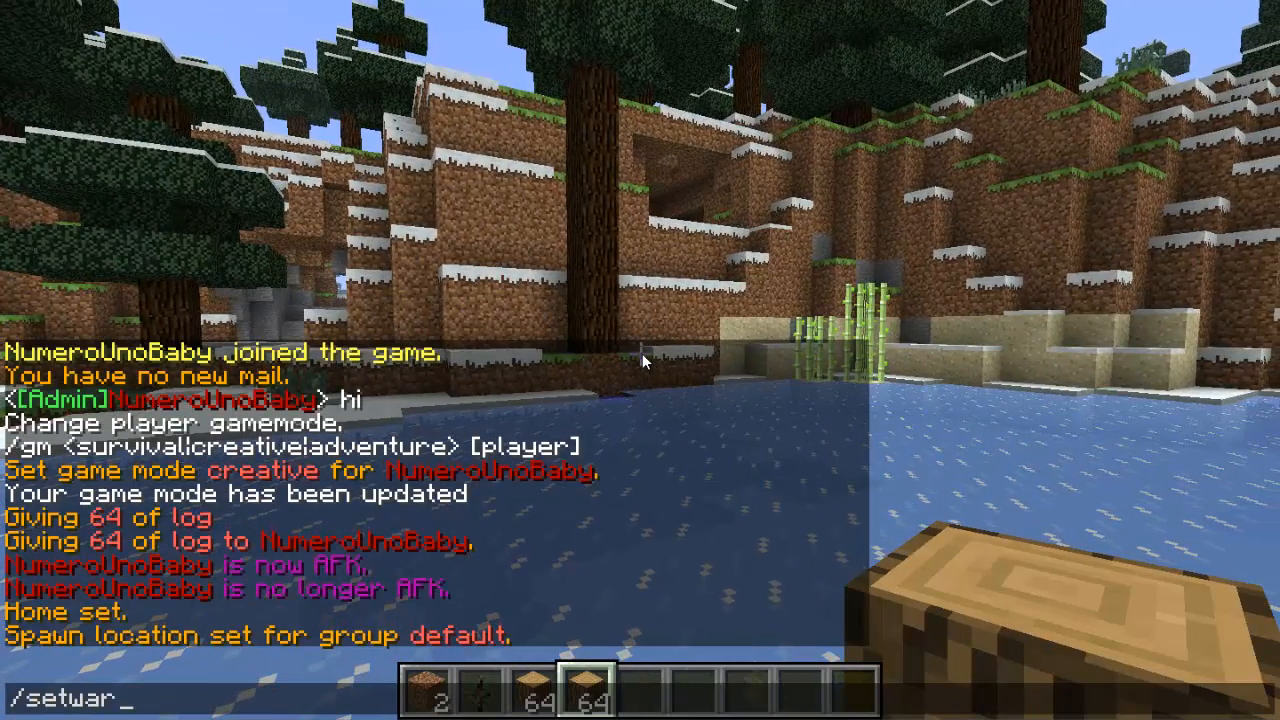
type("p")
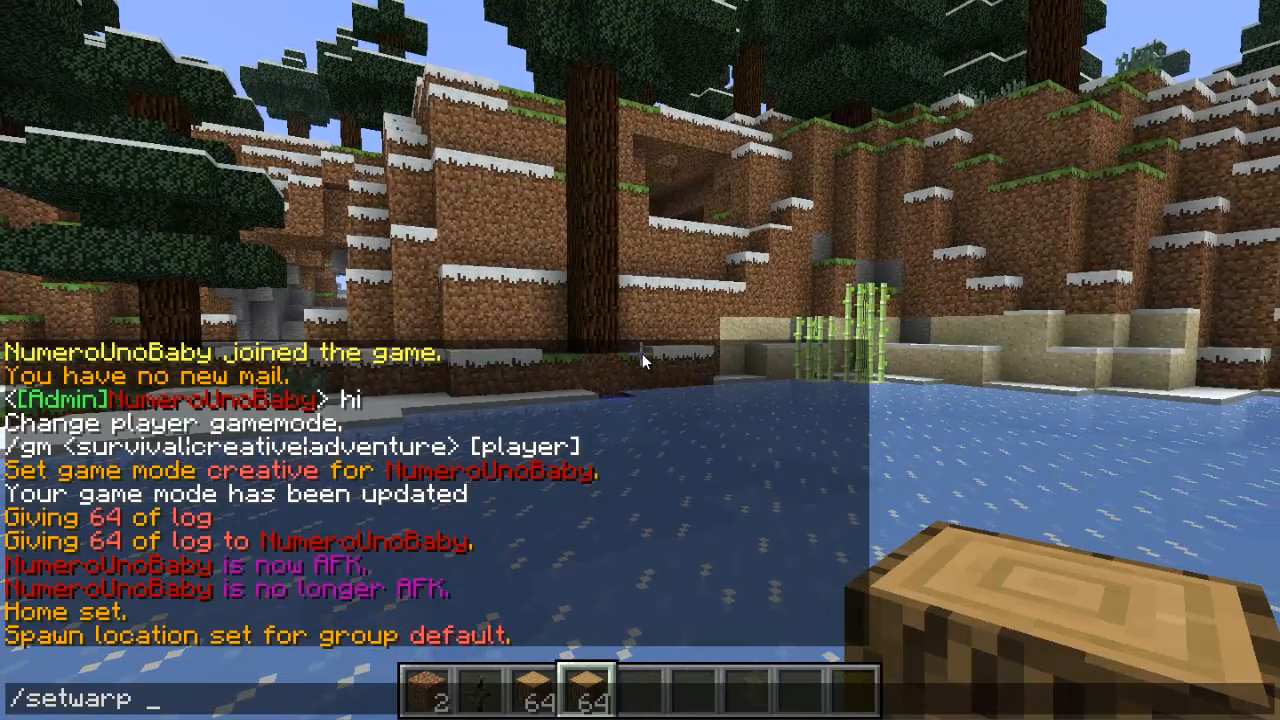
type("B")
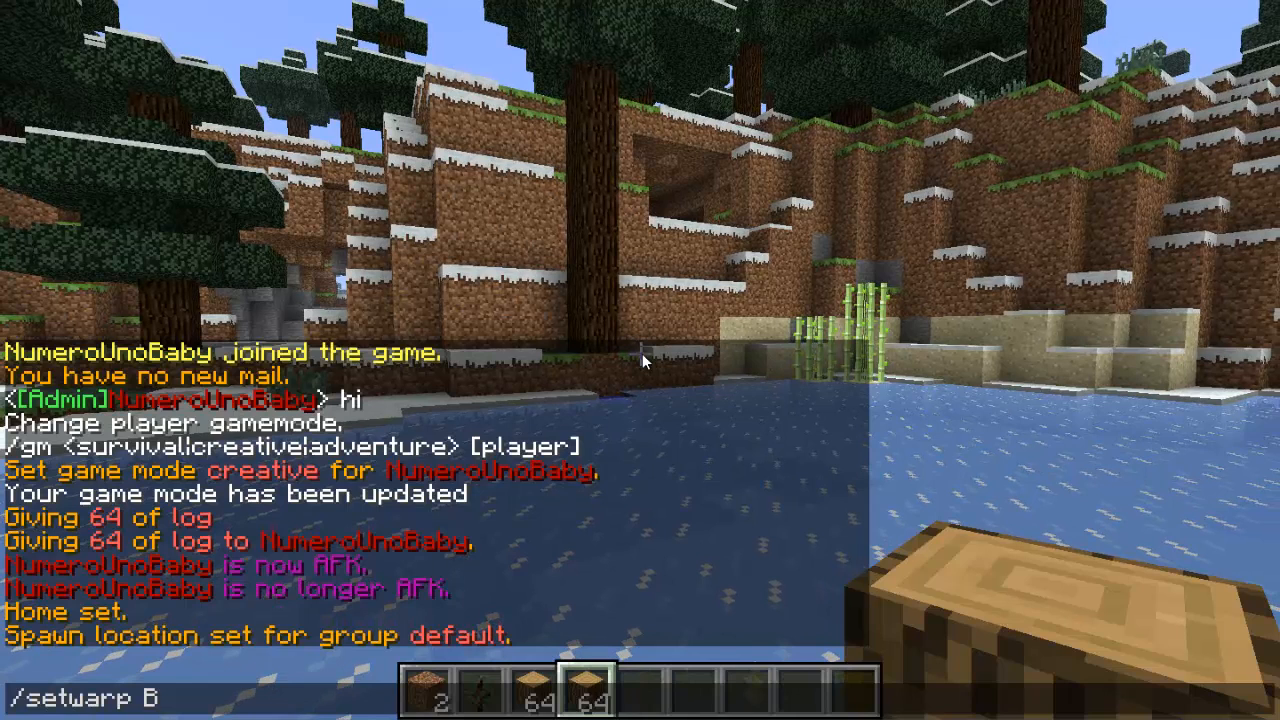
type("lah")
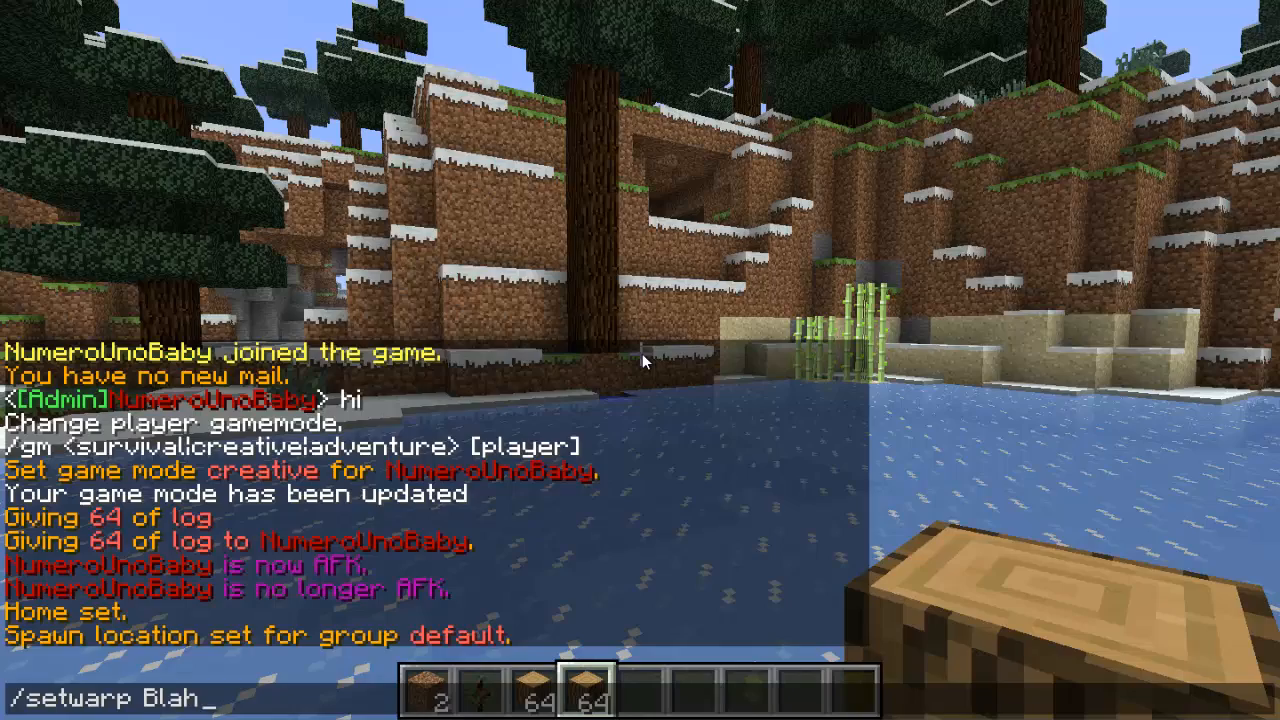
key("enter")
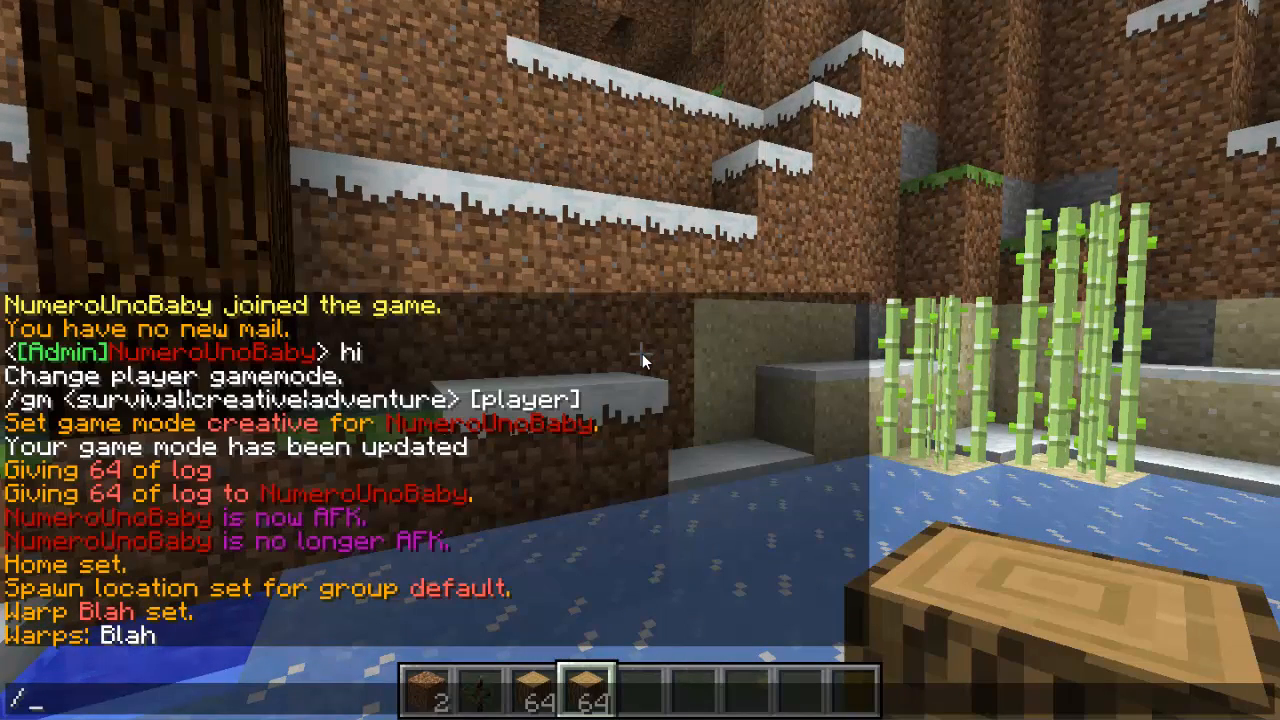
Teleport to the Blah warp and set the world time to night.
type("warp Bla")
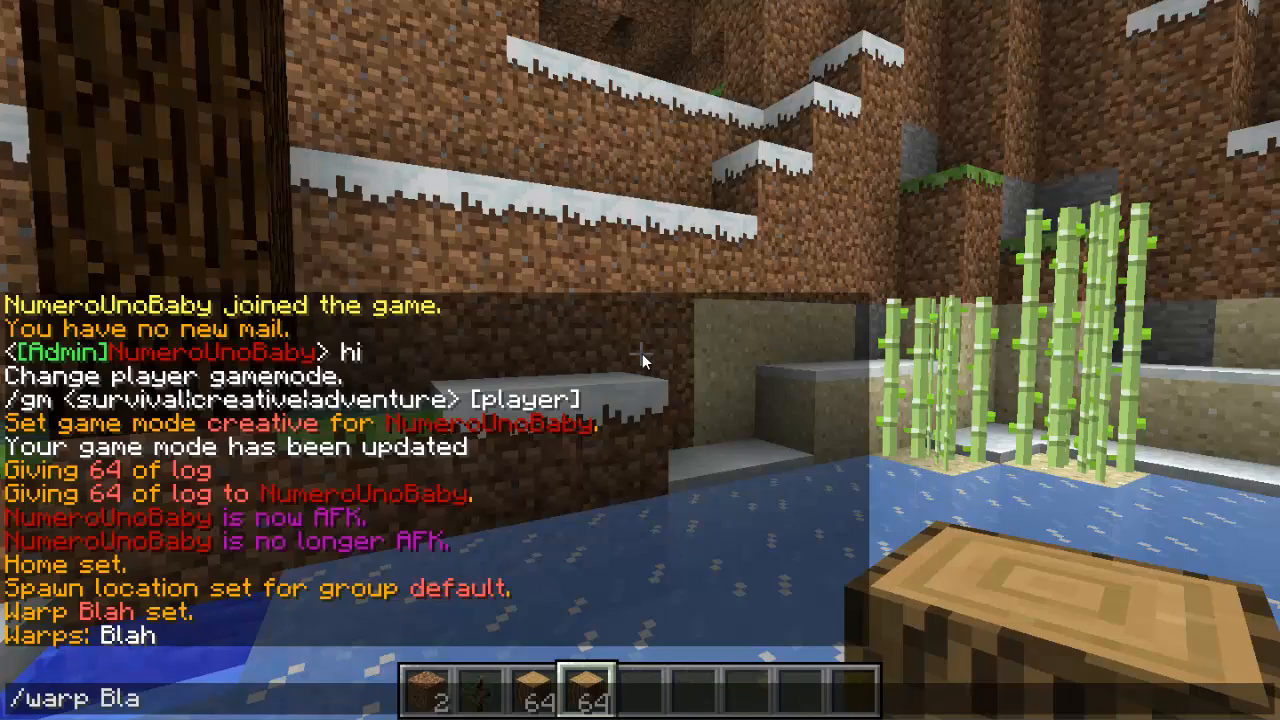
key("Enter")
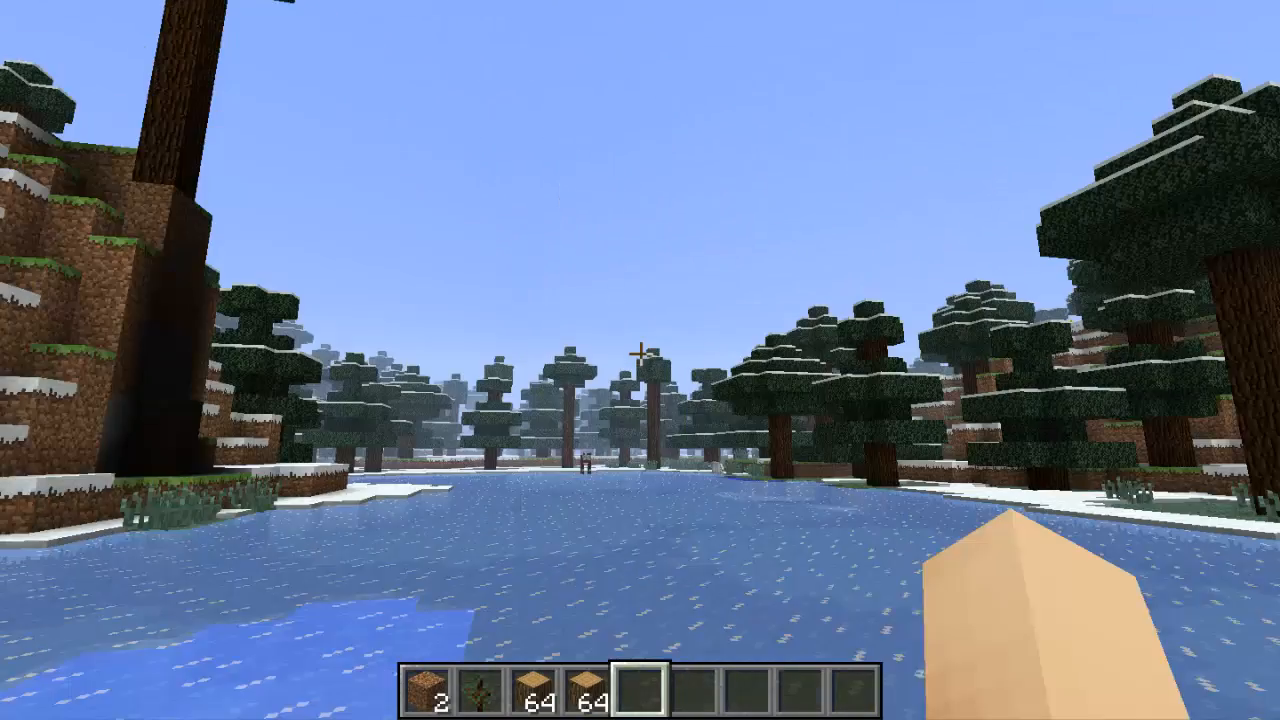
key("t")
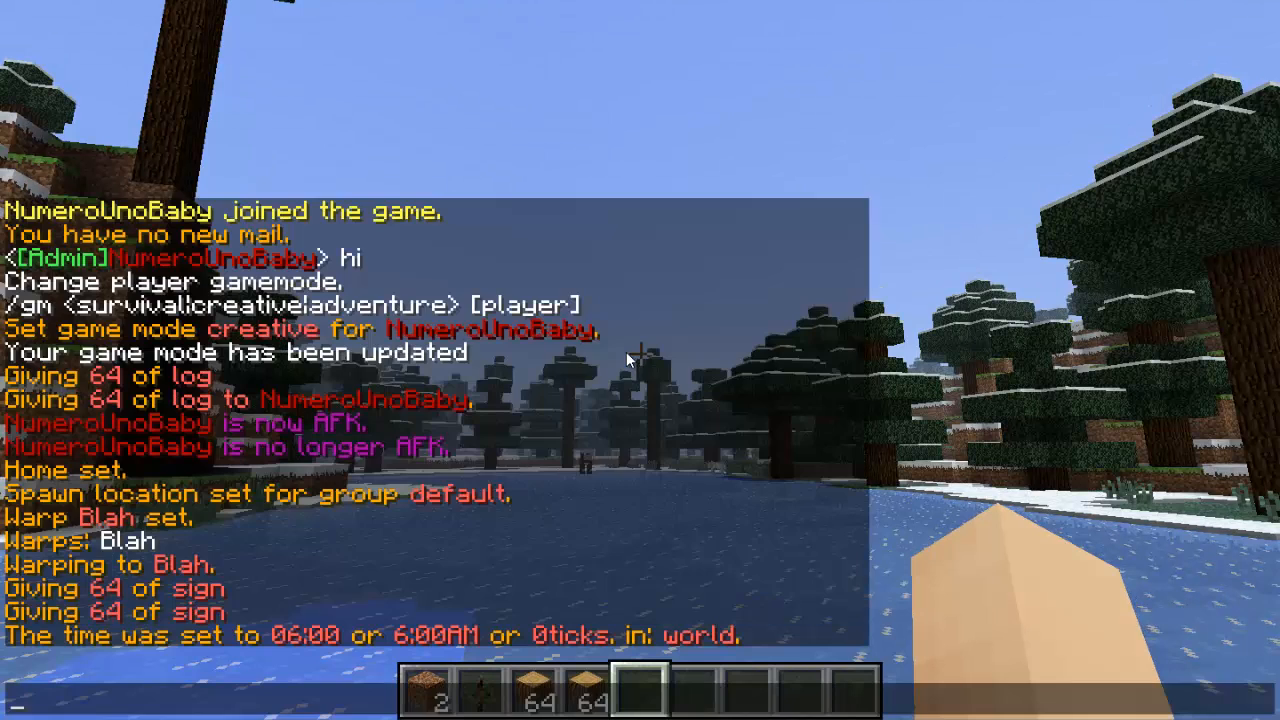
type("/time night")
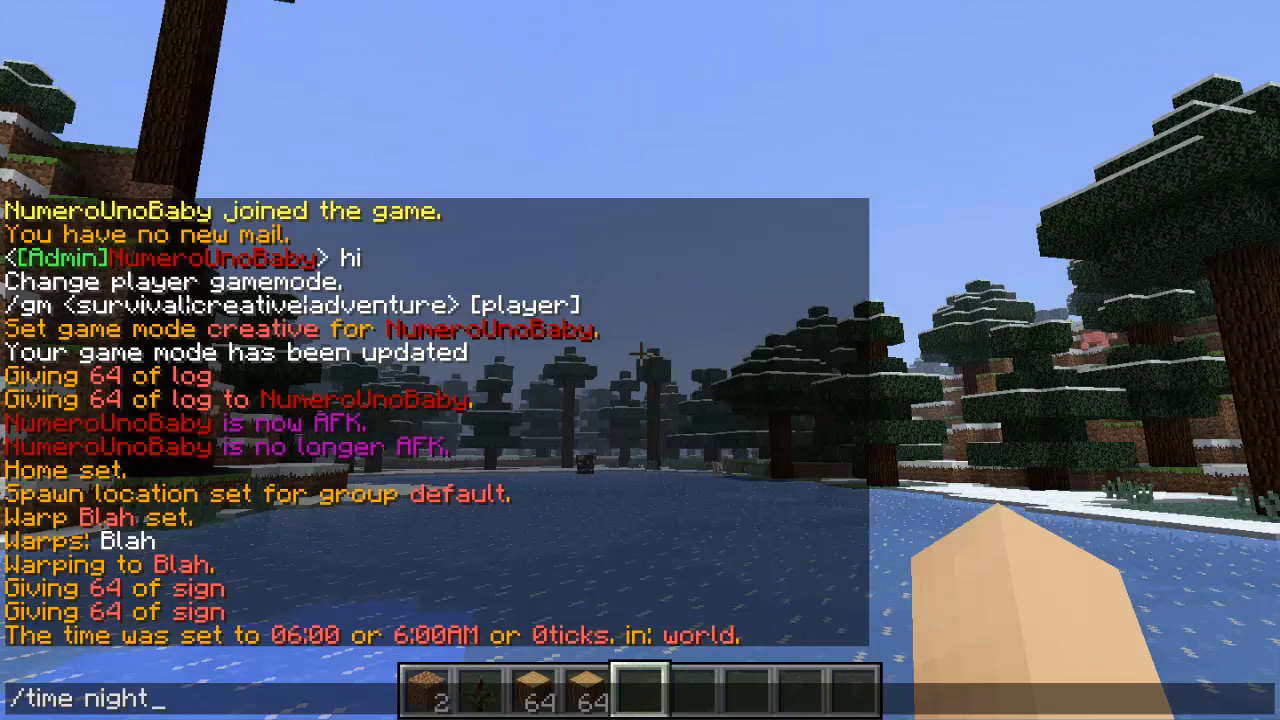
key("enter")
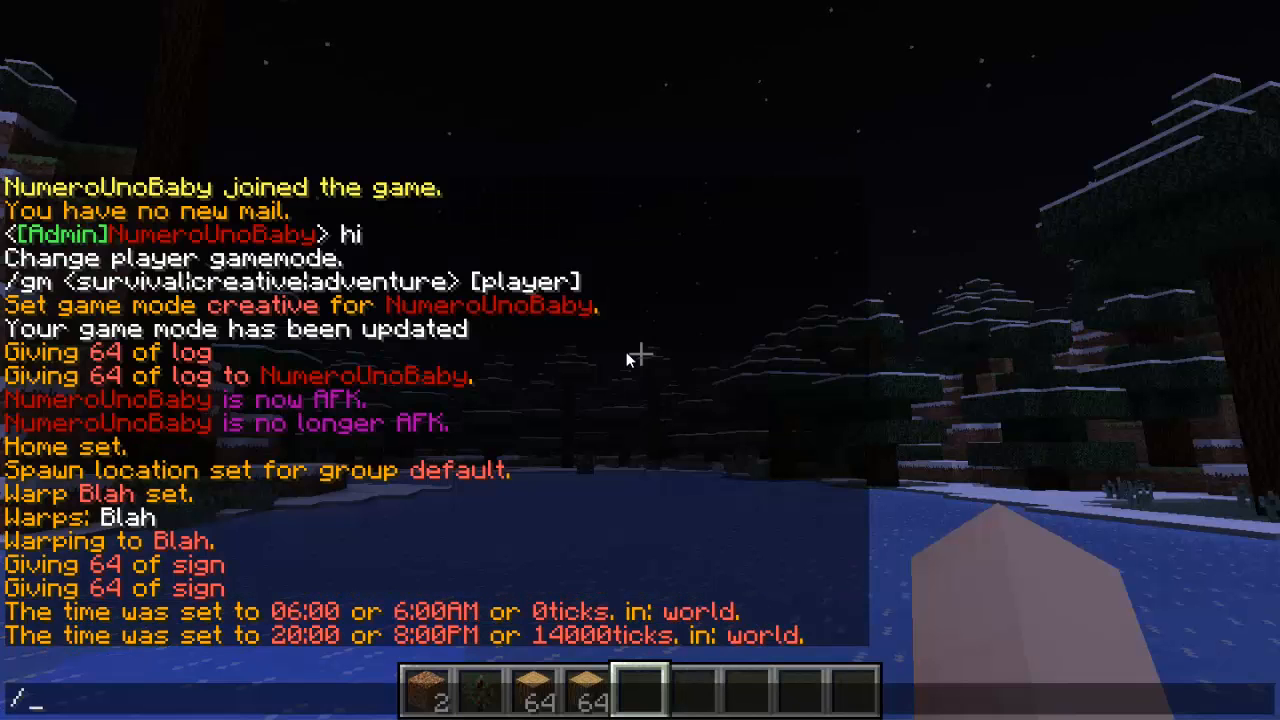
Run weather commands to set the world weather to sun.
type("wa")
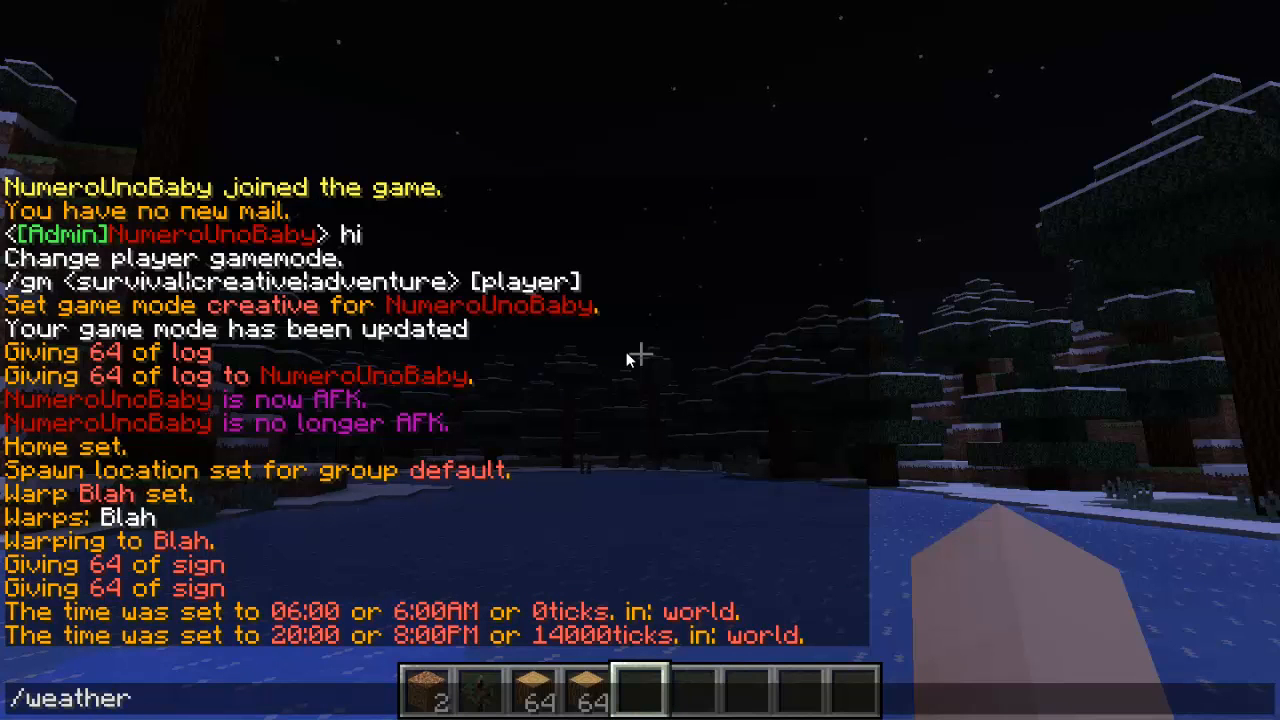
type("stormy")
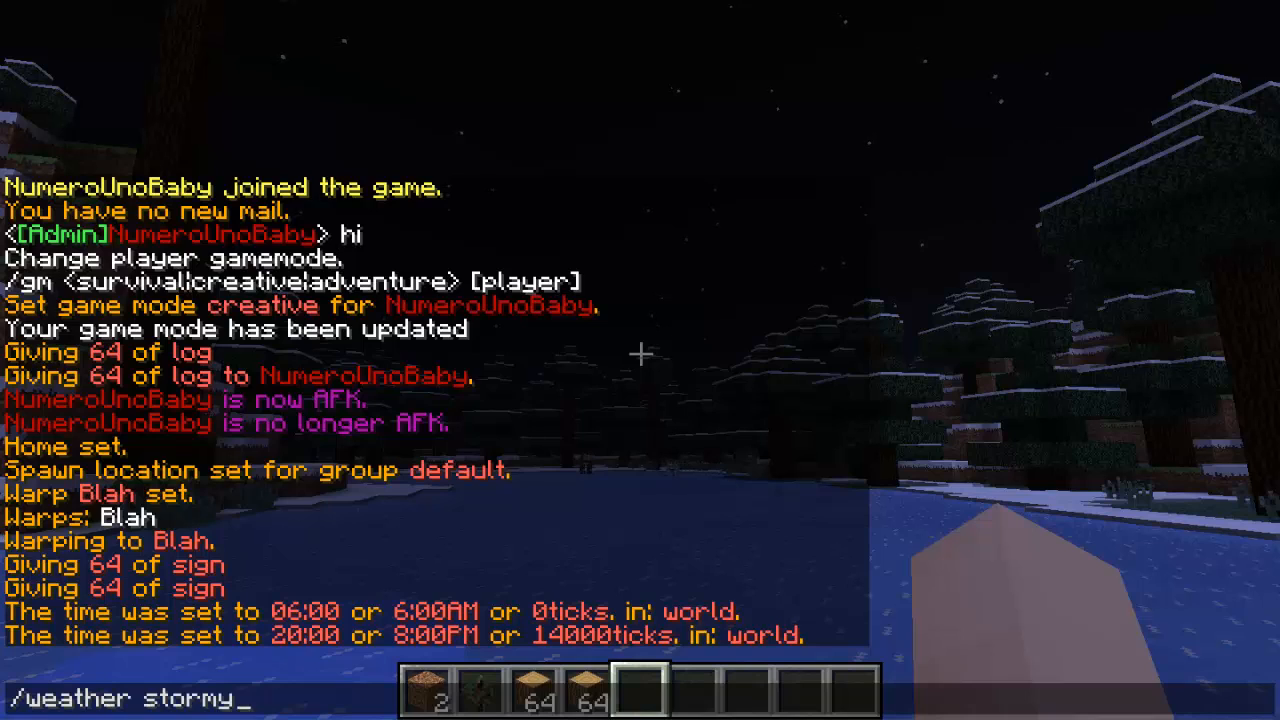
key("enter")
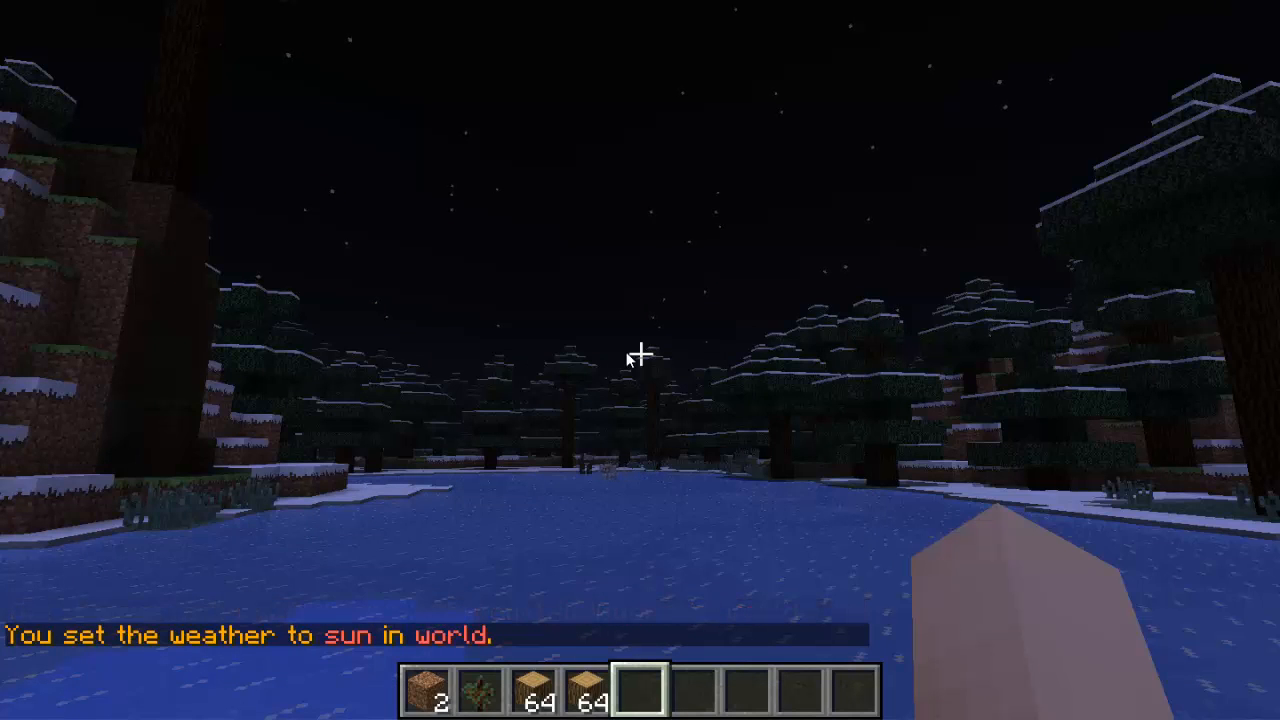
key("t")
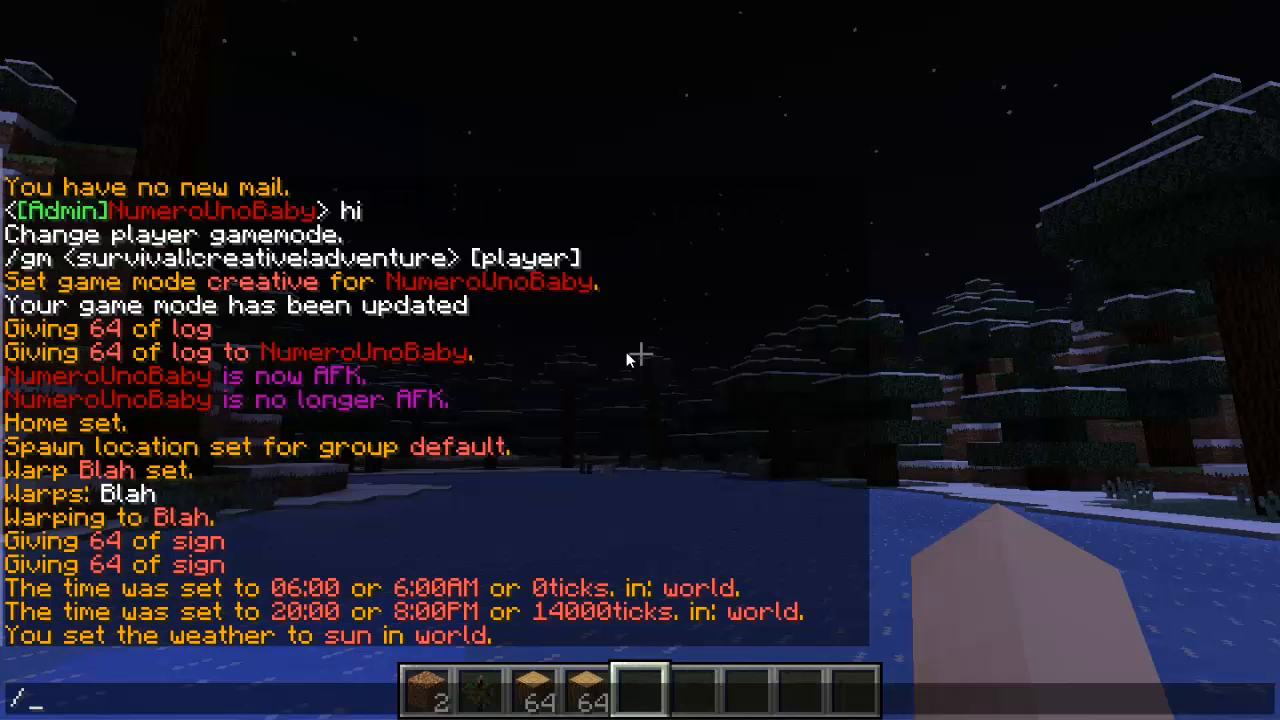
type("weather s")
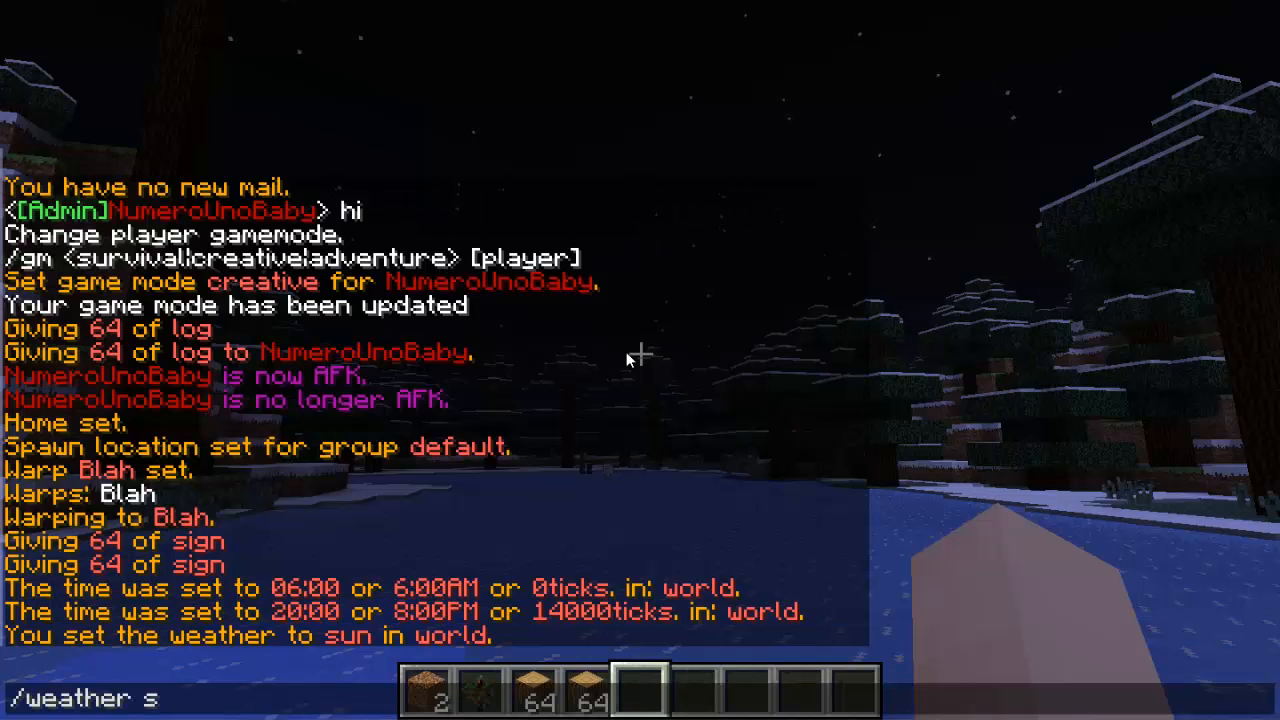
key("Enter")
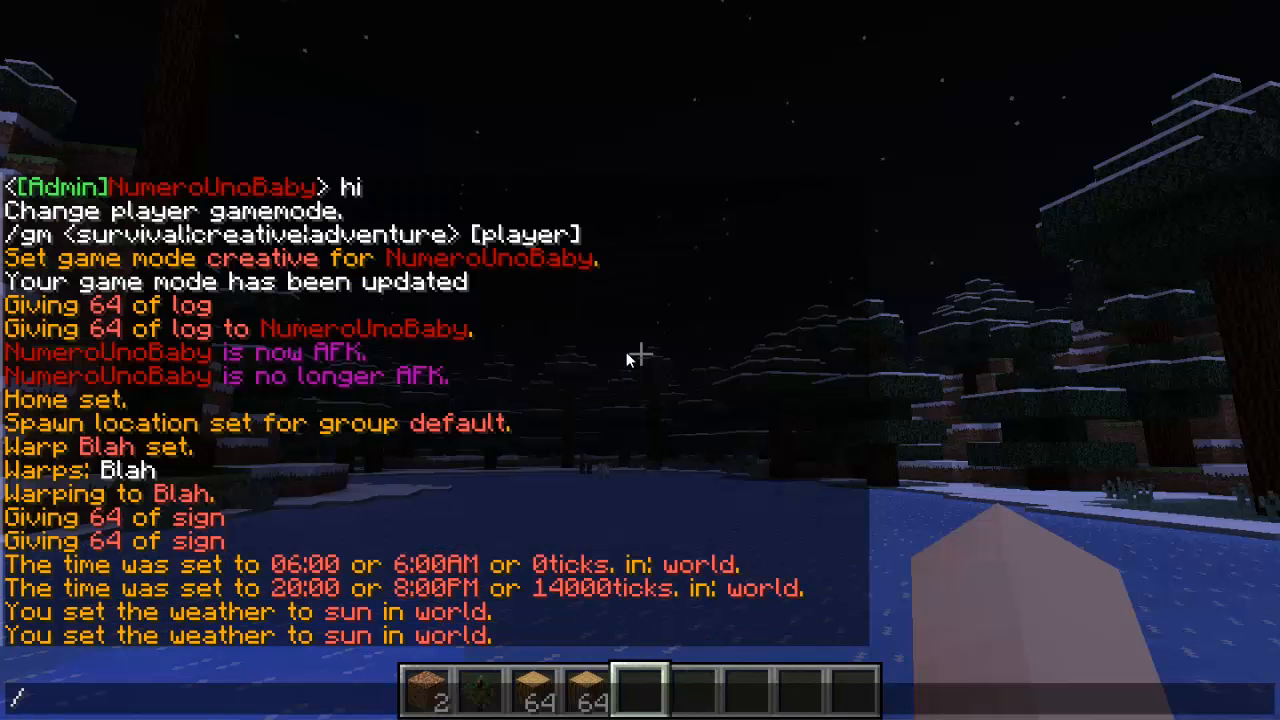